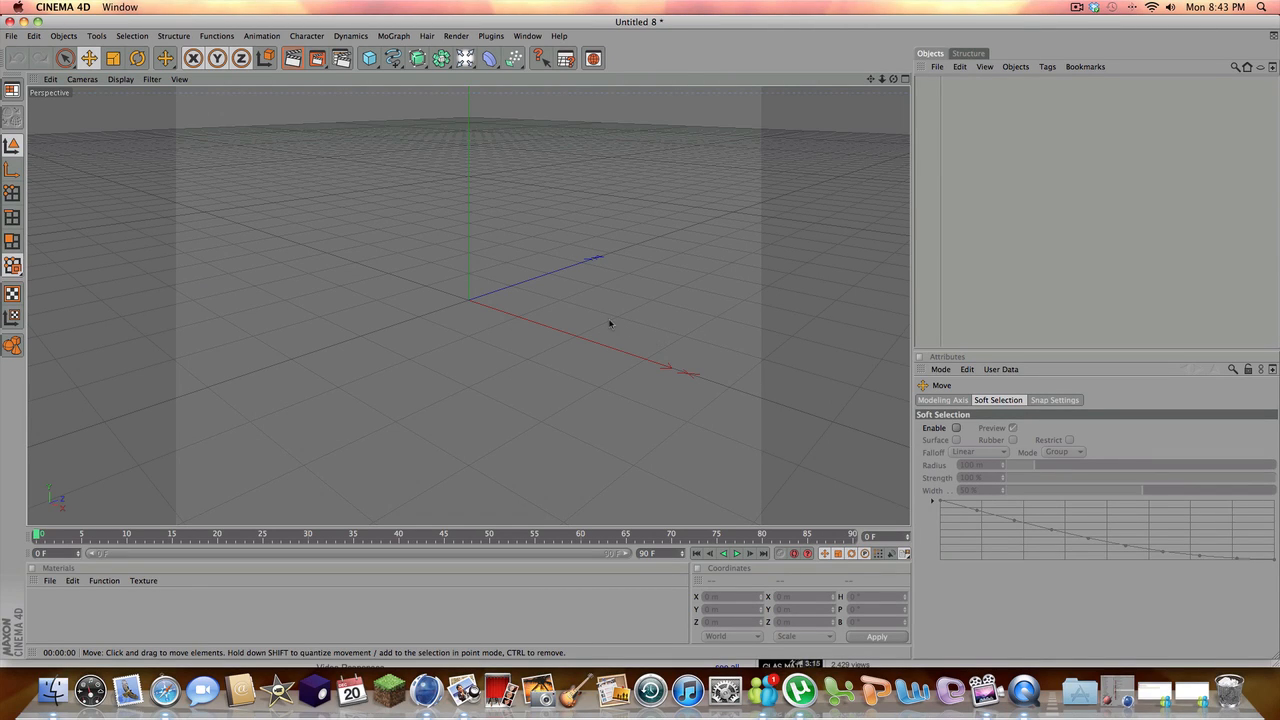
pyautogui.moveTo(612, 342)
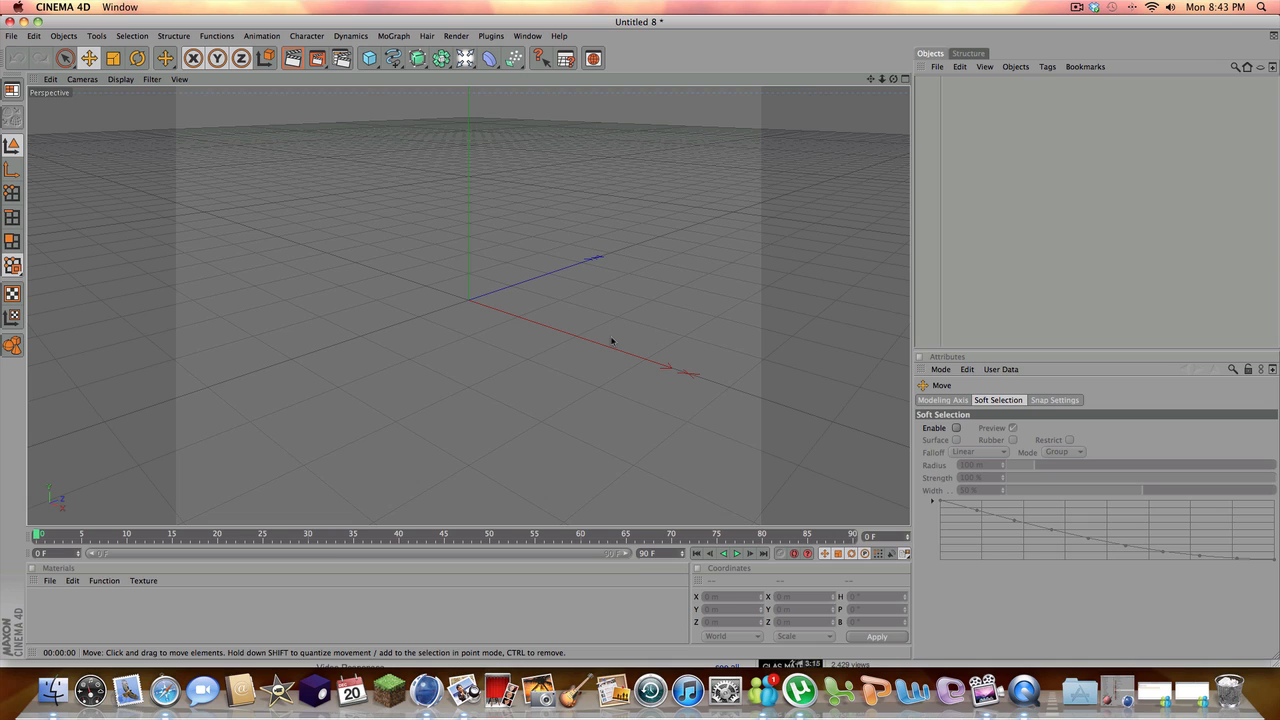
pyautogui.moveTo(566, 180)
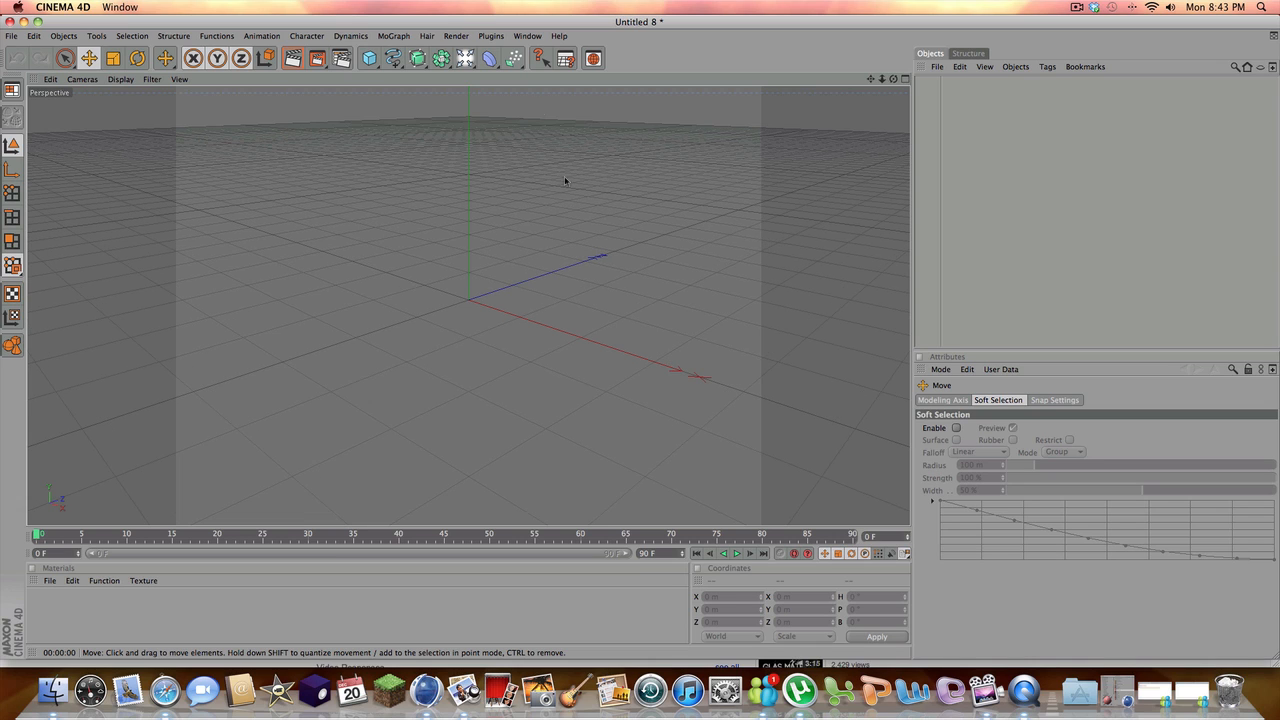
# Add a Platonic solid to the scene and raise its Segments count
pyautogui.click(388, 56)
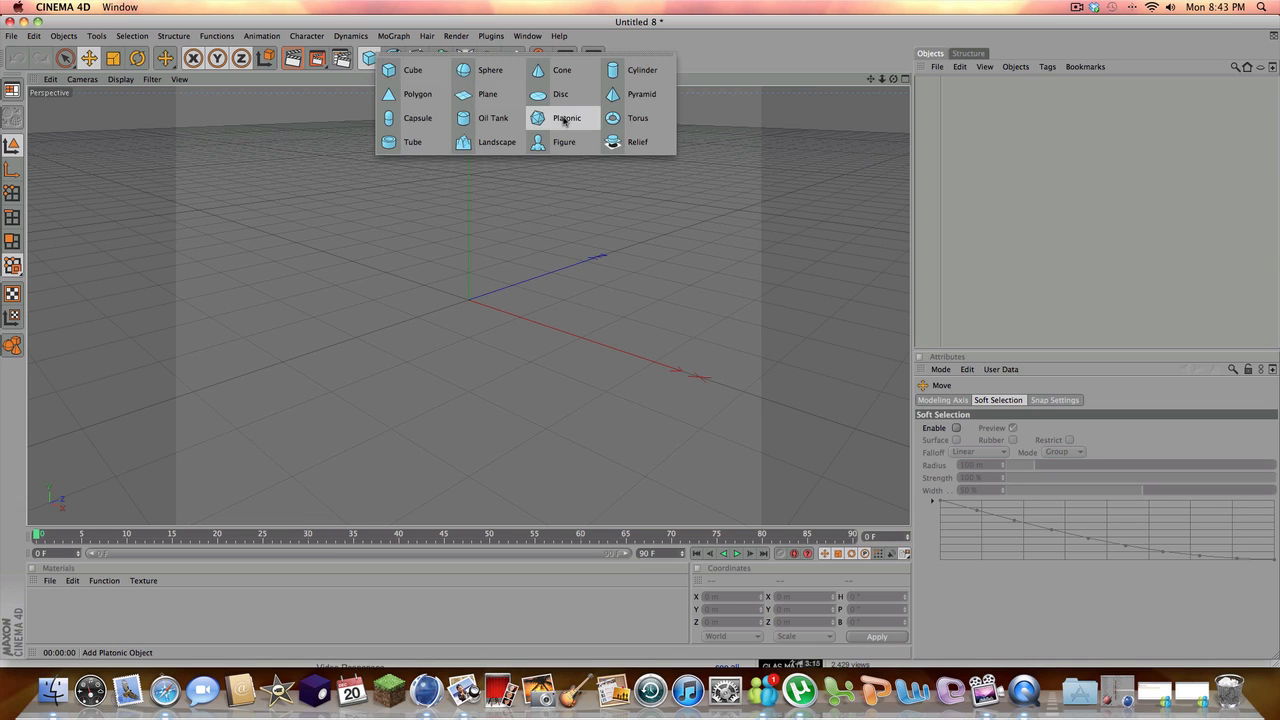
pyautogui.click(564, 118)
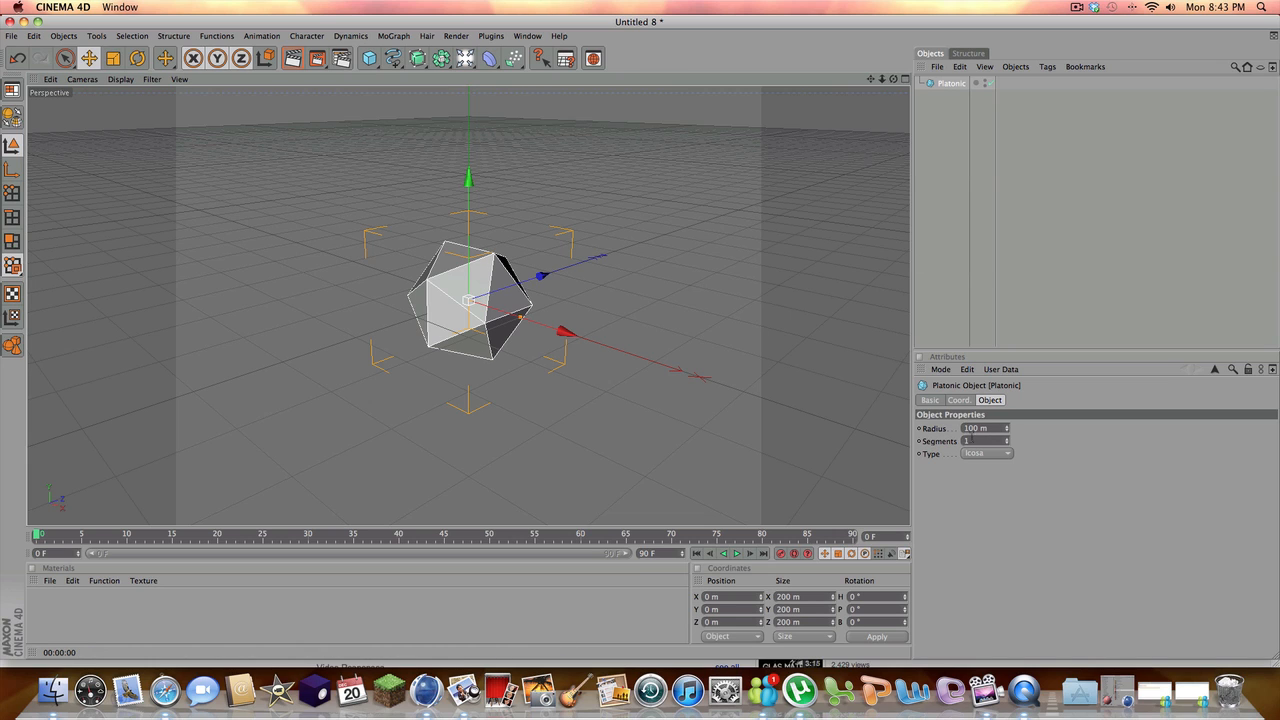
pyautogui.click(984, 440)
pyautogui.write('4')
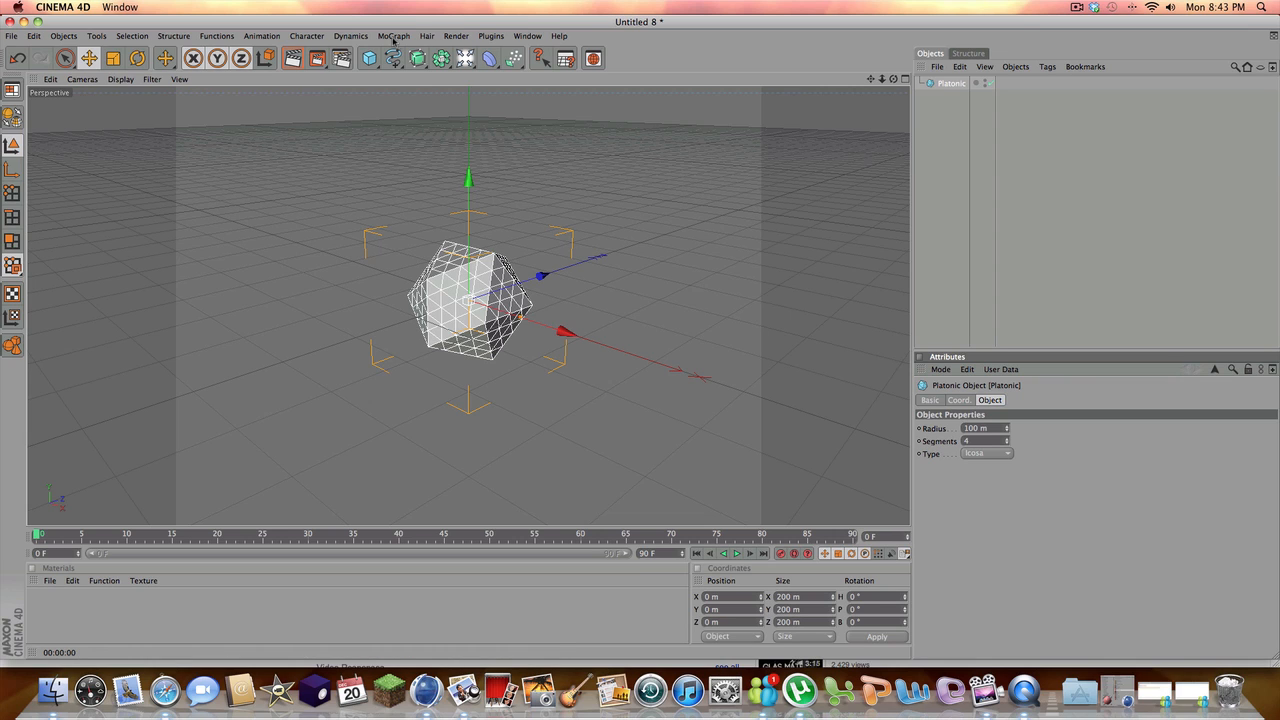
# Add a MoGraph Formula effector to the scene
pyautogui.click(386, 36)
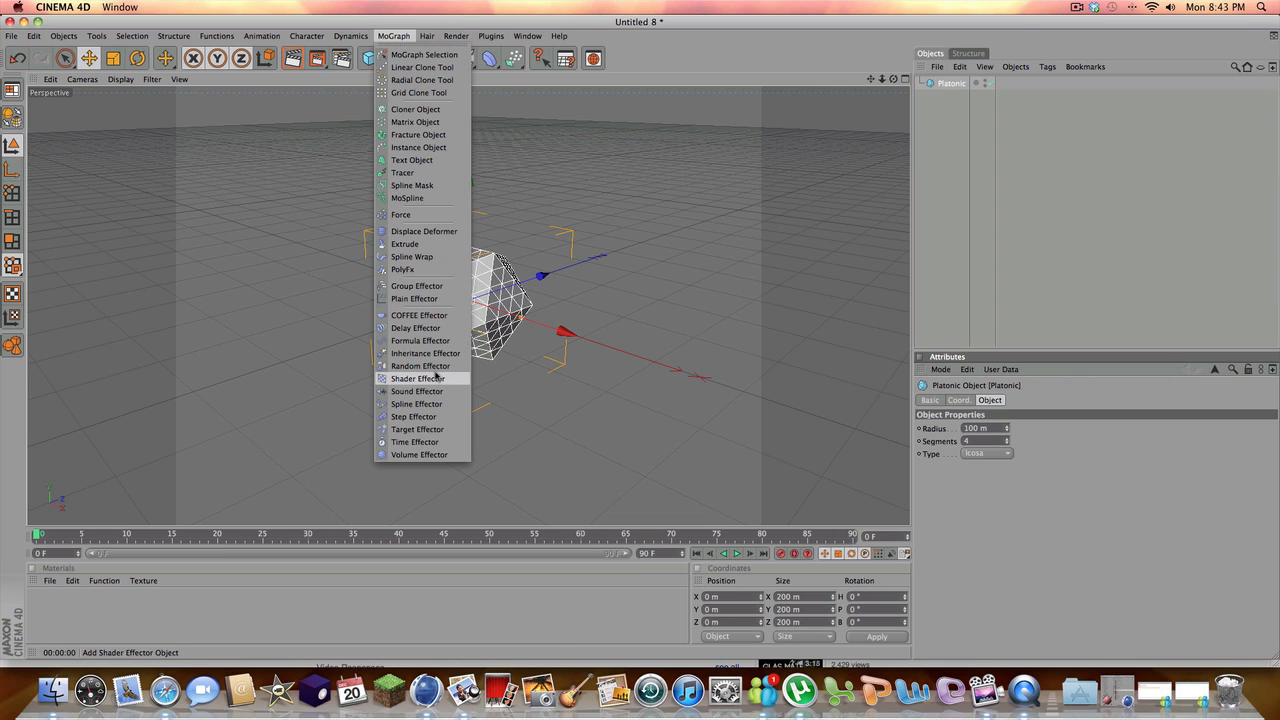
pyautogui.click(416, 340)
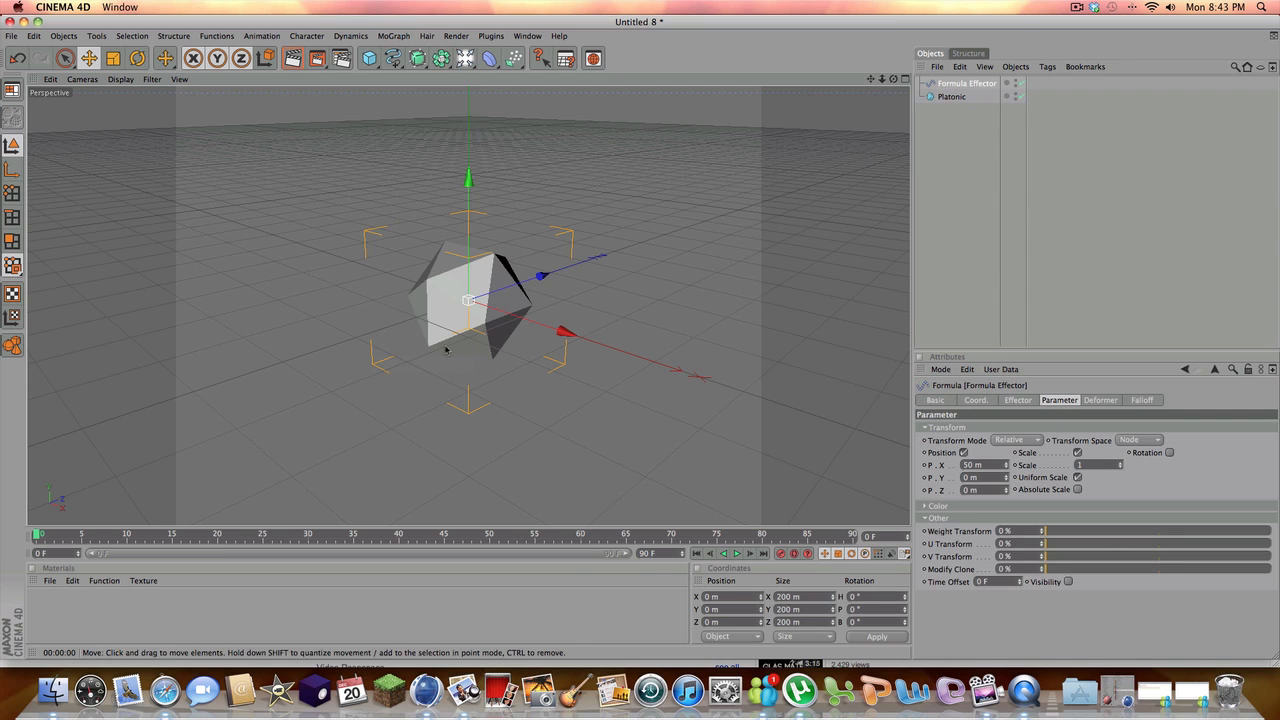
pyautogui.moveTo(810, 254)
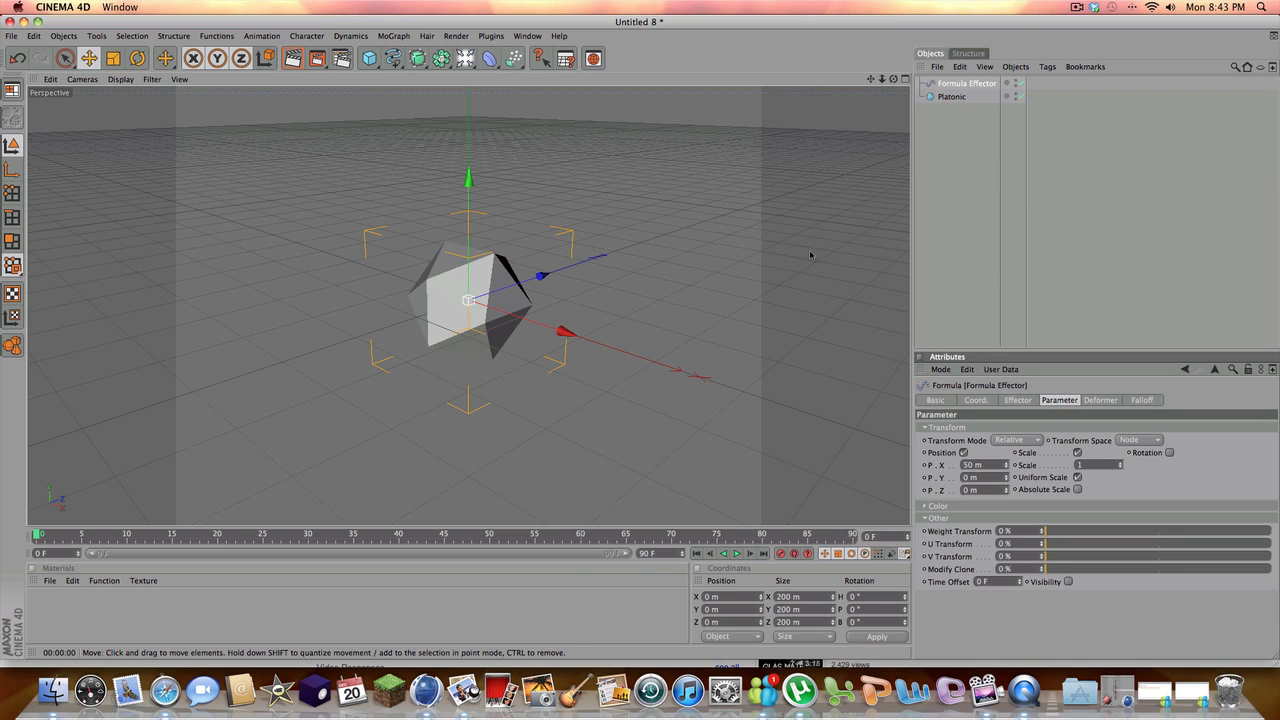
# Add an empty Null Object to head the scene hierarchy
pyautogui.click(62, 32)
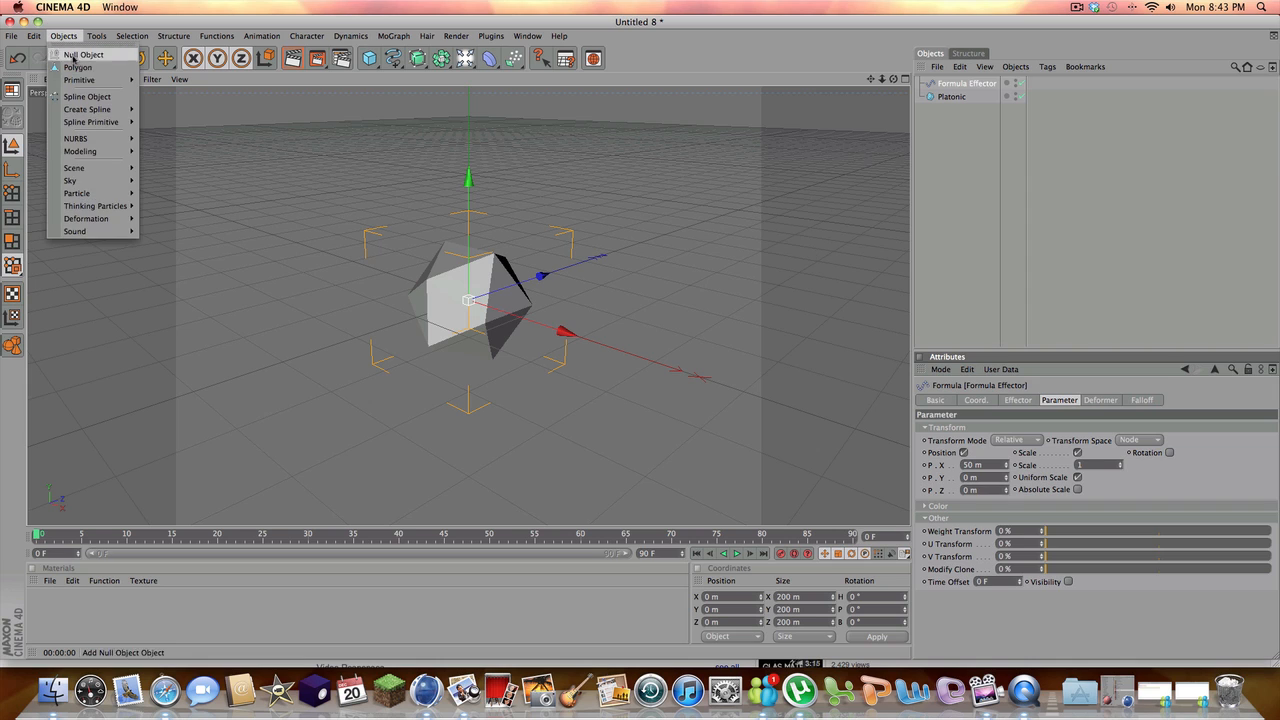
pyautogui.click(80, 54)
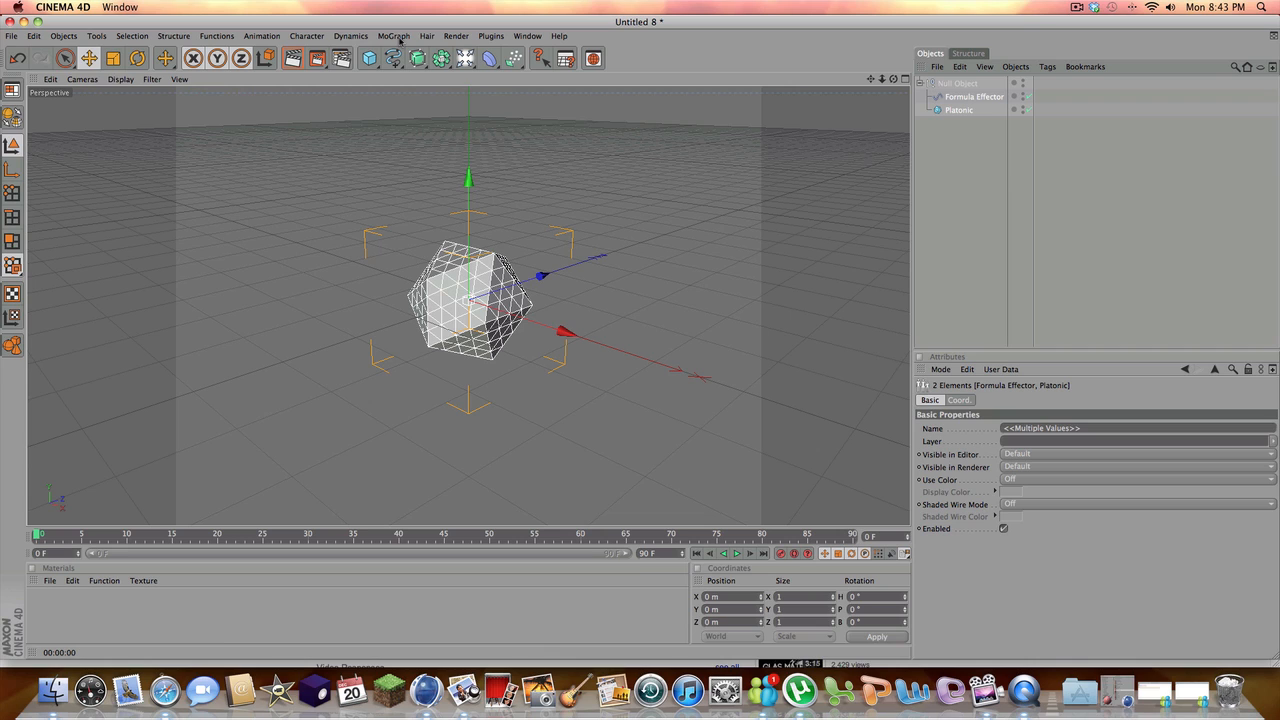
pyautogui.moveTo(404, 42)
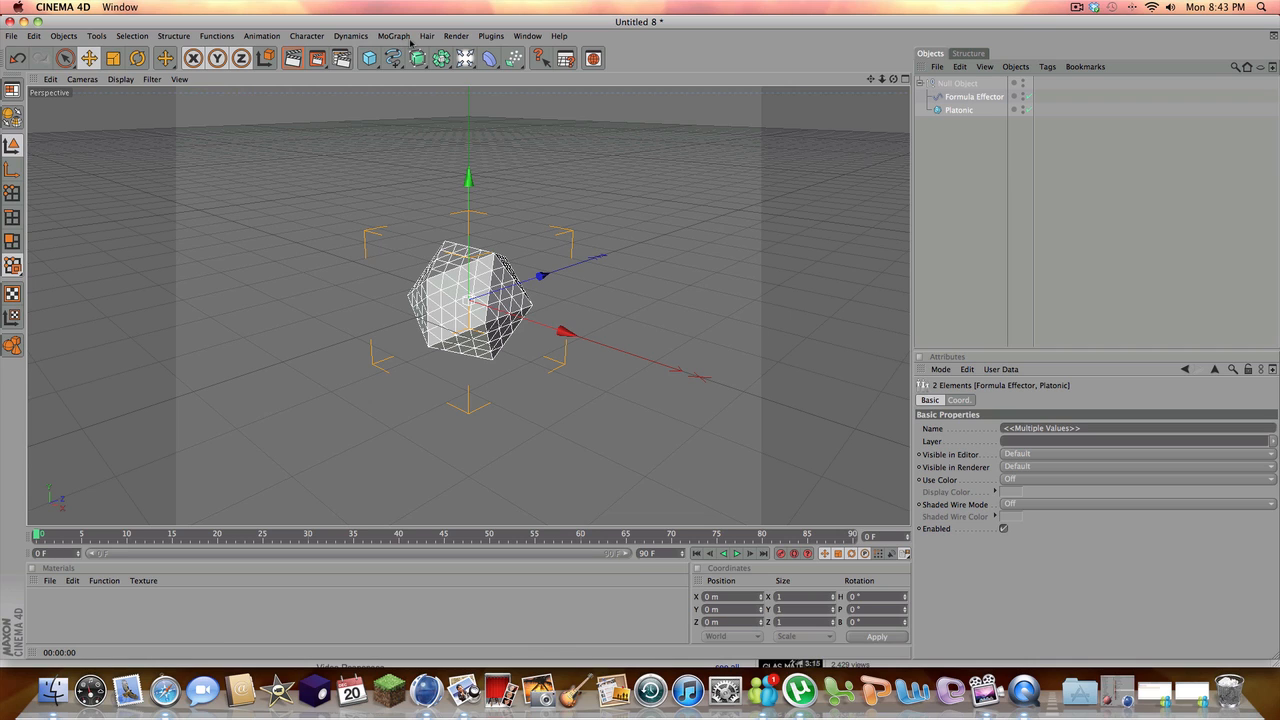
pyautogui.moveTo(932, 174)
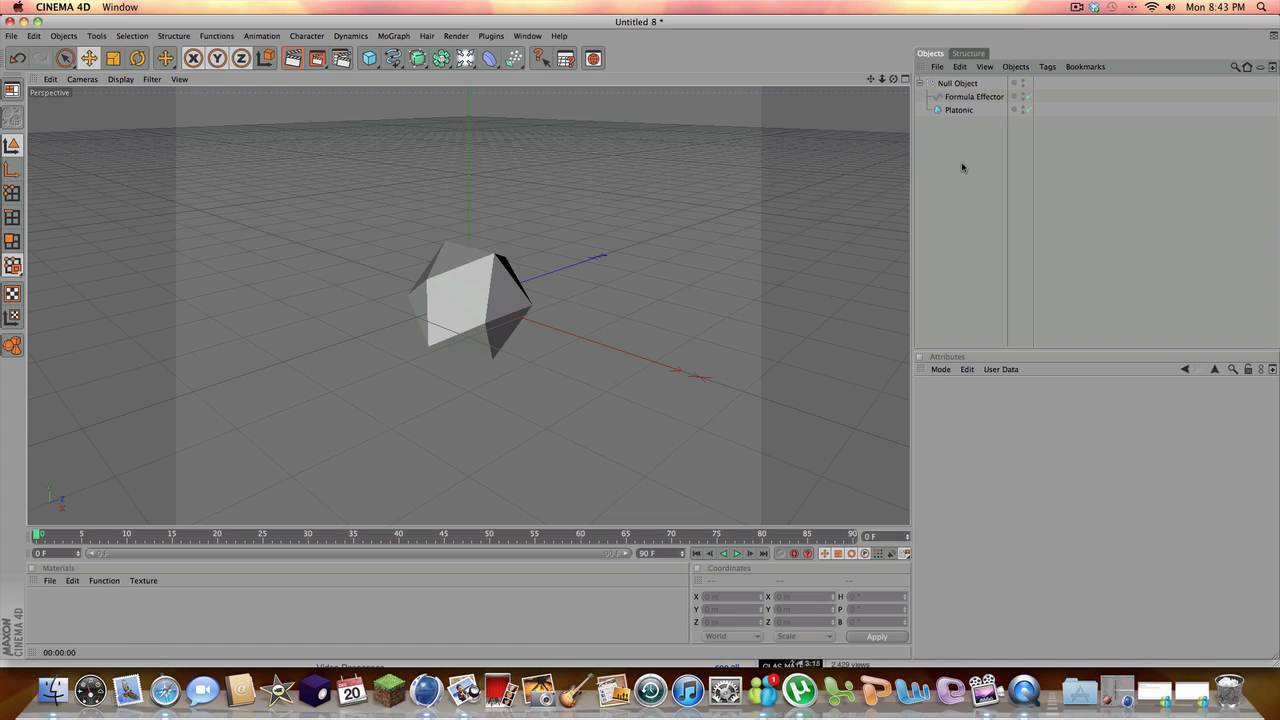
# Set the Formula effector's Deformation to Polygon and preview the spiky animation
pyautogui.click(970, 96)
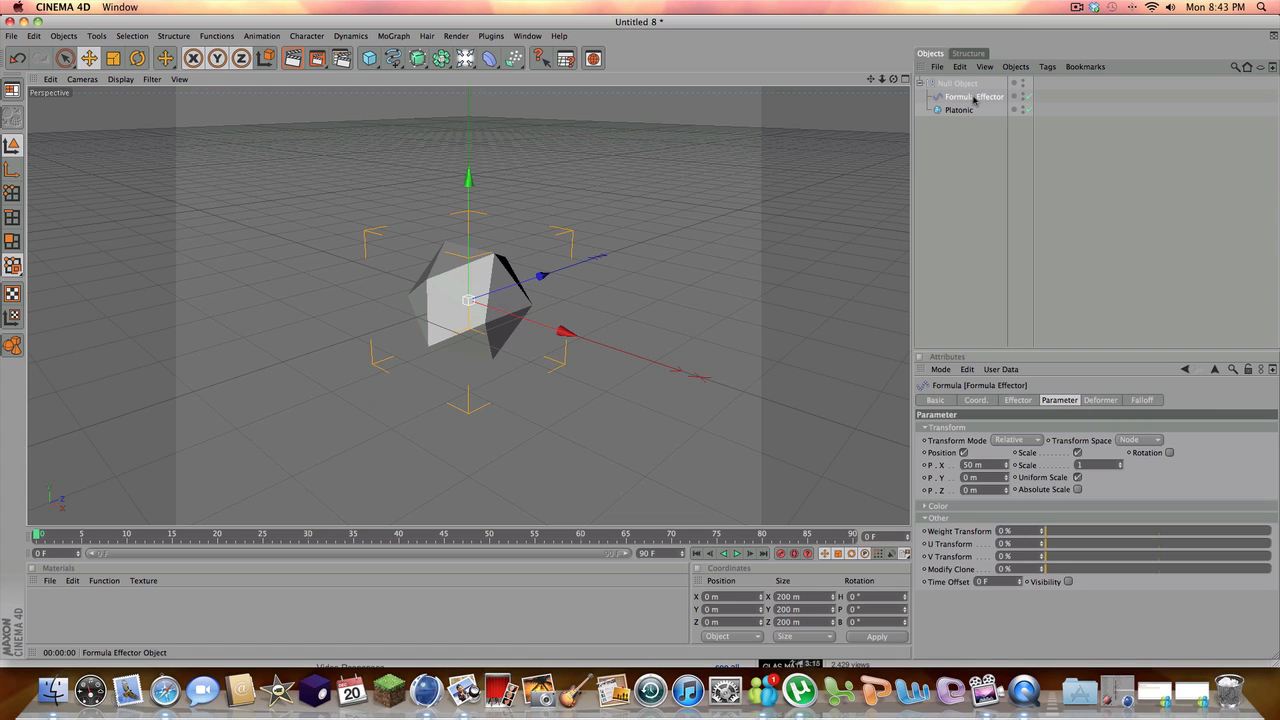
pyautogui.click(1100, 400)
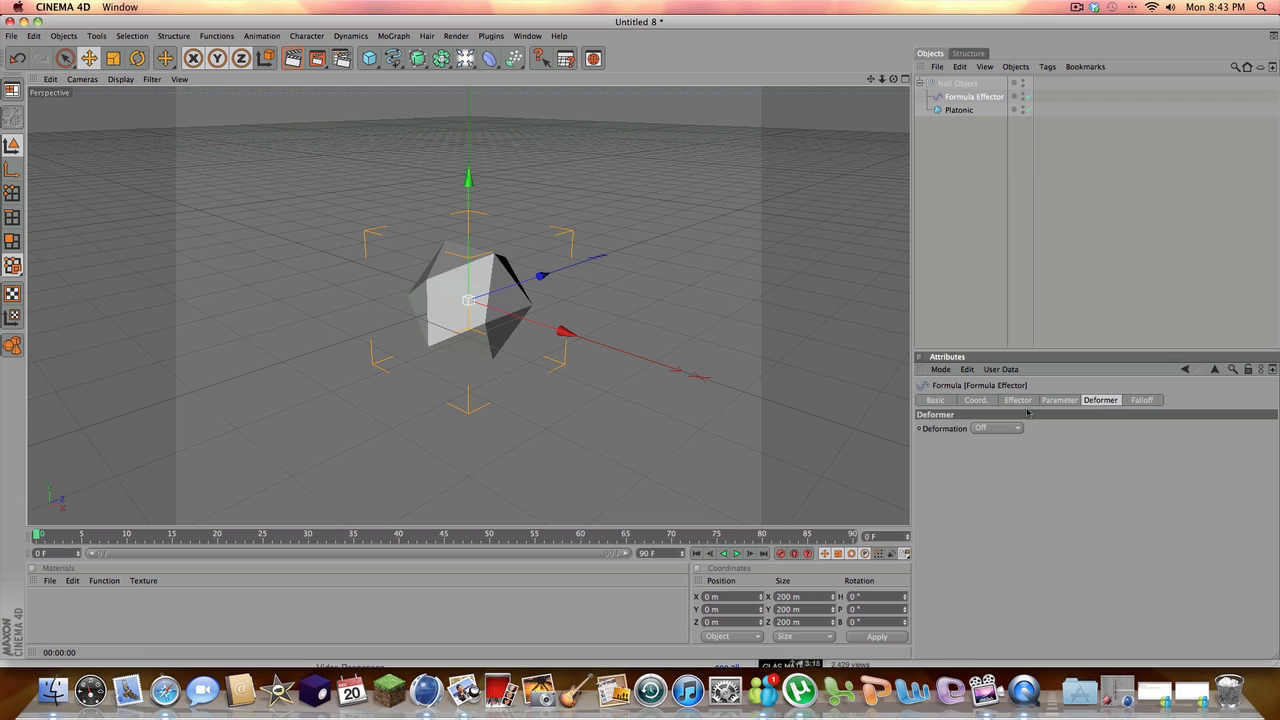
pyautogui.click(994, 428)
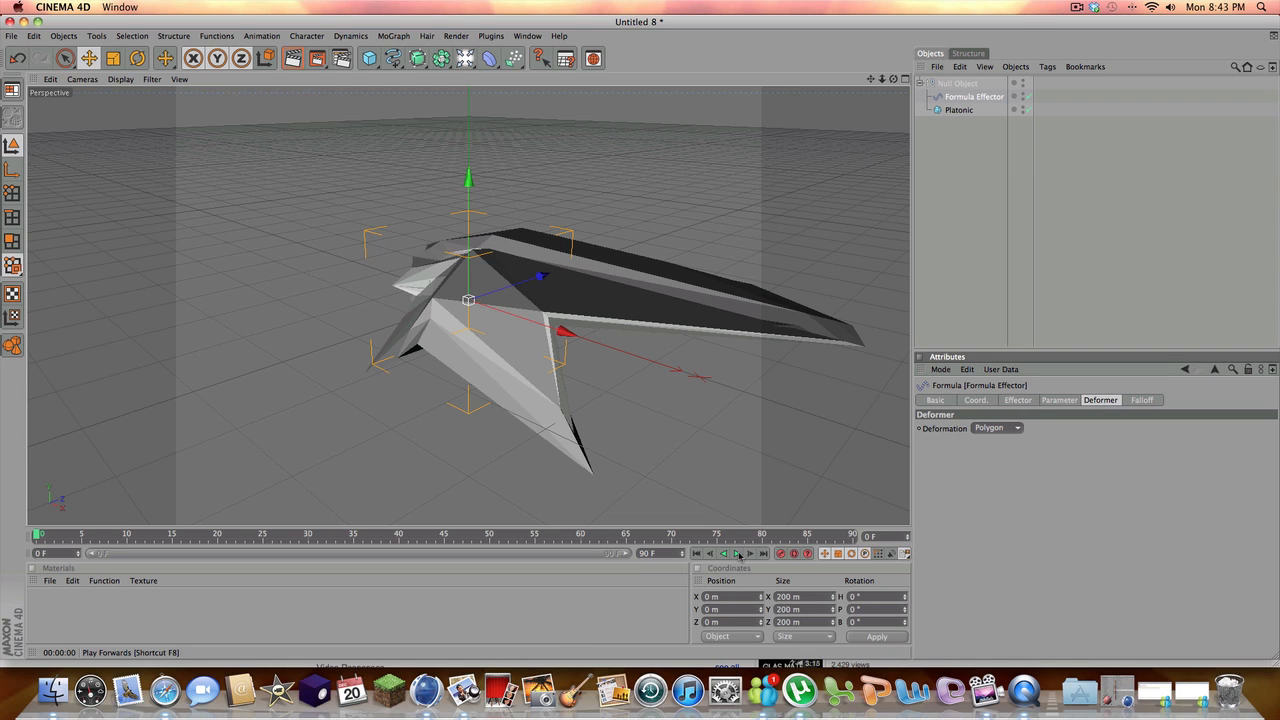
pyautogui.click(728, 554)
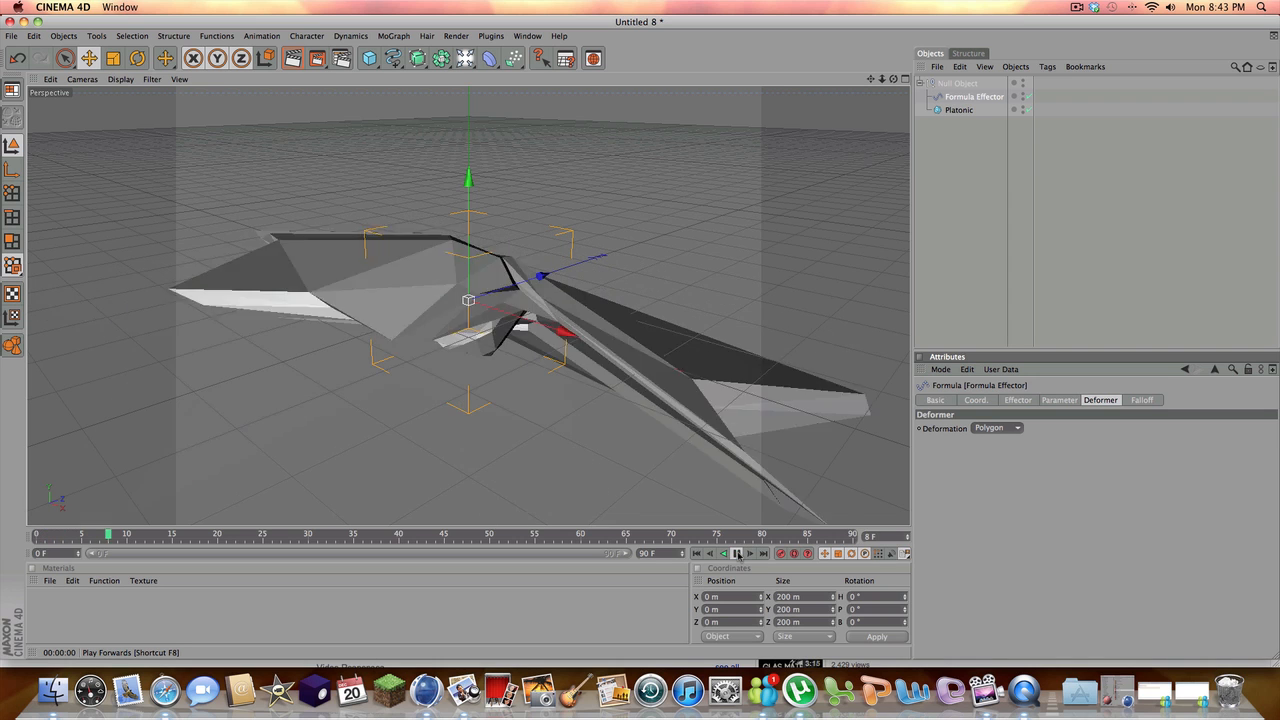
pyautogui.click(740, 554)
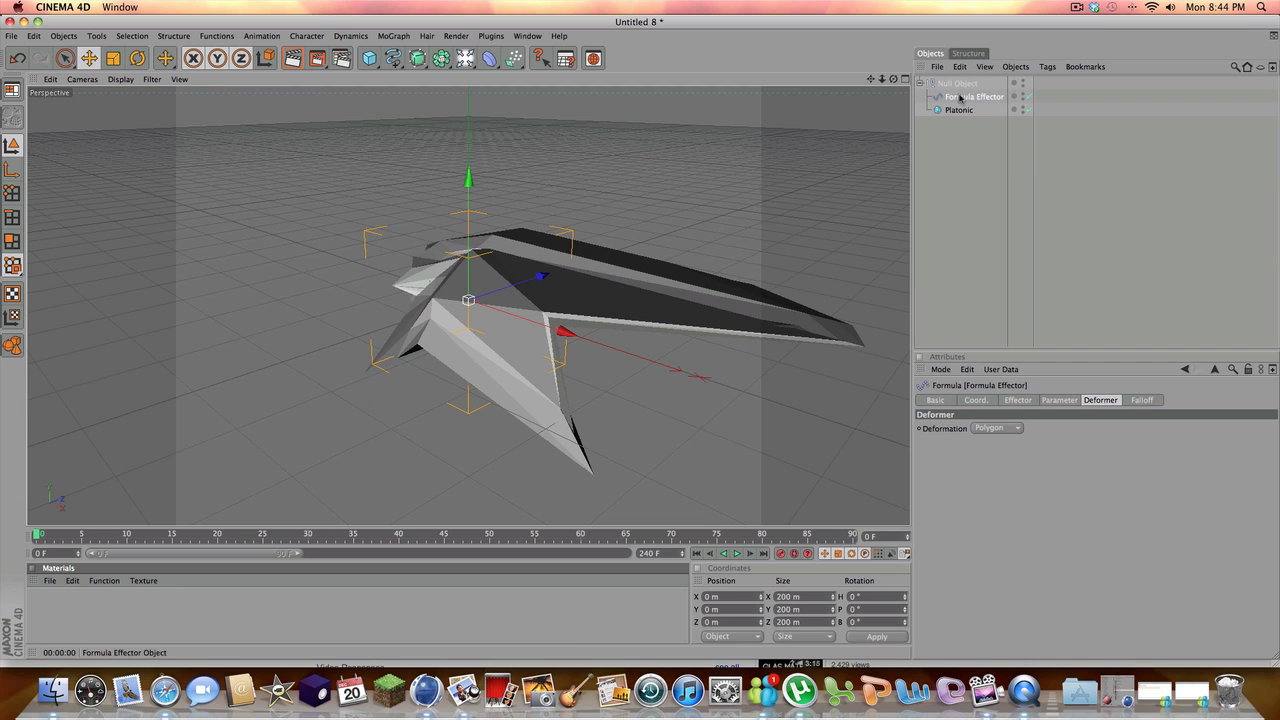
# Switch Deformation off, enable Rotation with H/P/B angles, and preview the tilted animation
pyautogui.click(1058, 400)
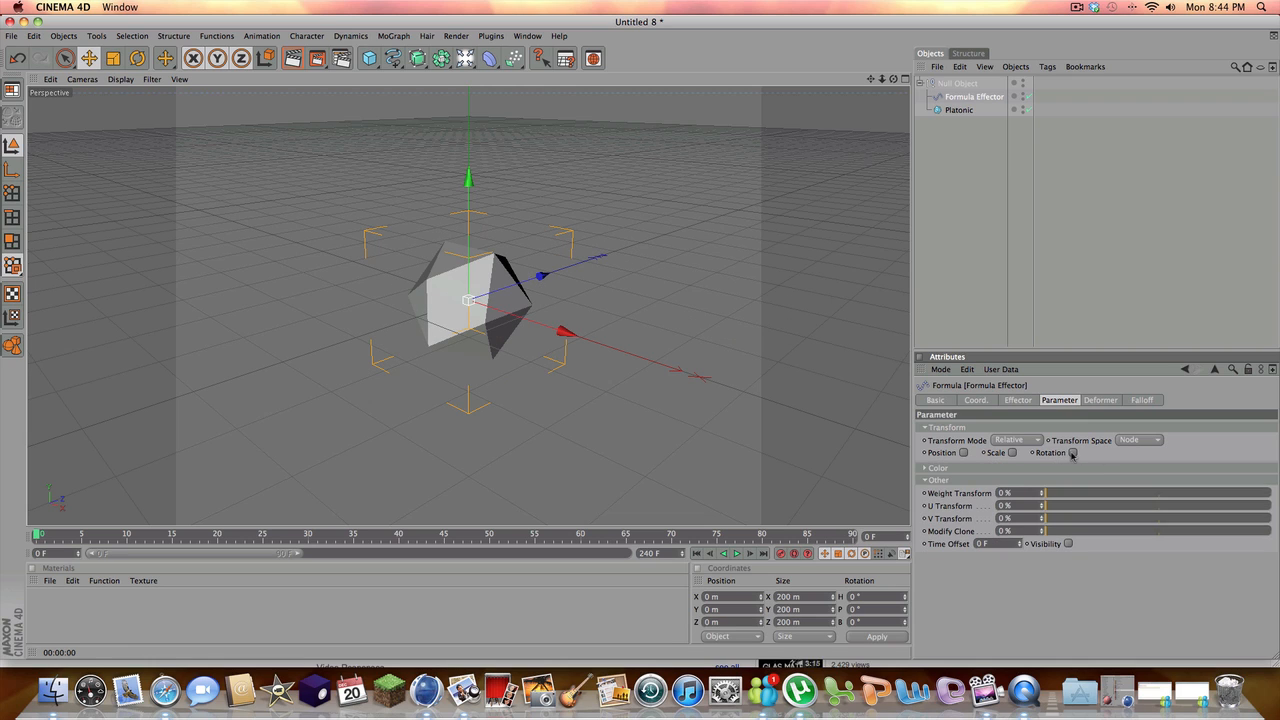
pyautogui.click(1072, 452)
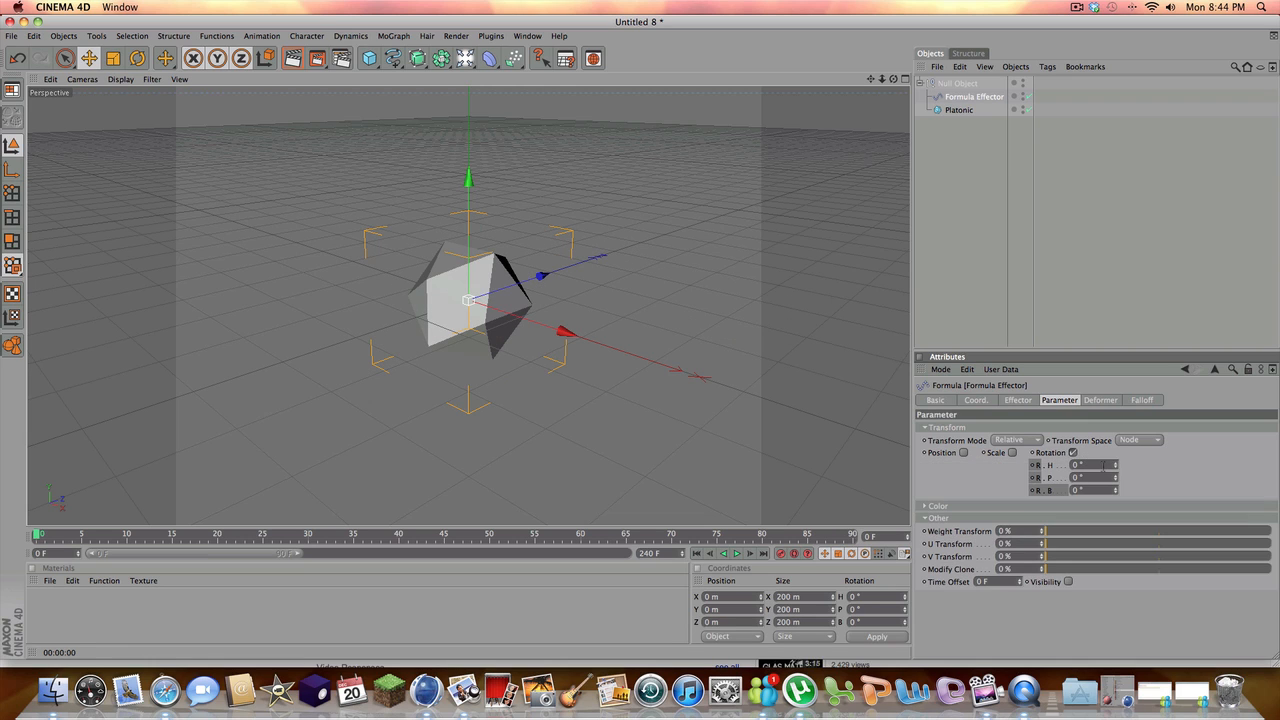
pyautogui.click(1092, 464)
pyautogui.write('10')
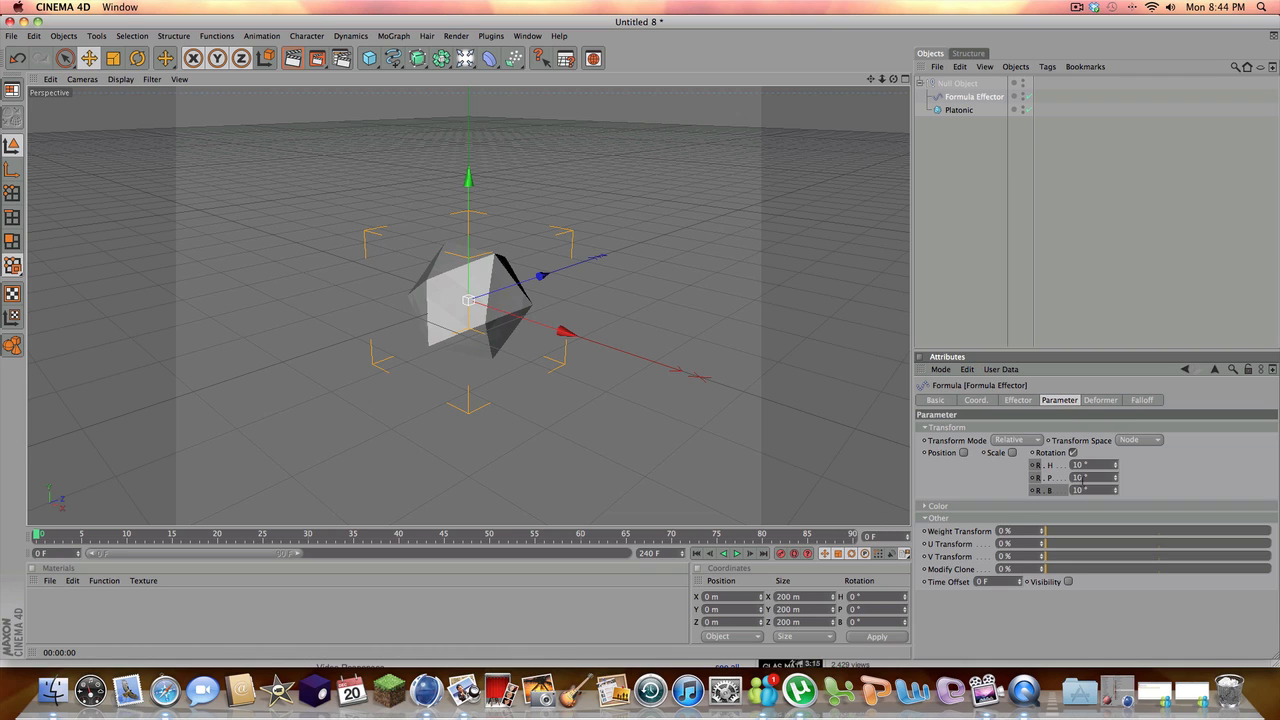
pyautogui.click(736, 554)
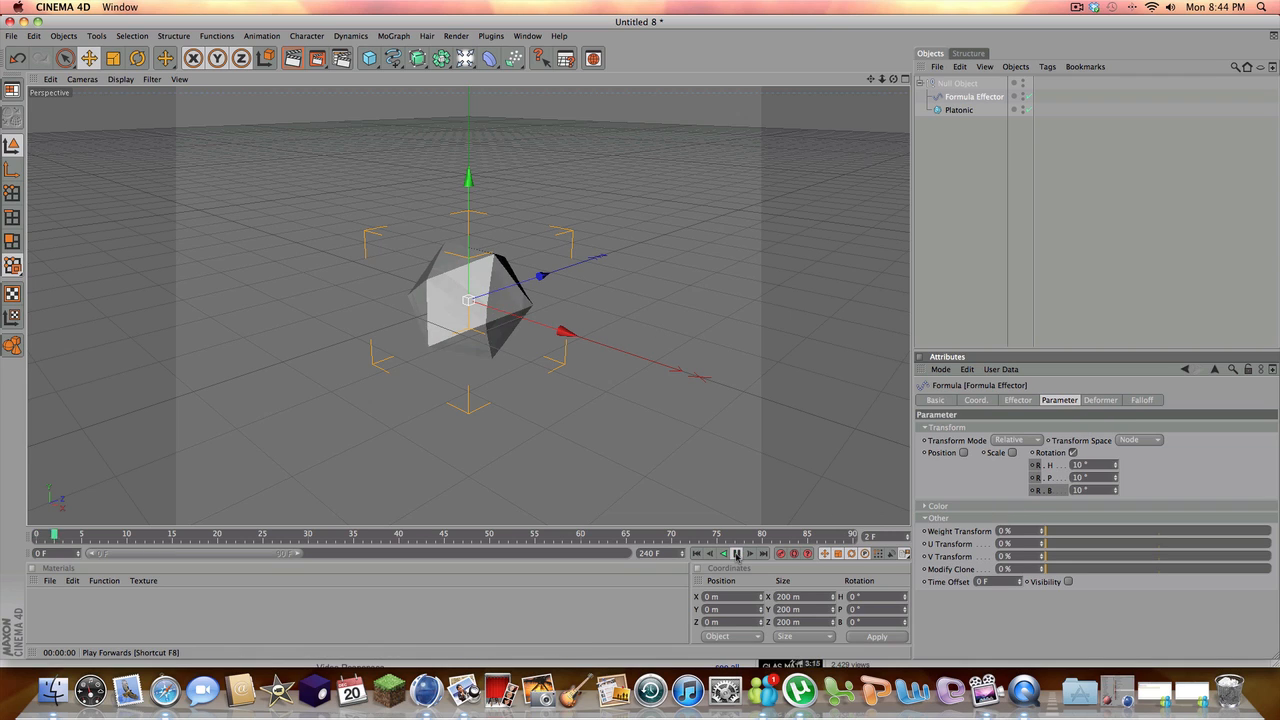
pyautogui.click(738, 552)
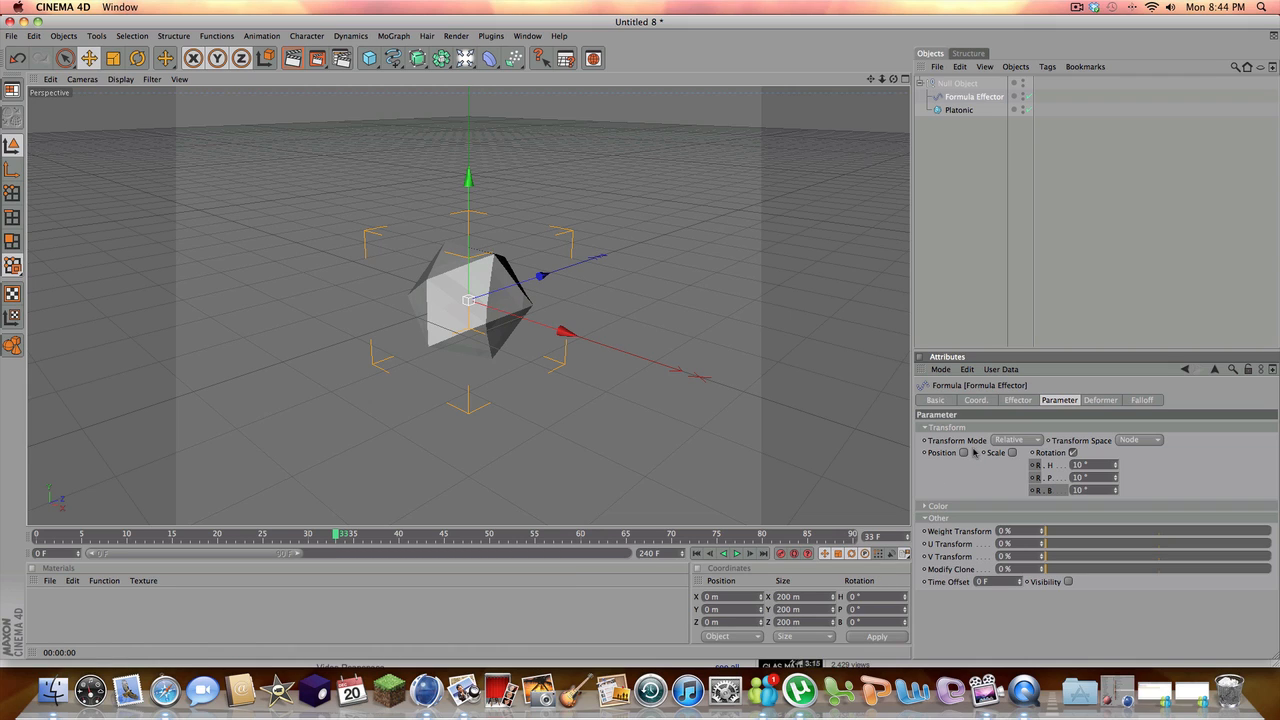
pyautogui.moveTo(958, 452)
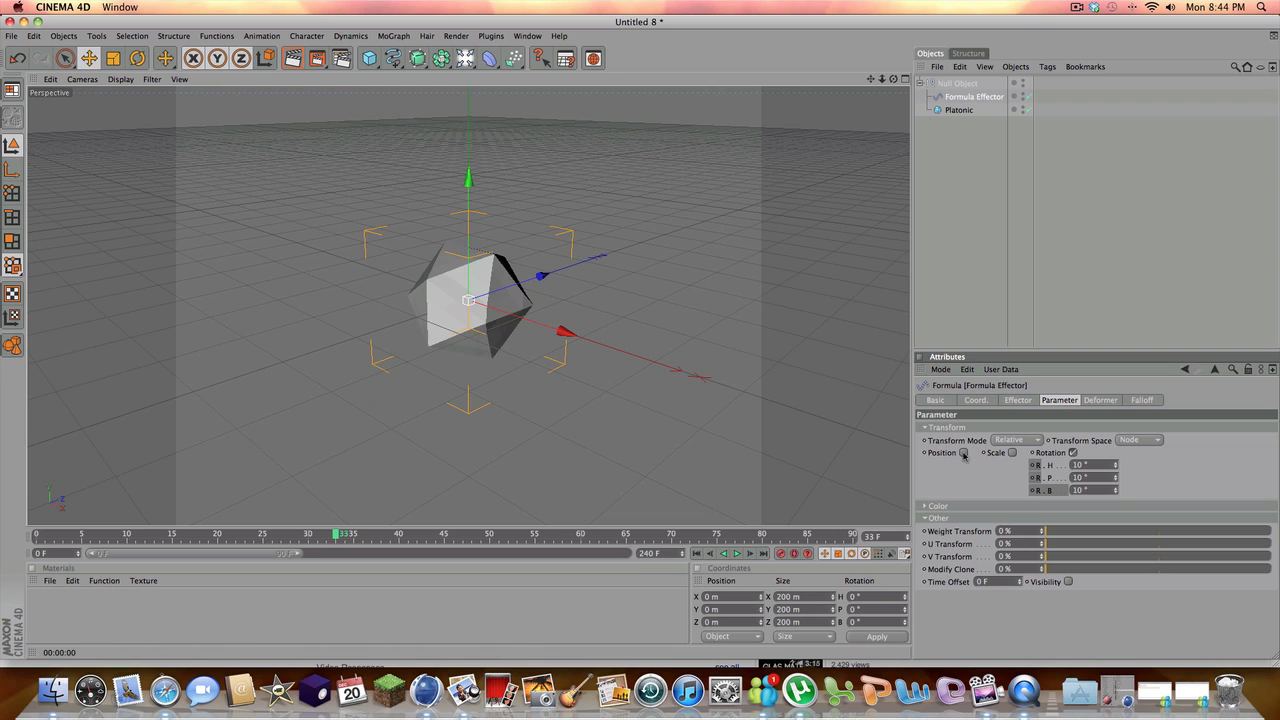
# Toggle the Position transformation in the effector's Parameter settings
pyautogui.click(964, 452)
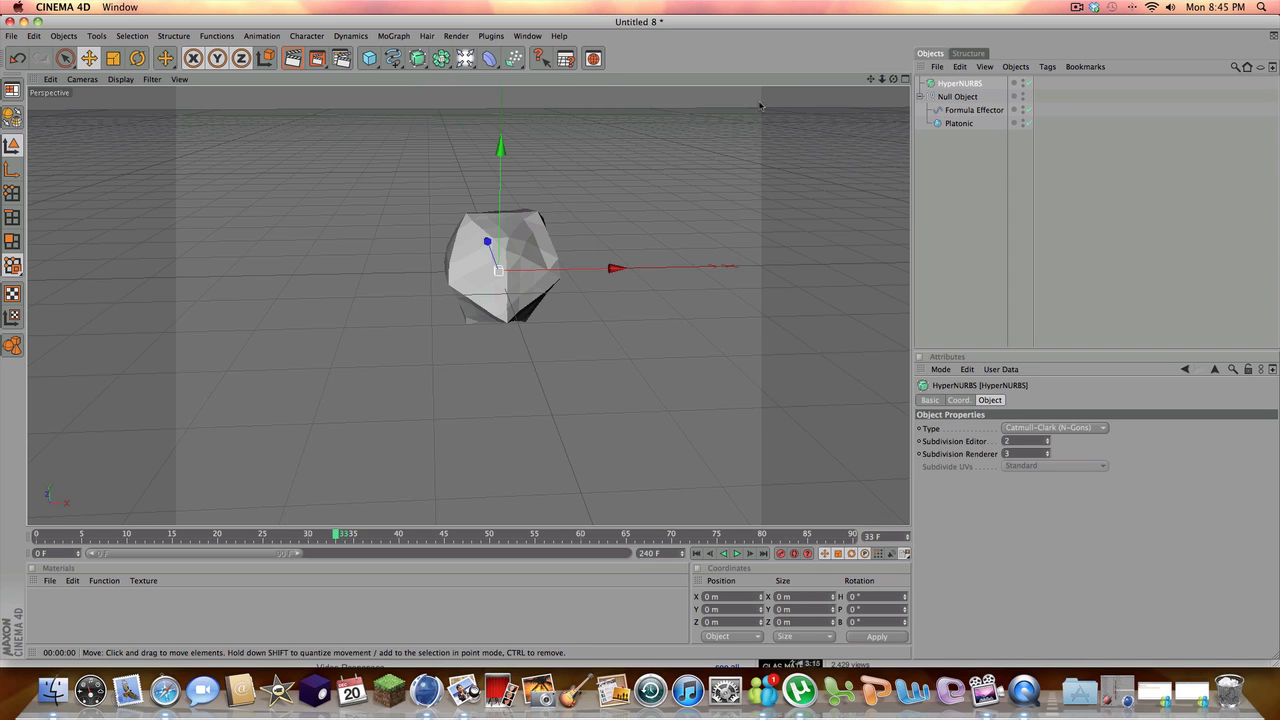
# Nest the Null group under the HyperNURBS so the solid becomes a smooth lump
pyautogui.click(416, 58)
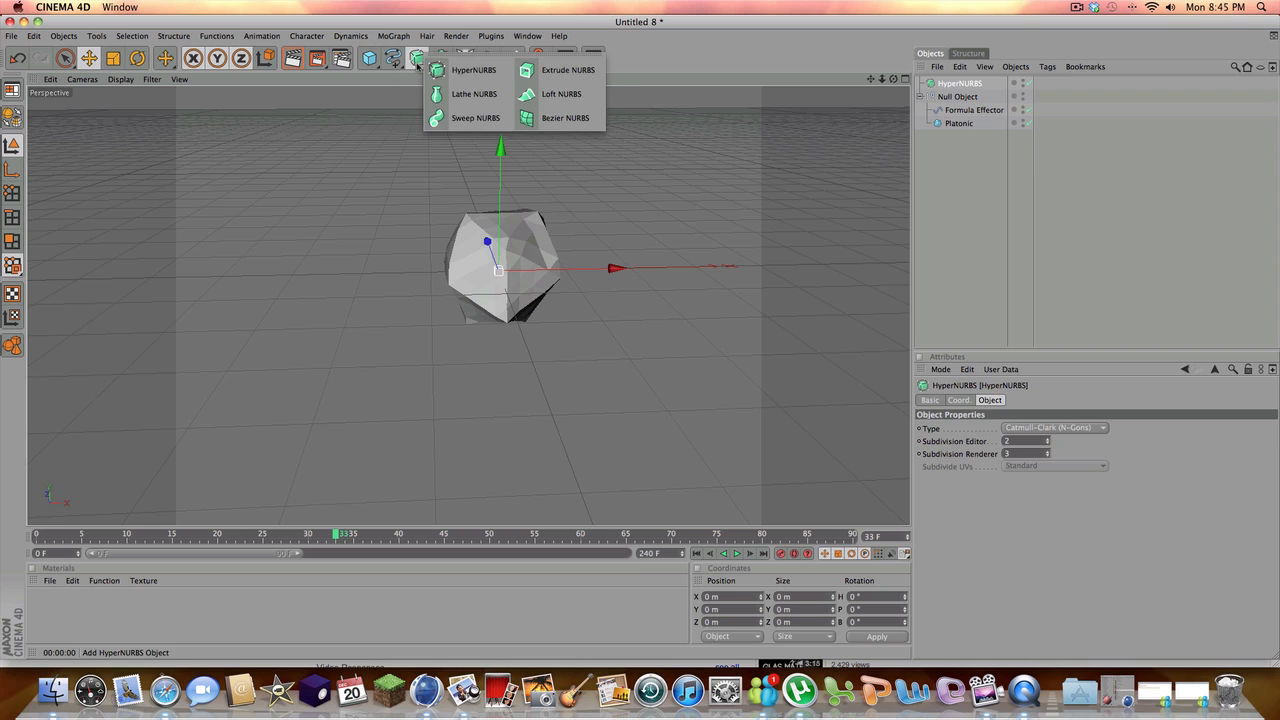
pyautogui.click(820, 132)
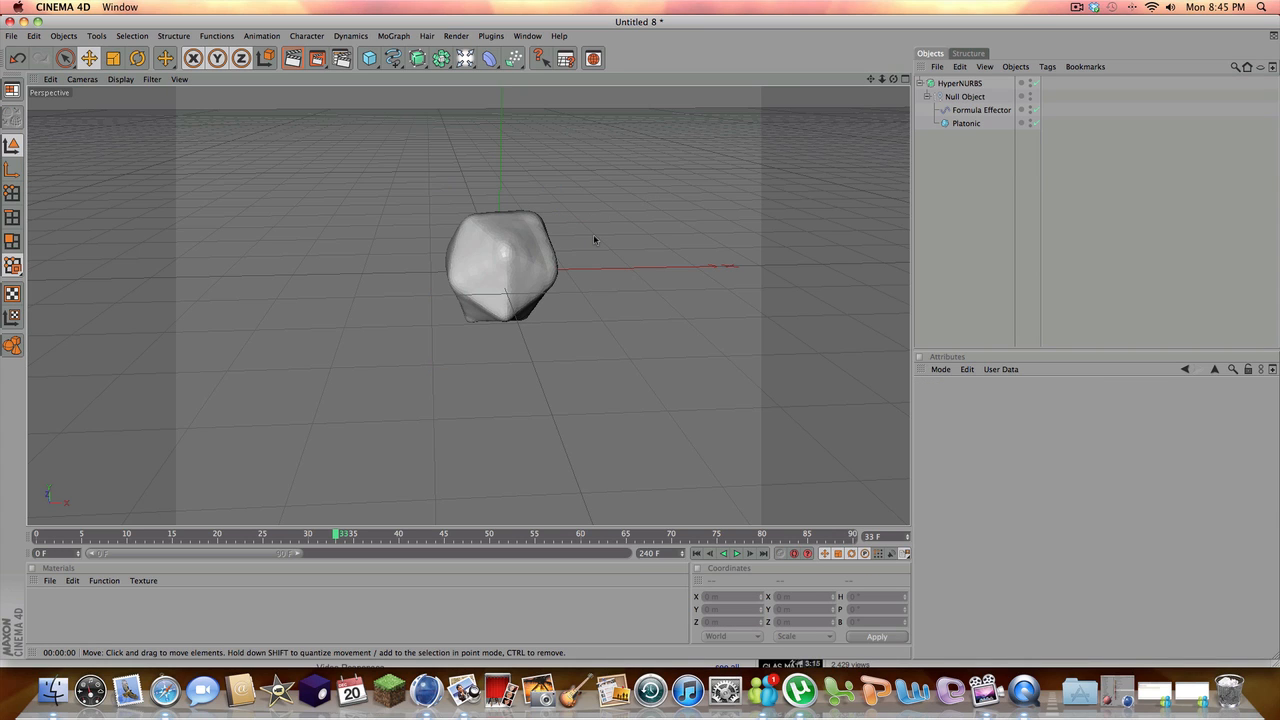
pyautogui.moveTo(536, 204)
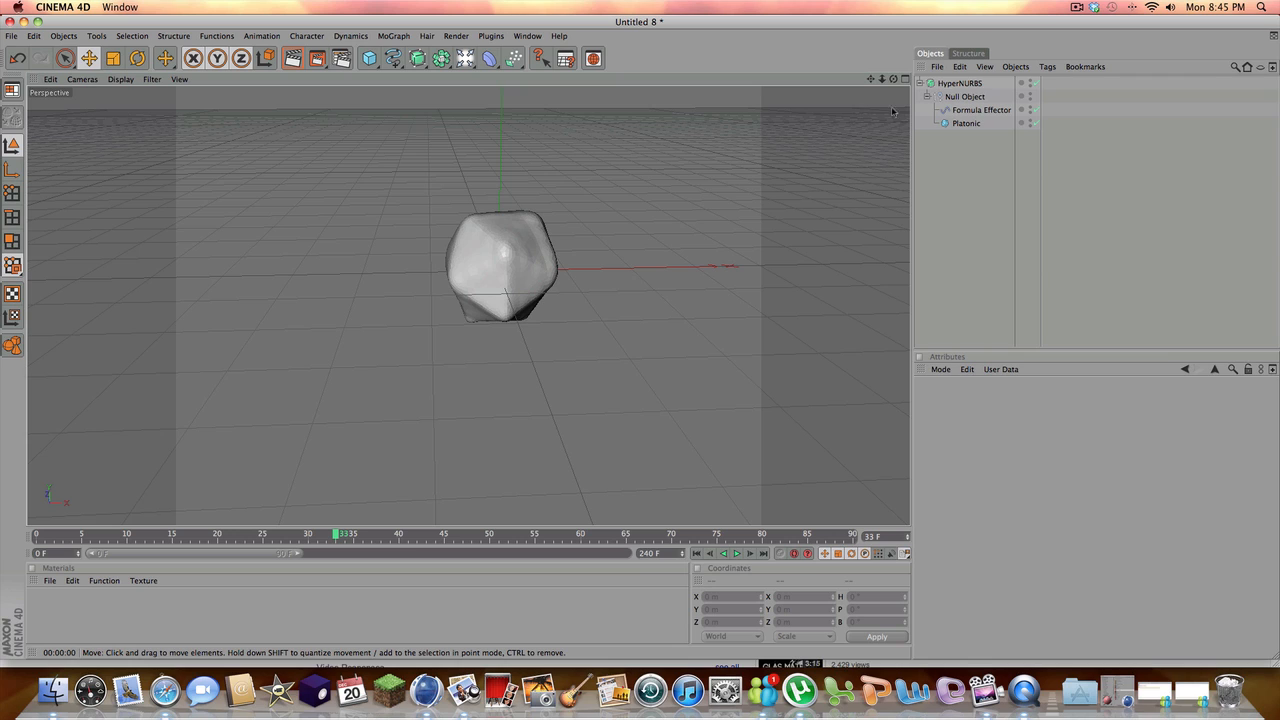
pyautogui.moveTo(554, 222)
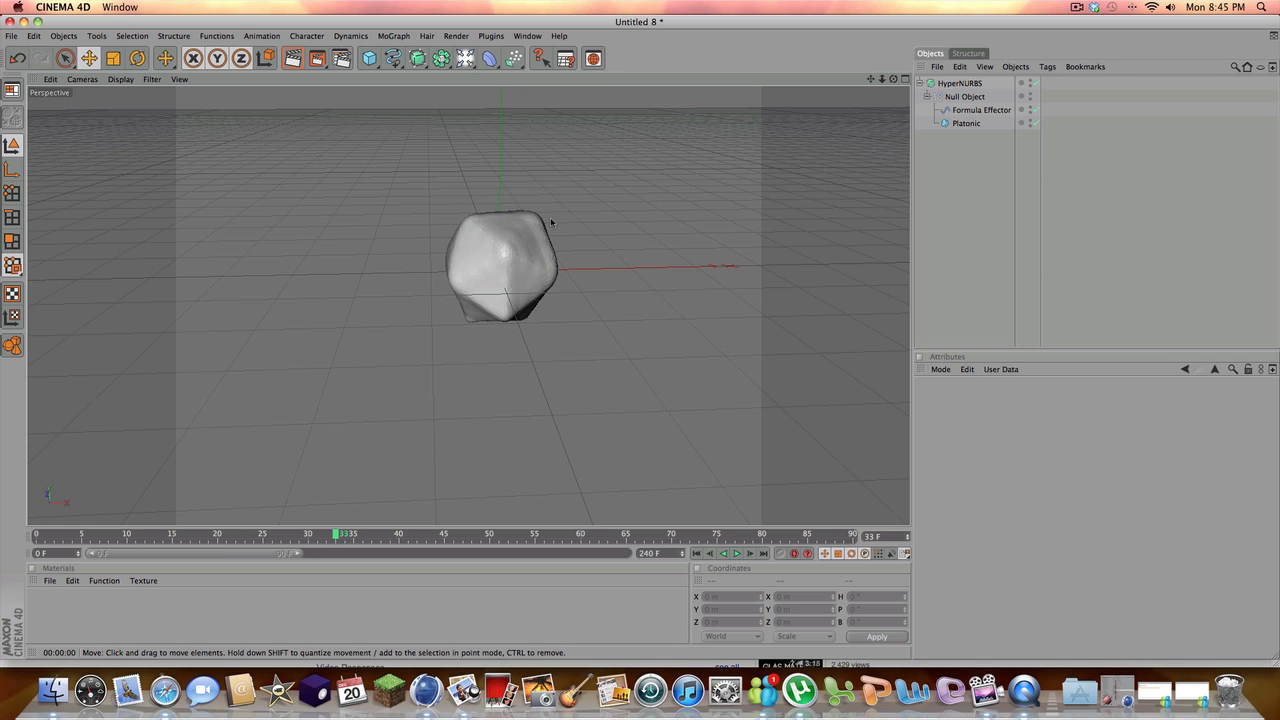
pyautogui.moveTo(402, 202)
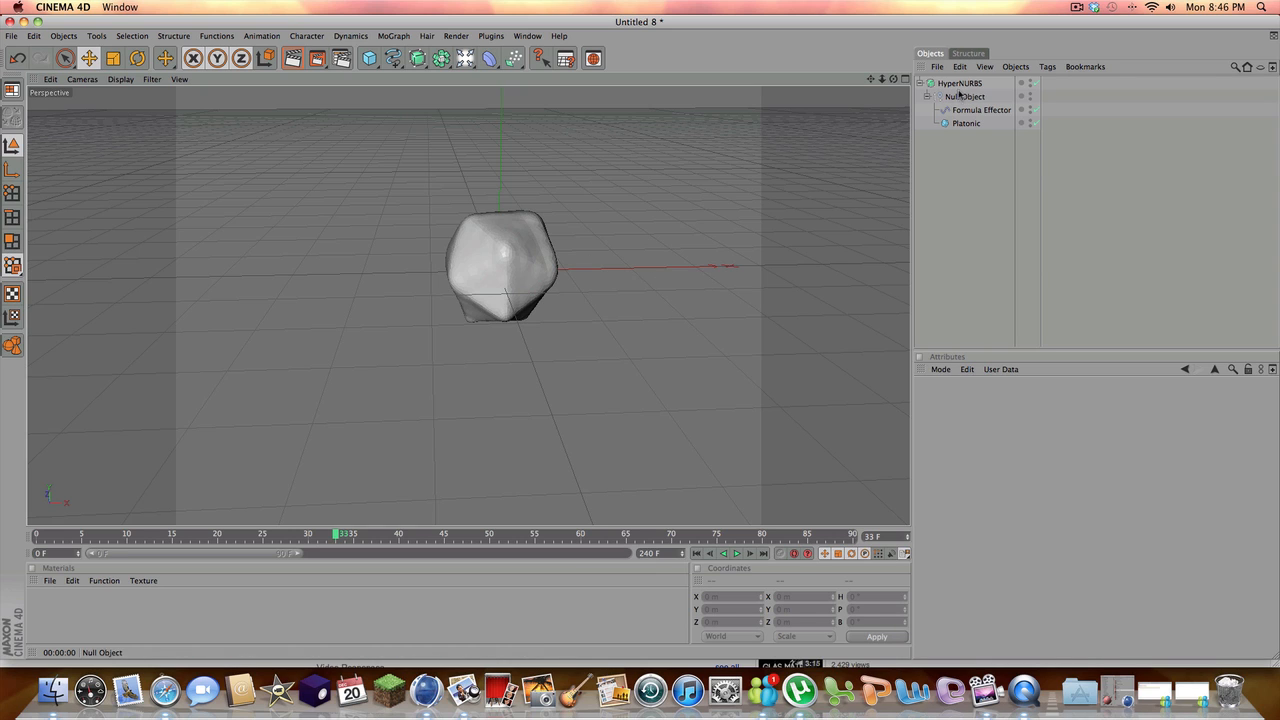
pyautogui.click(952, 80)
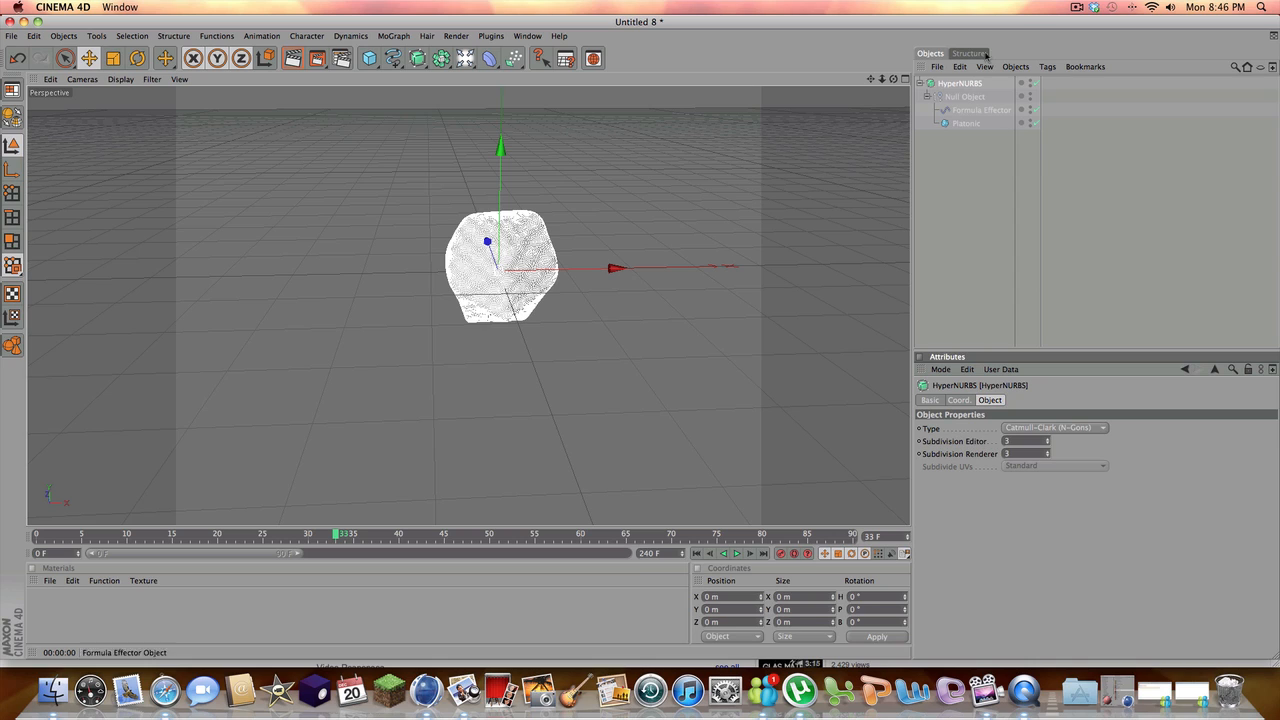
pyautogui.moveTo(176, 268)
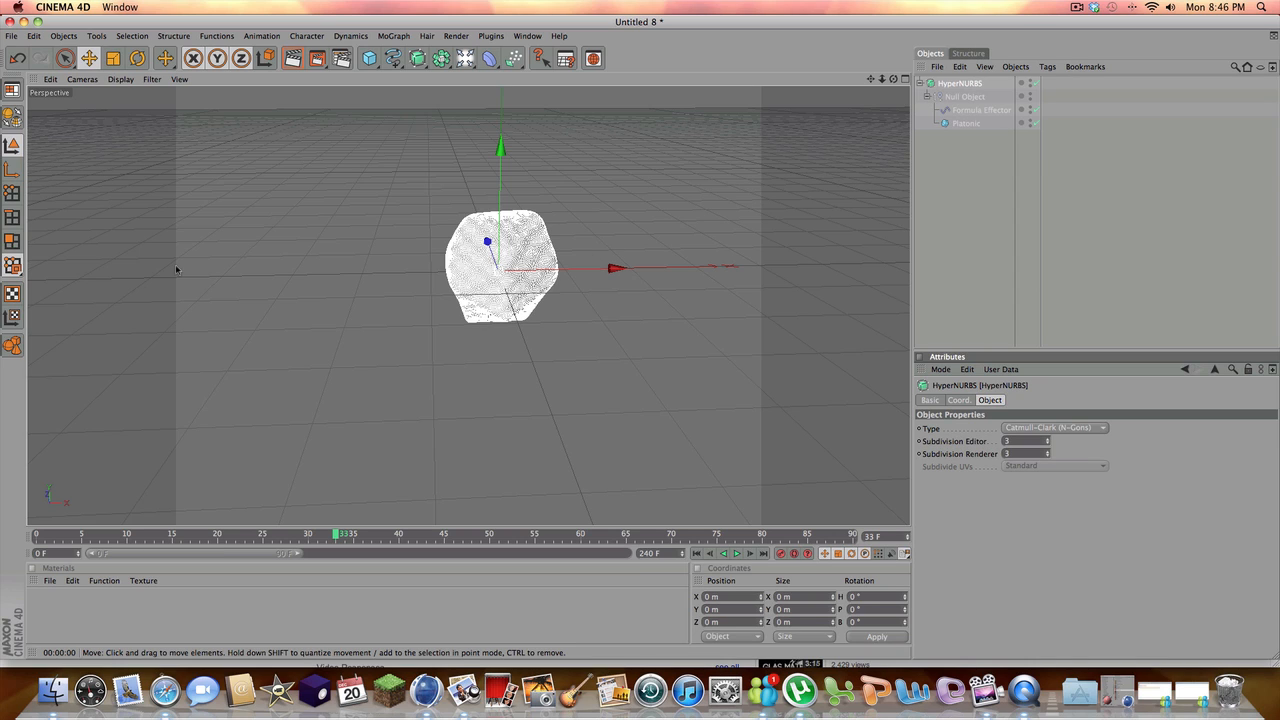
pyautogui.moveTo(32, 240)
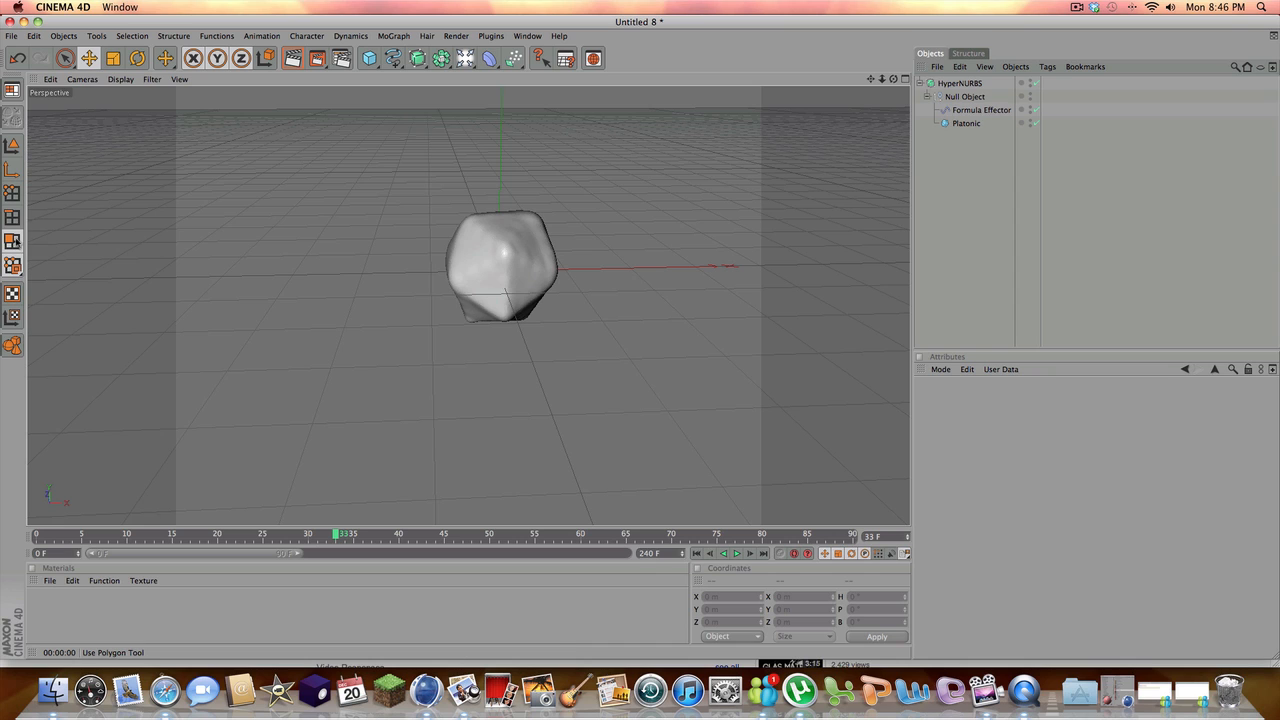
pyautogui.click(966, 124)
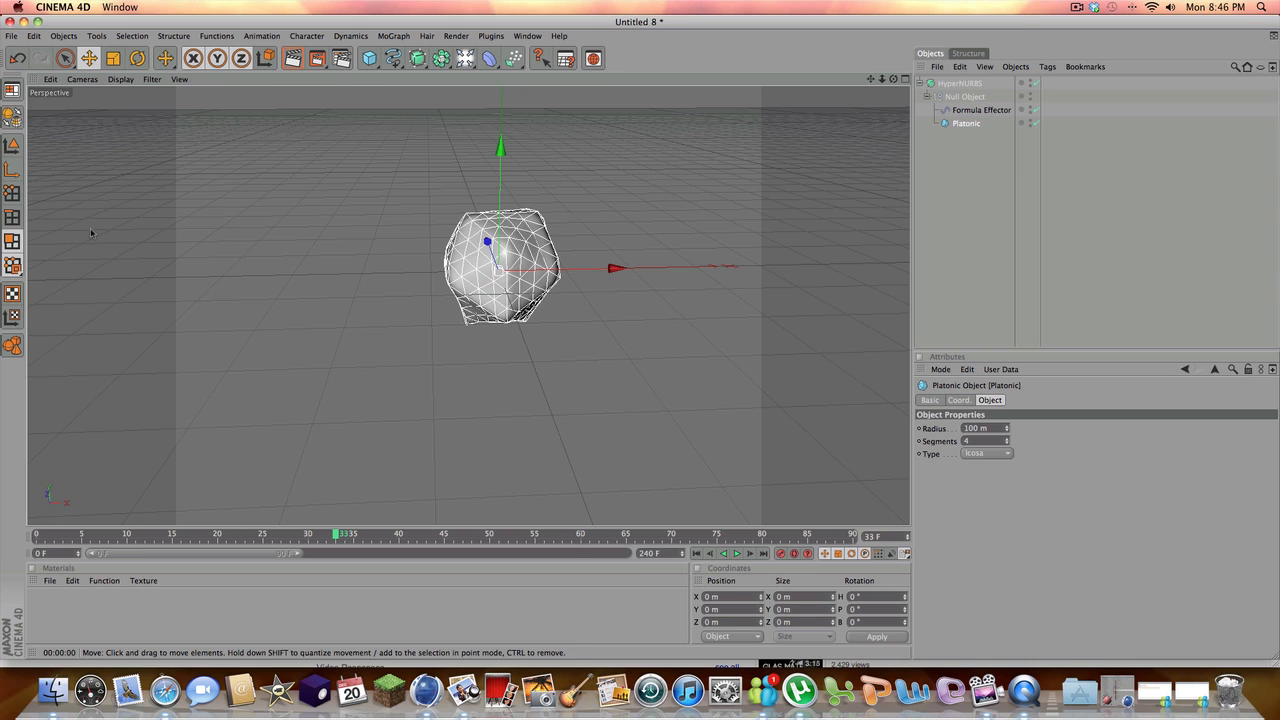
pyautogui.moveTo(376, 268)
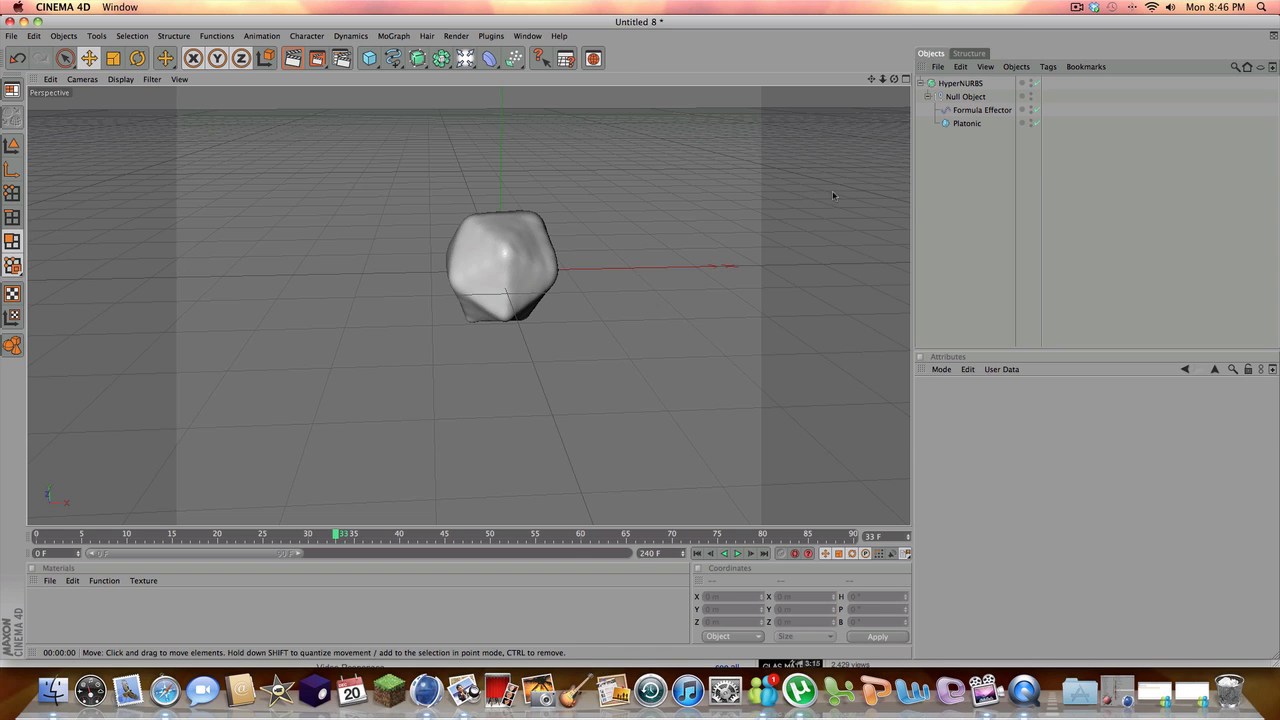
# Select the Platonic object so it can be made editable
pyautogui.click(972, 124)
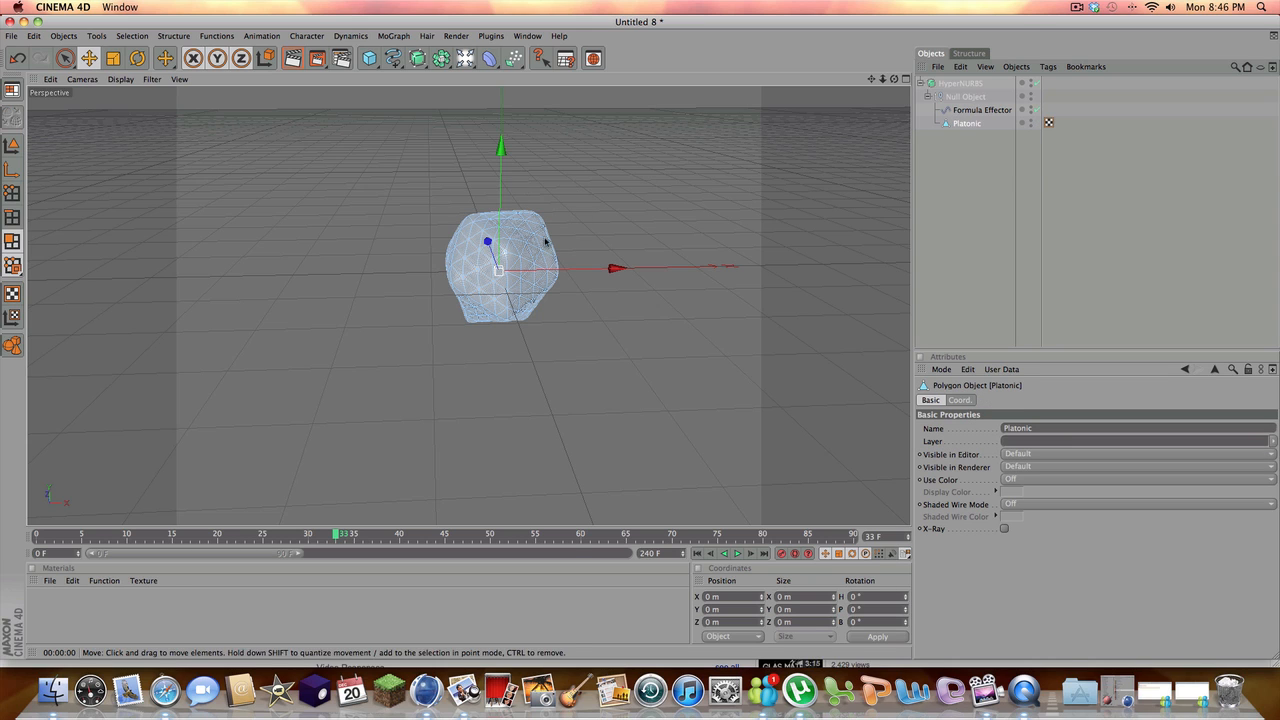
pyautogui.moveTo(520, 236)
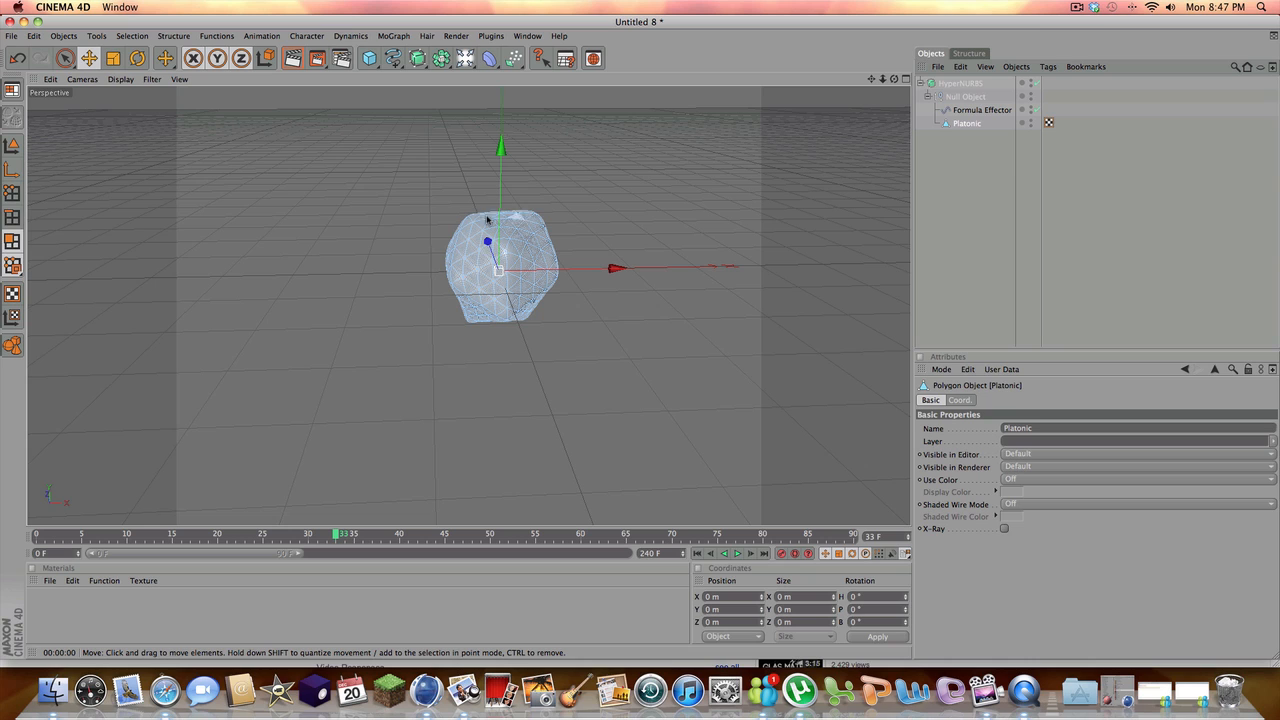
pyautogui.moveTo(408, 220)
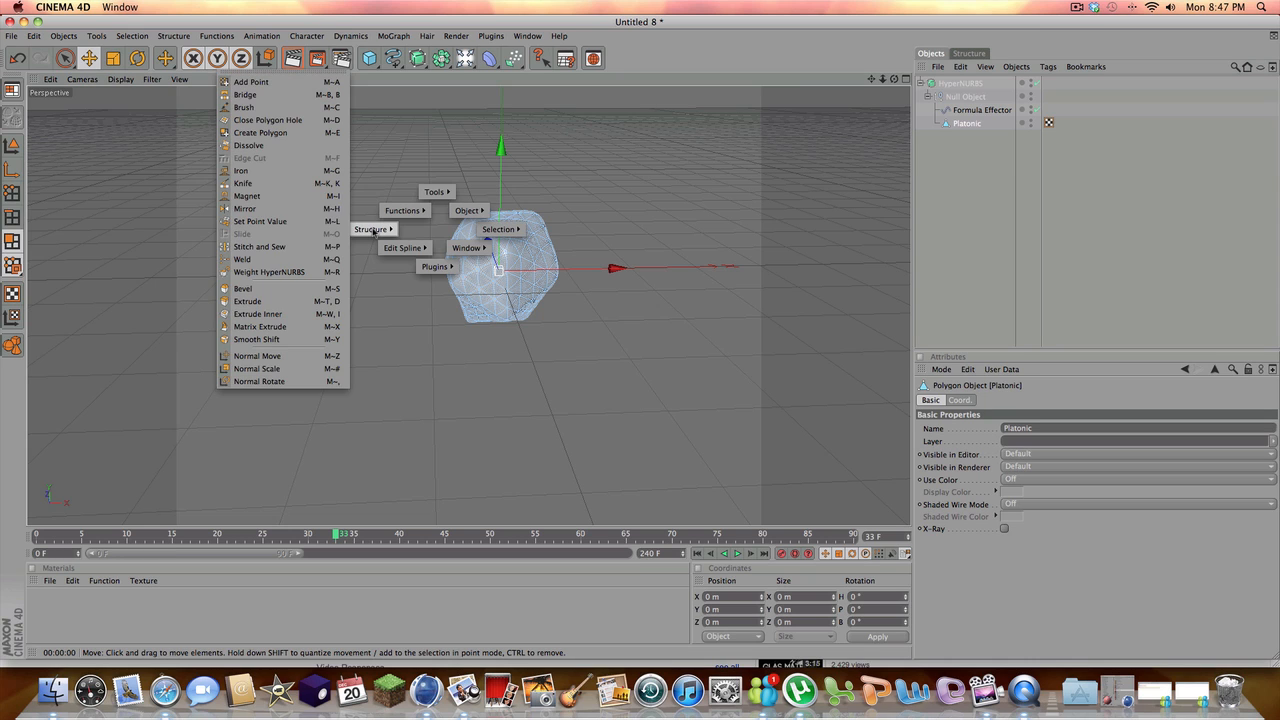
# Activate the Extrude tool from the Structure commands
pyautogui.click(466, 210)
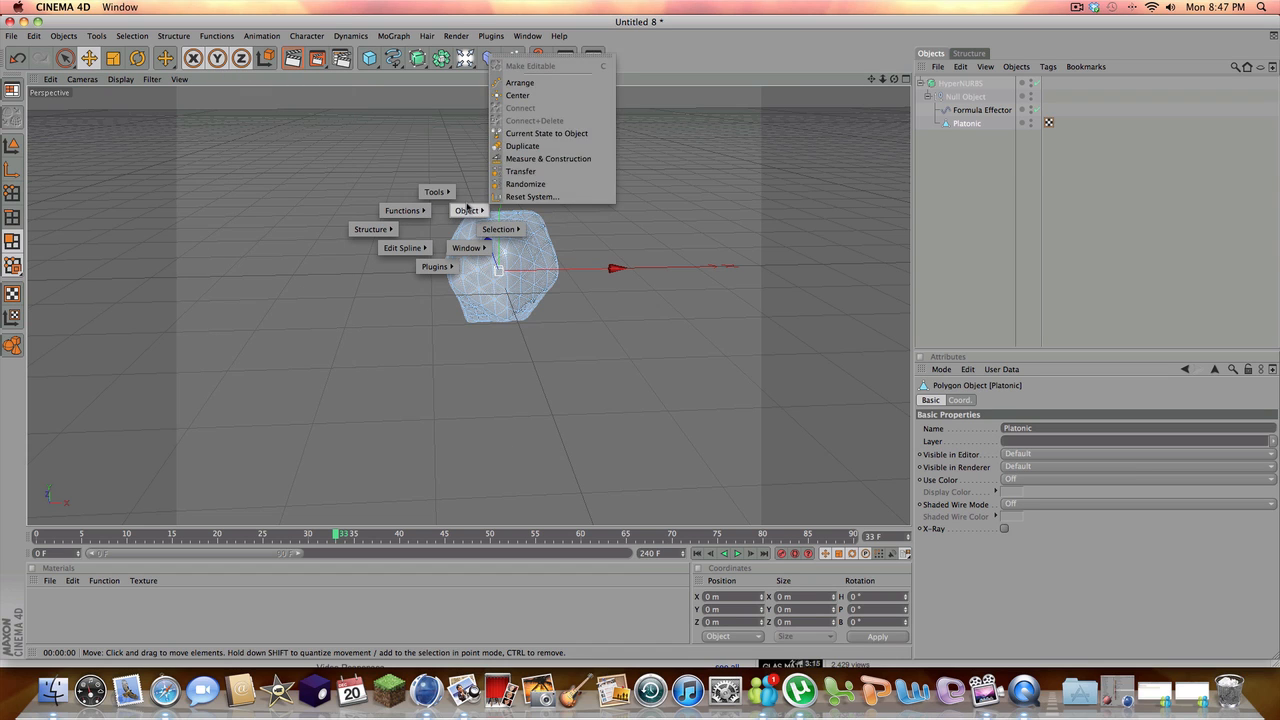
pyautogui.click(396, 248)
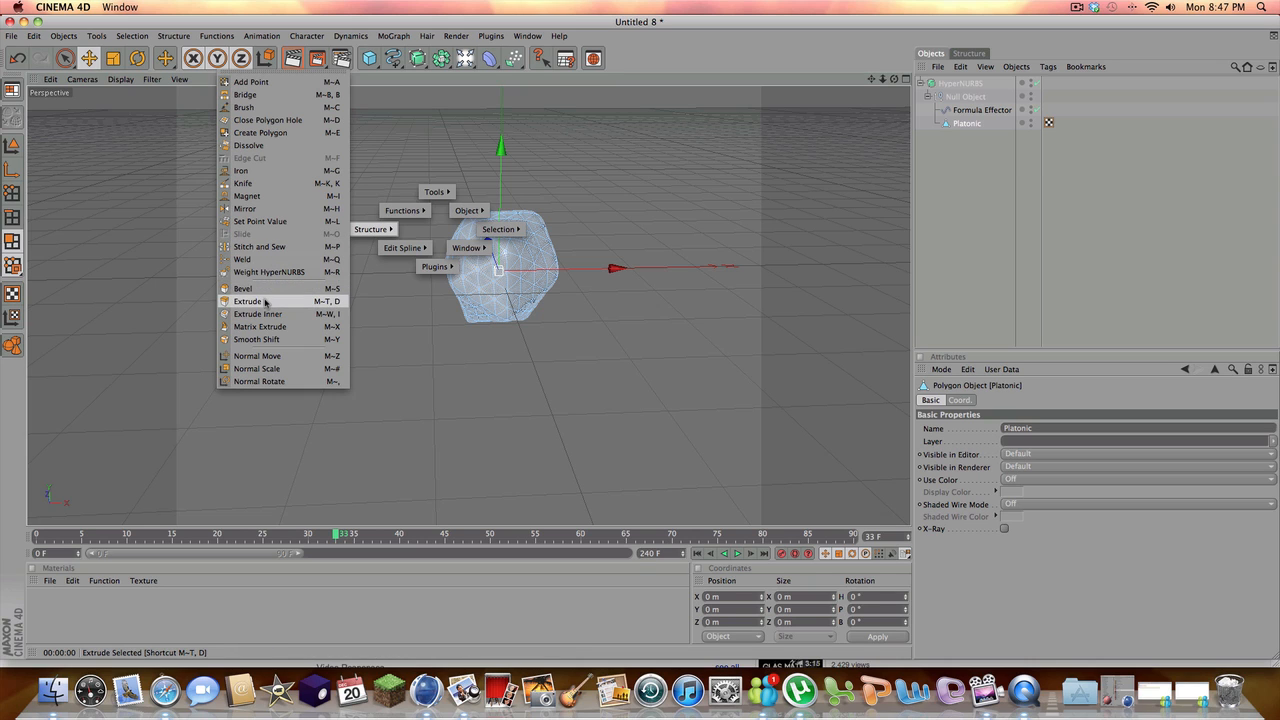
pyautogui.click(244, 300)
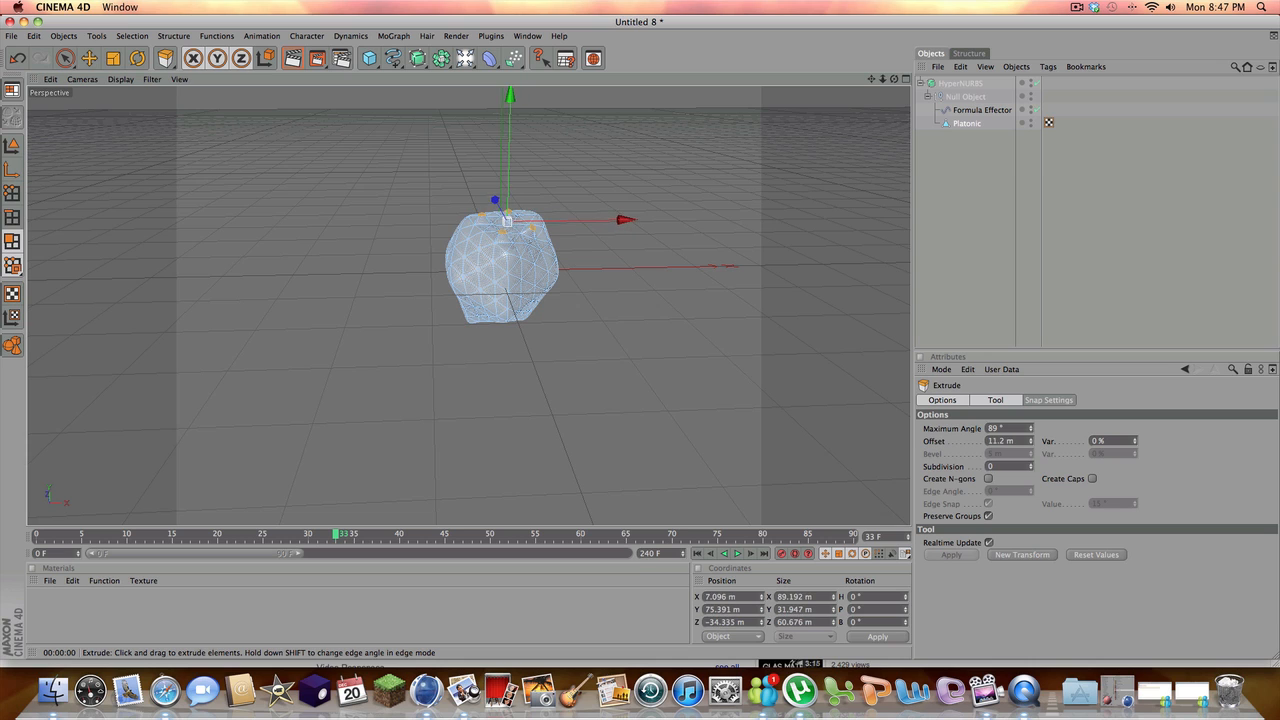
# Extrude top polygons of the heart upward into long artery tubes
pyautogui.moveTo(510, 230); pyautogui.dragTo(516, 200)
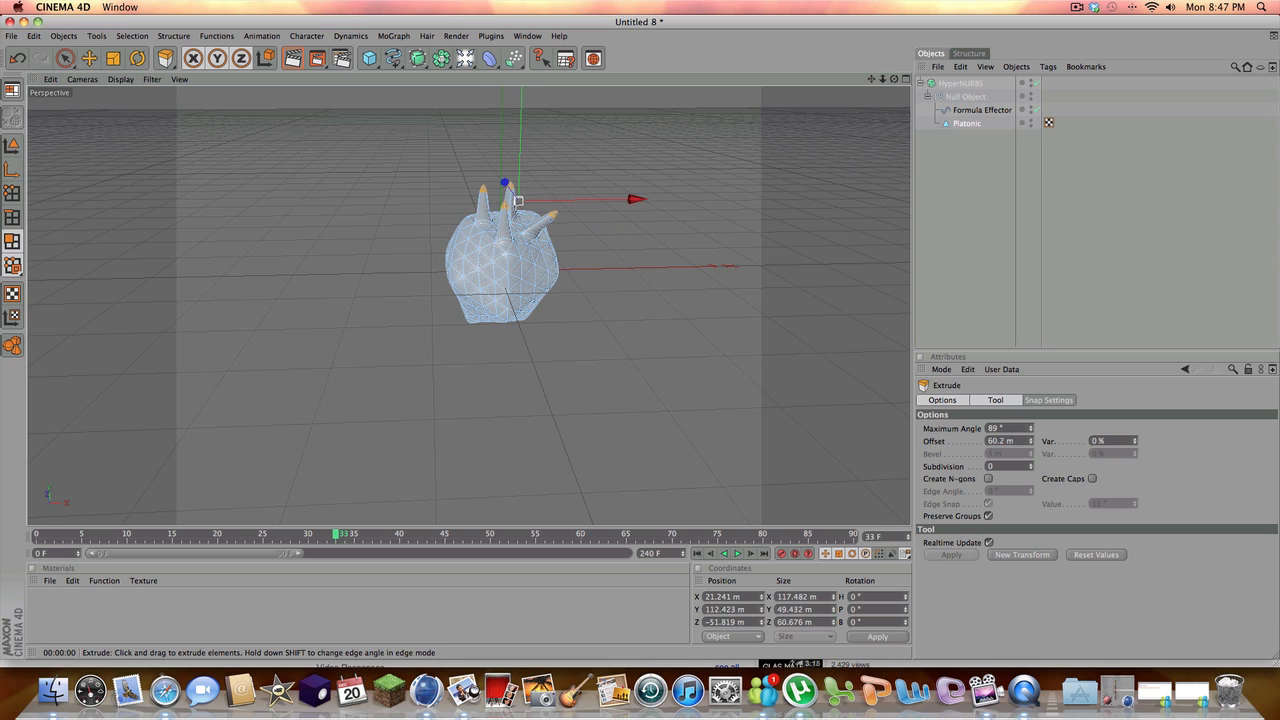
pyautogui.moveTo(516, 200); pyautogui.dragTo(524, 188)
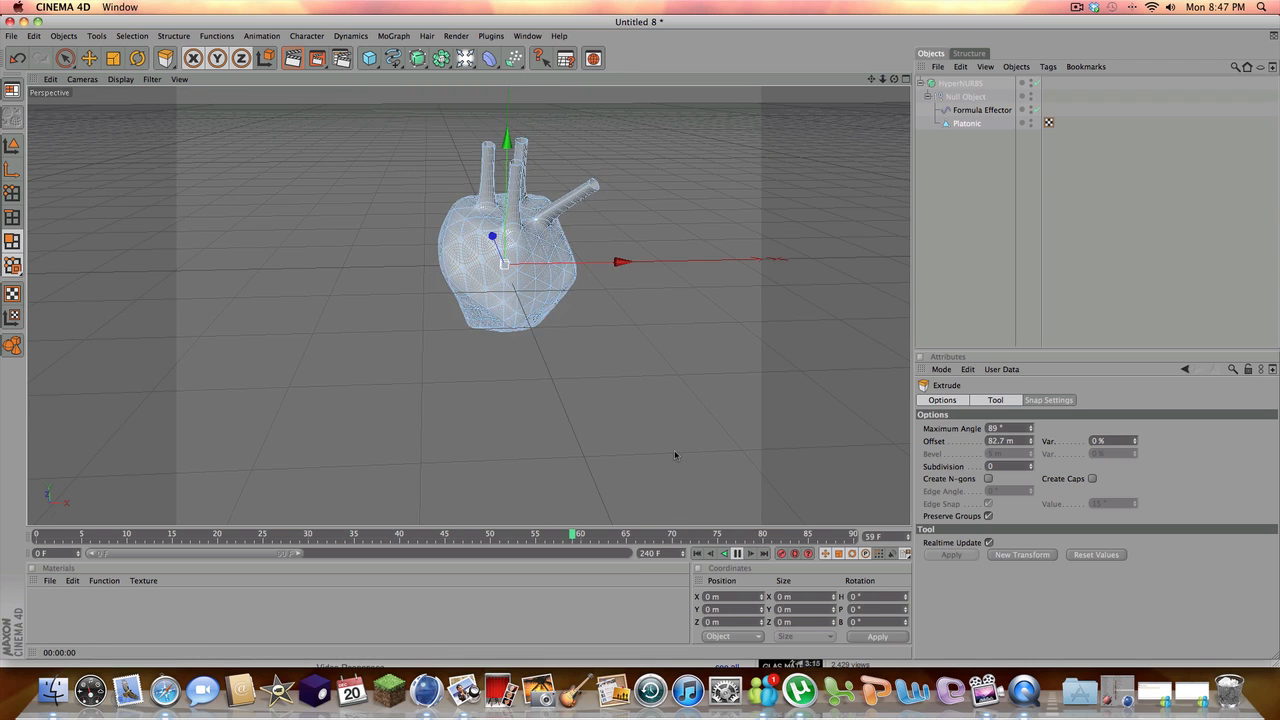
pyautogui.click(728, 554)
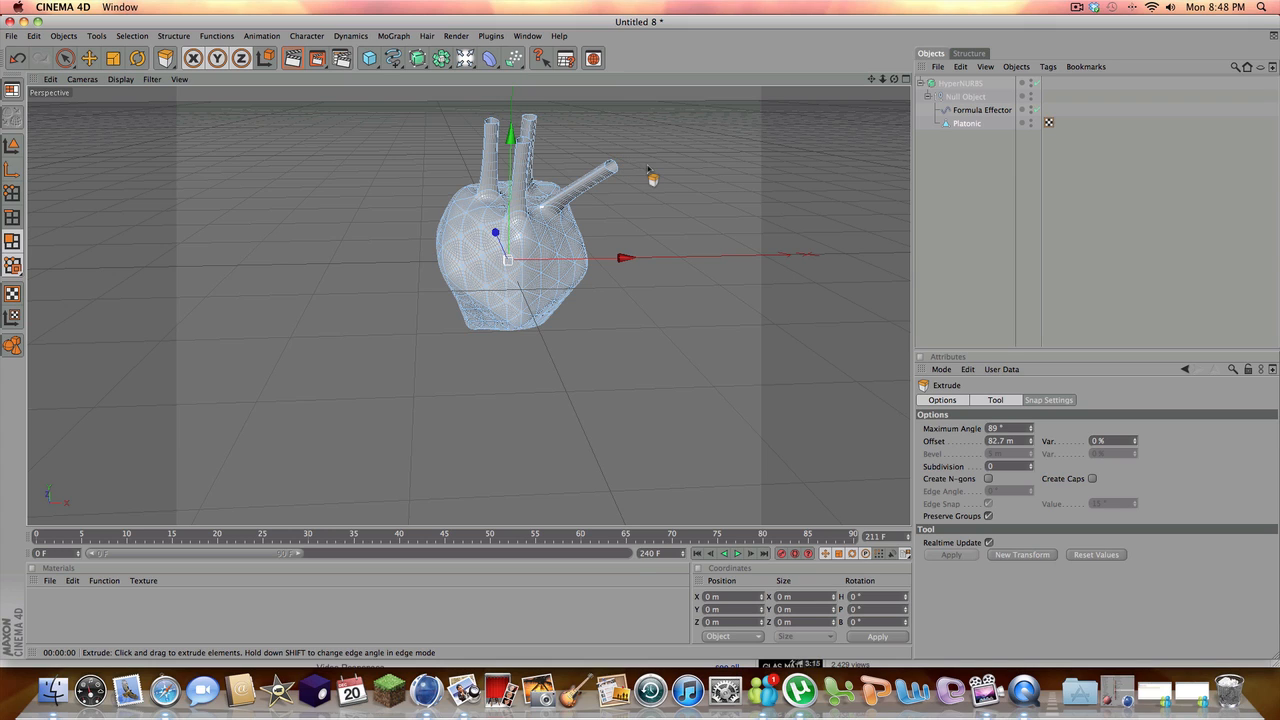
pyautogui.moveTo(720, 216)
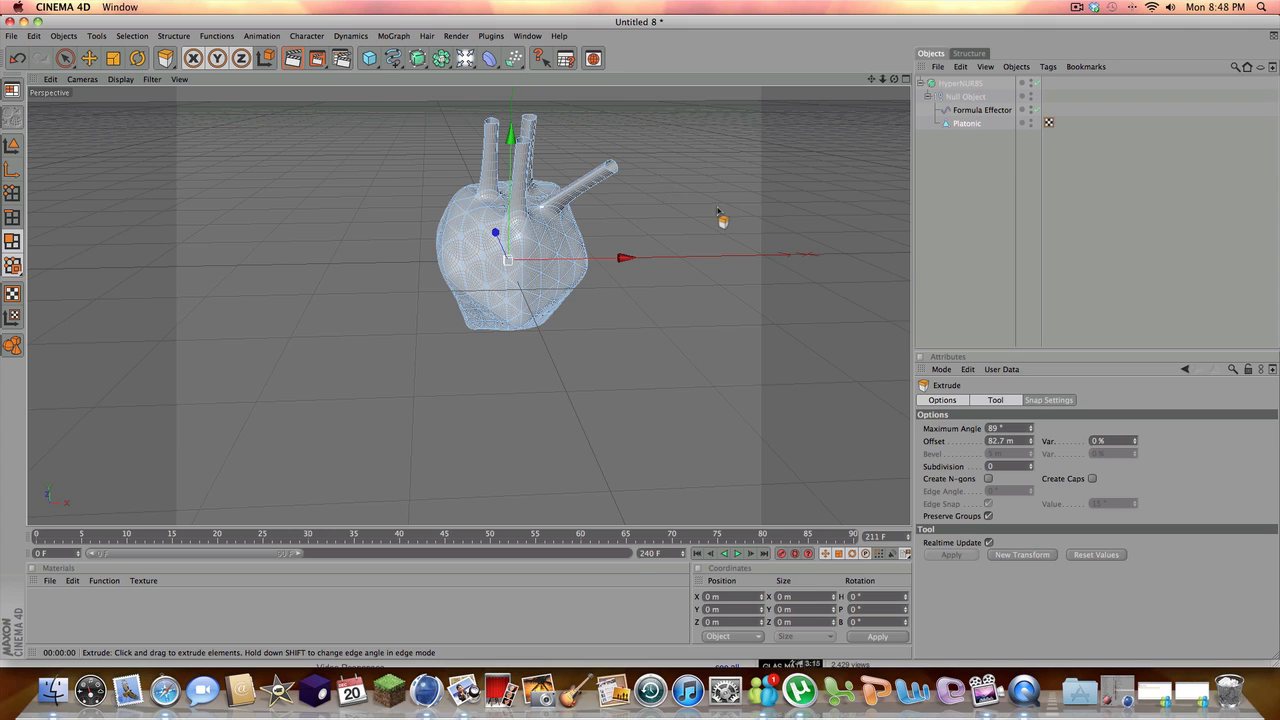
pyautogui.moveTo(632, 128)
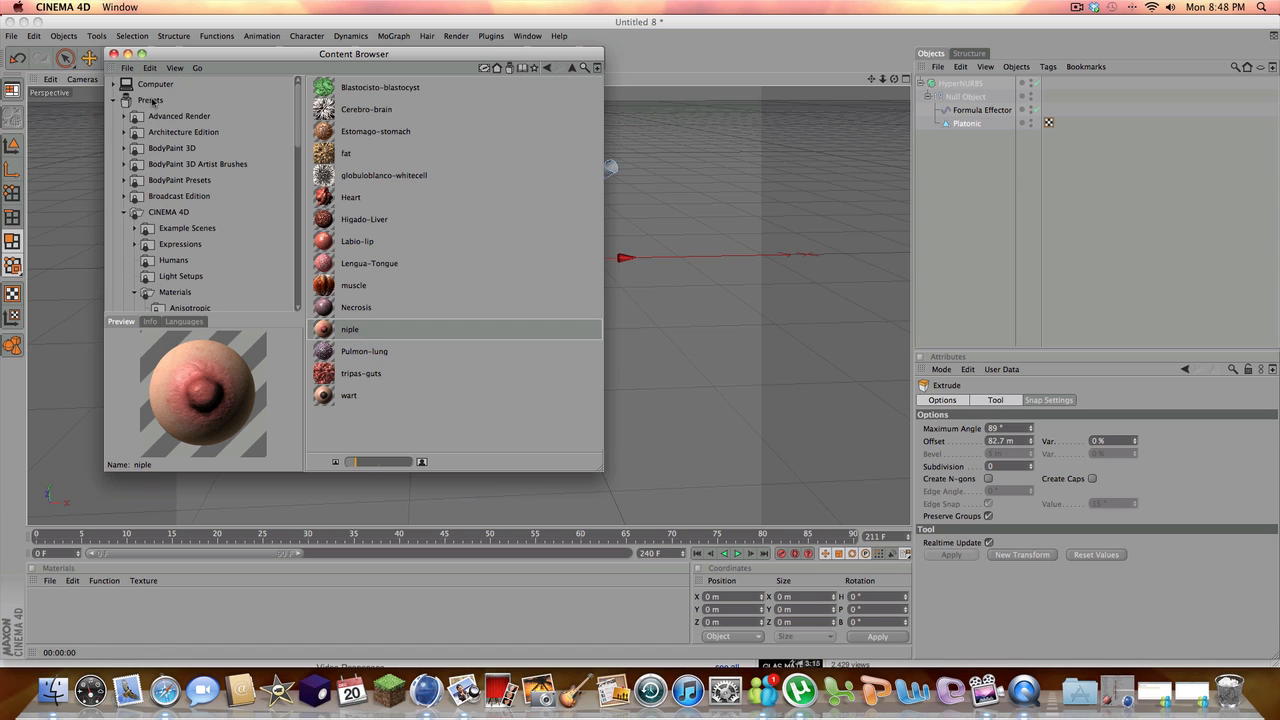
# Browse the Content Browser presets down to the CINEMA 4D material library
pyautogui.click(178, 116)
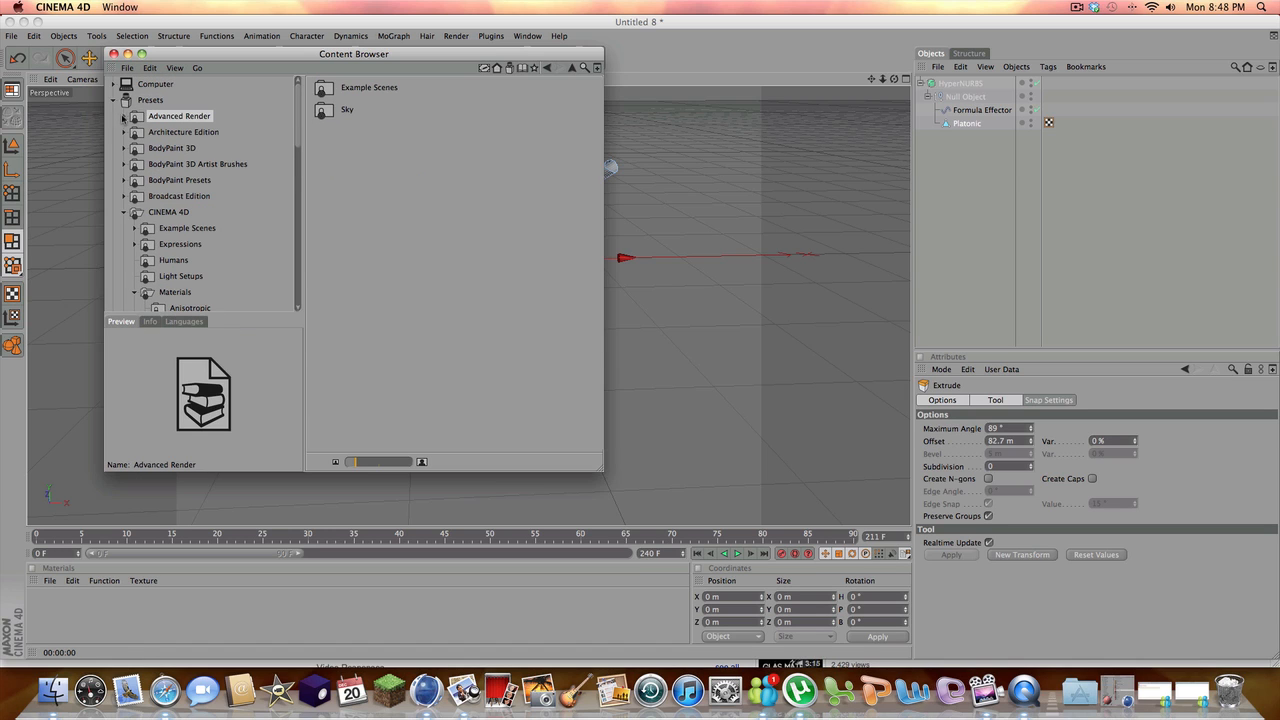
pyautogui.click(112, 100)
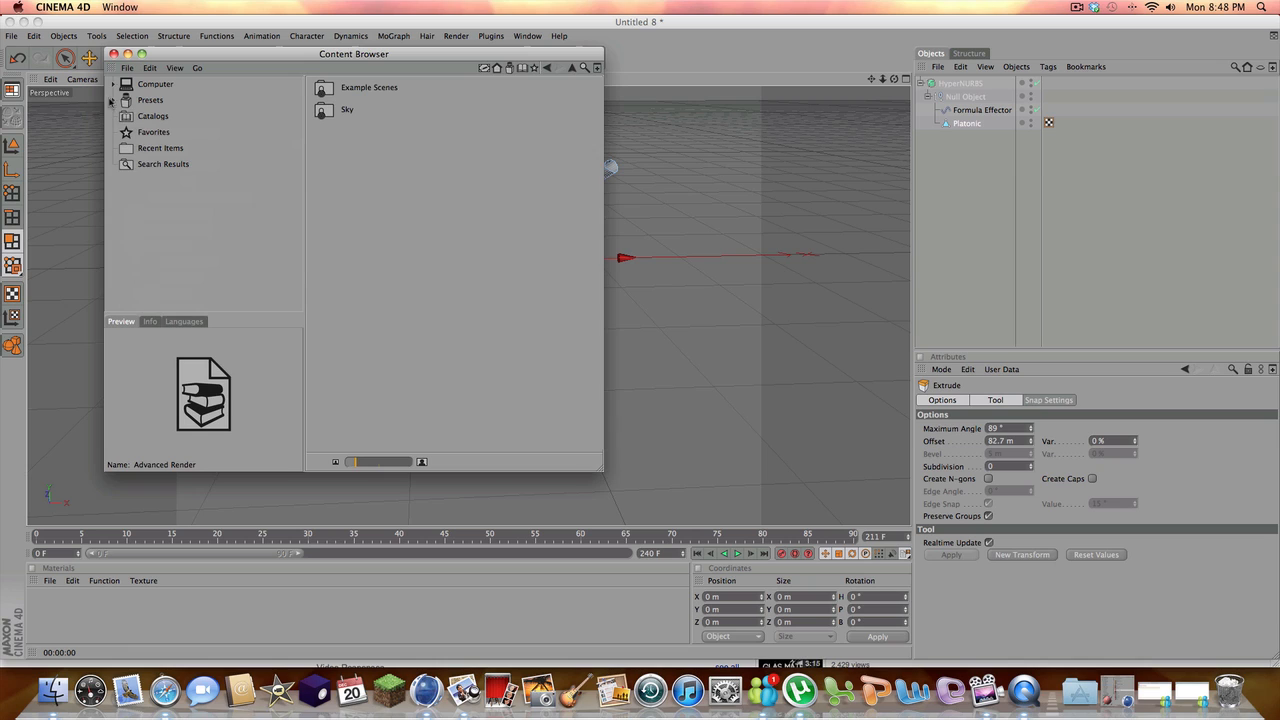
pyautogui.click(112, 100)
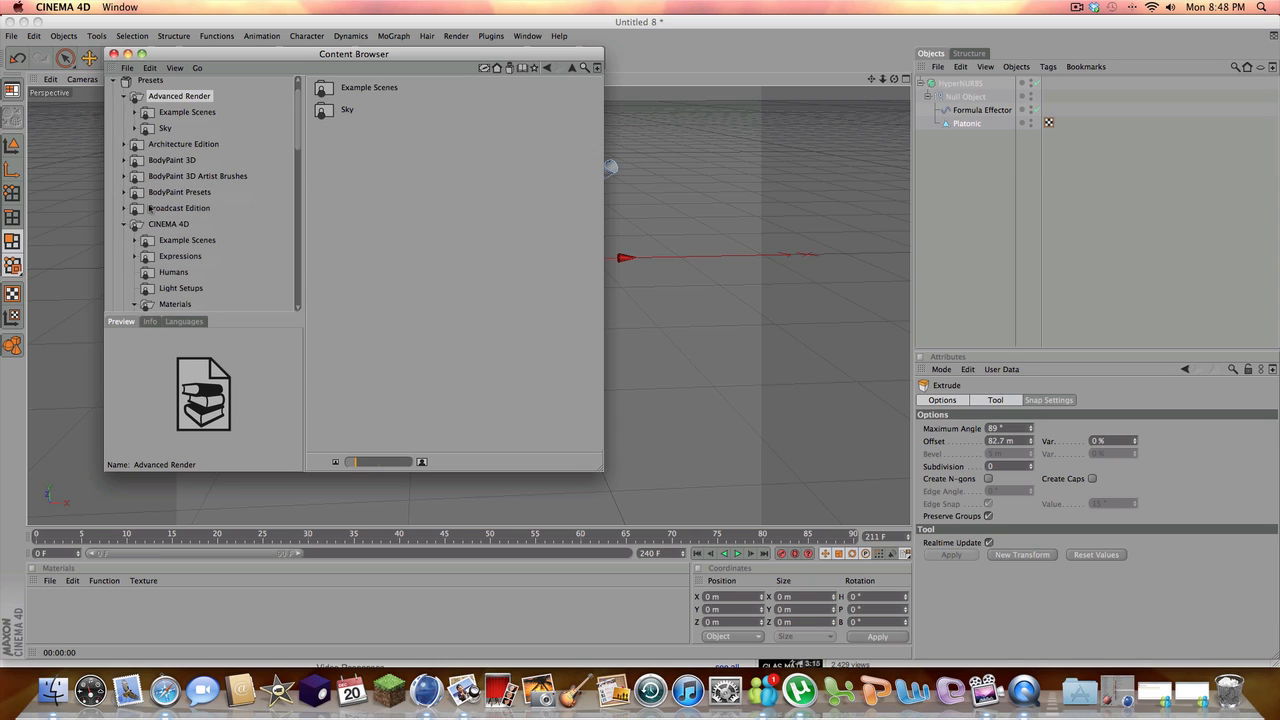
pyautogui.scroll(-3)
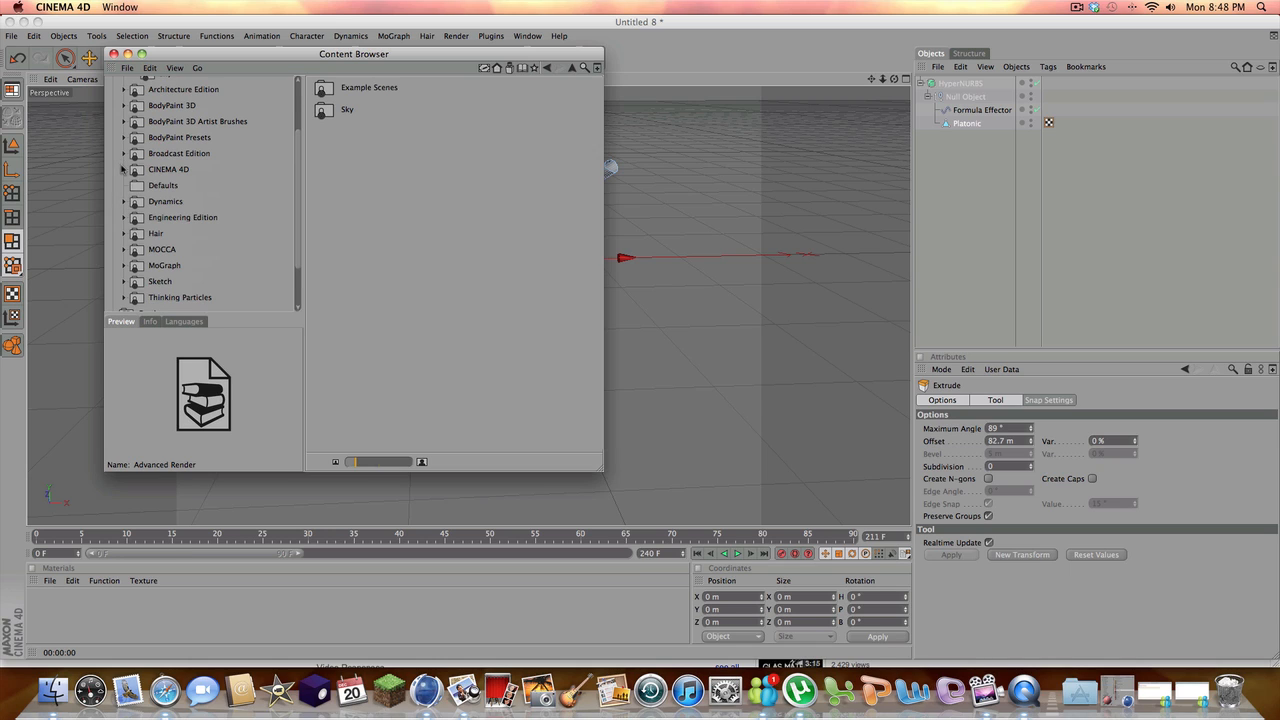
pyautogui.click(124, 168)
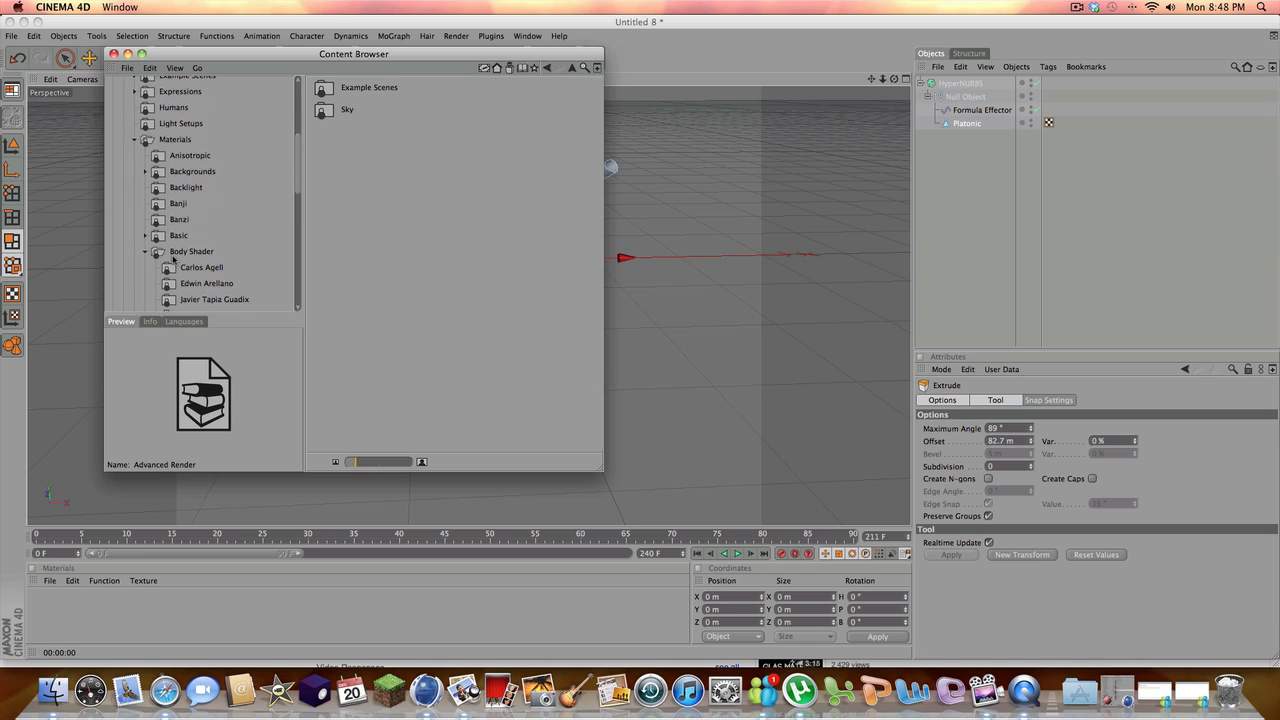
# Pick the heart material from the Body Shader collection
pyautogui.scroll(-3)
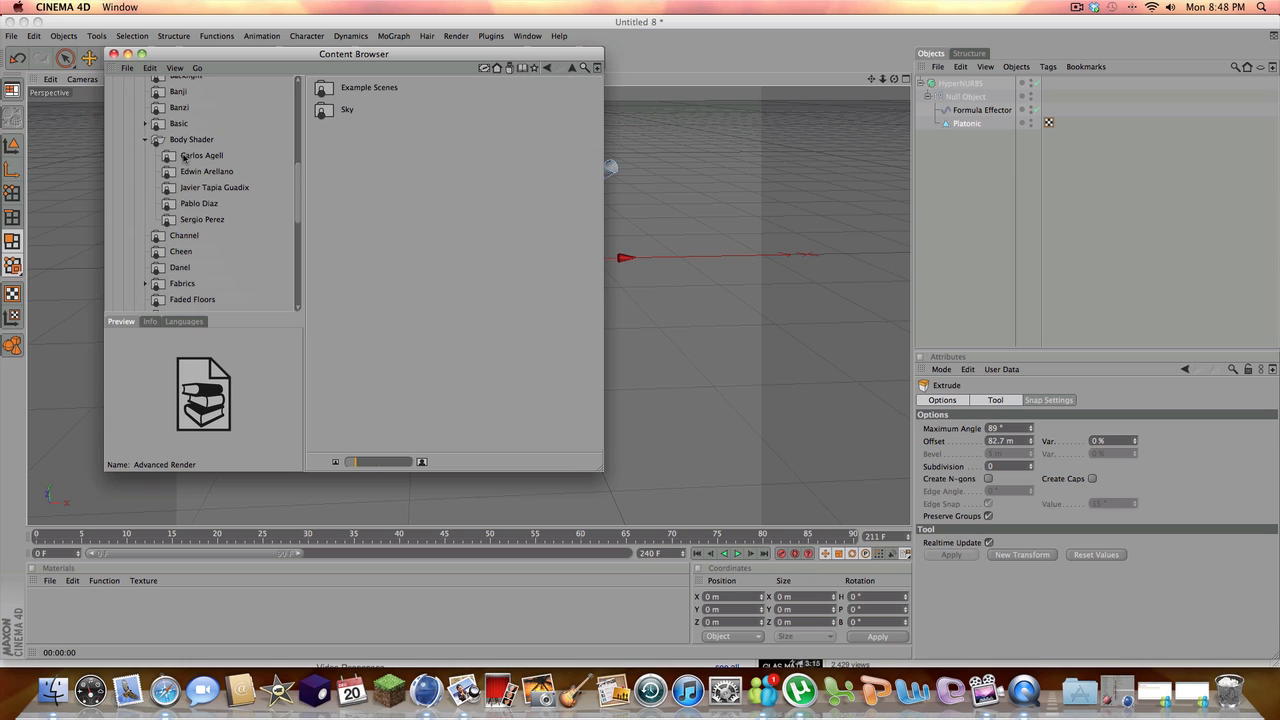
pyautogui.click(200, 156)
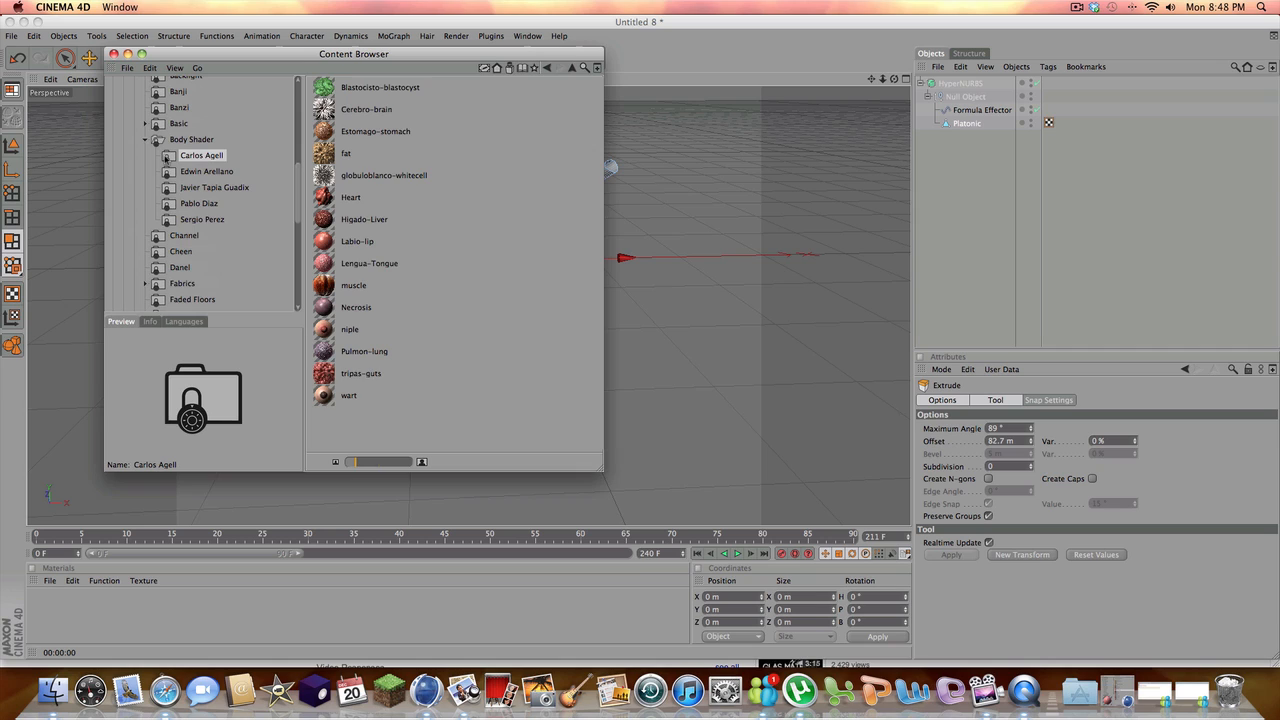
pyautogui.moveTo(306, 168)
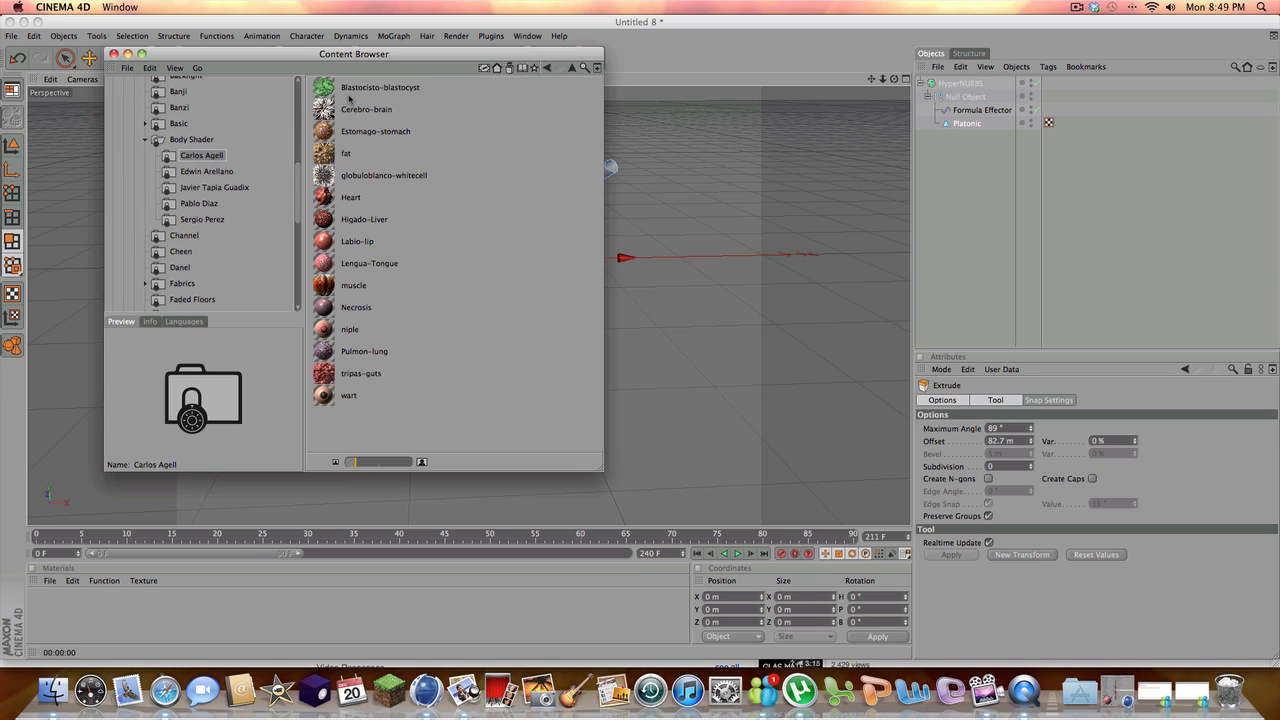
pyautogui.click(352, 198)
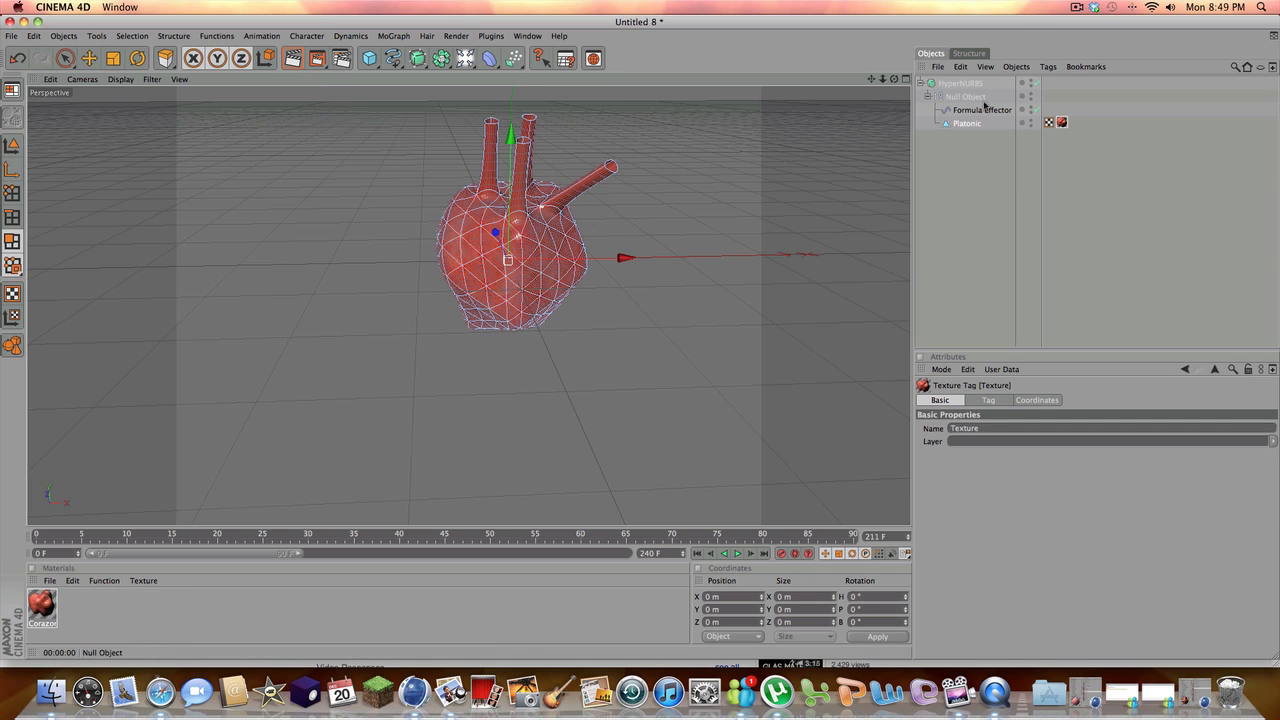
# Test-render the HyperNURBS heart with its fleshy material, then play and stop the timeline animation
pyautogui.click(956, 80)
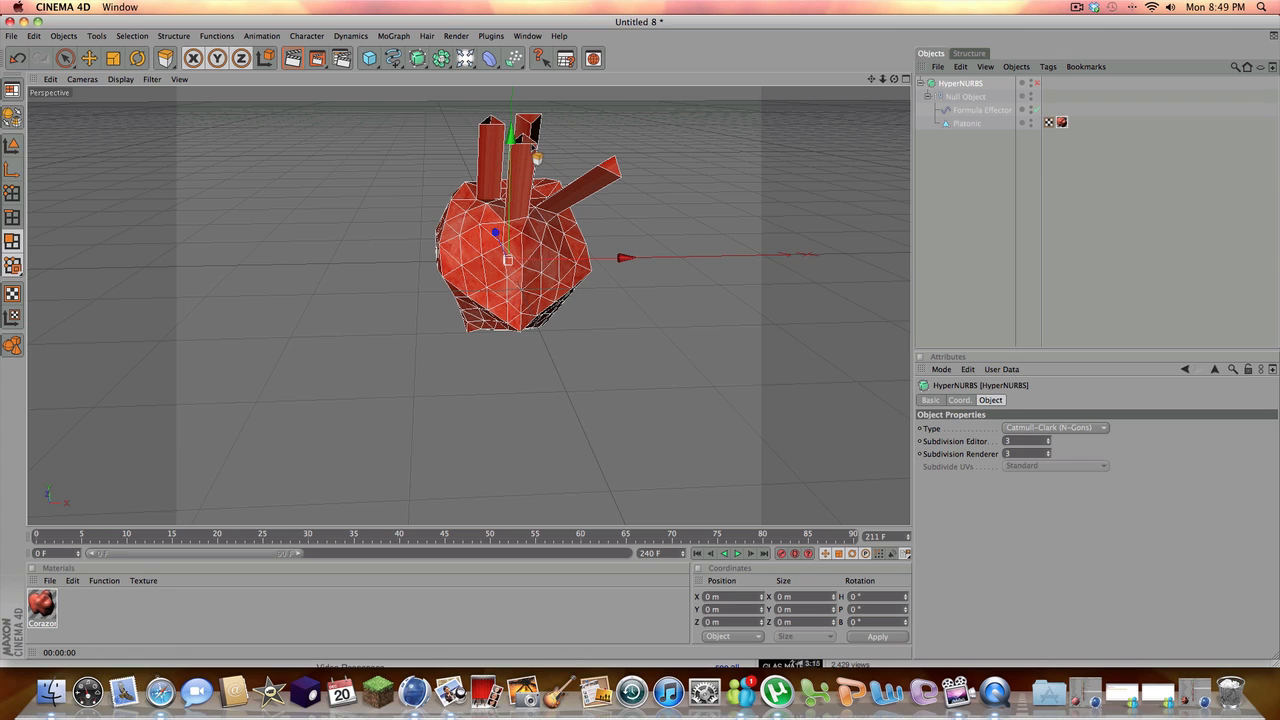
pyautogui.moveTo(320, 80)
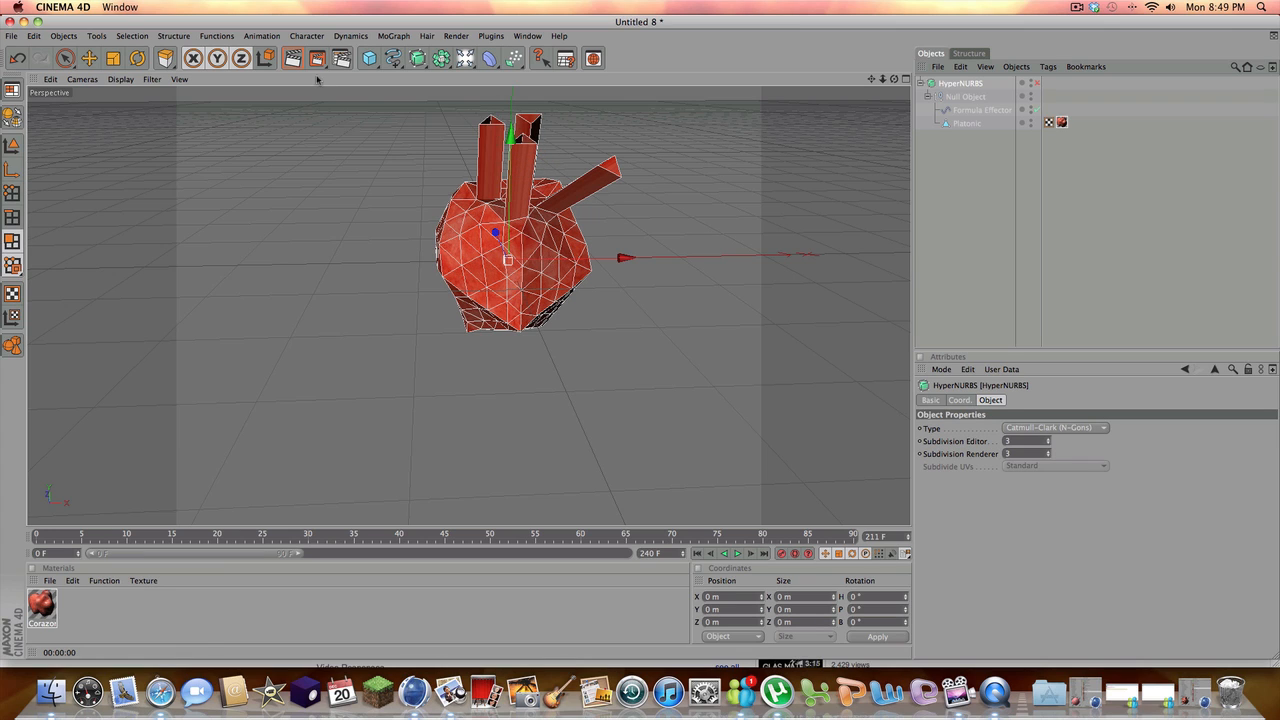
pyautogui.click(290, 58)
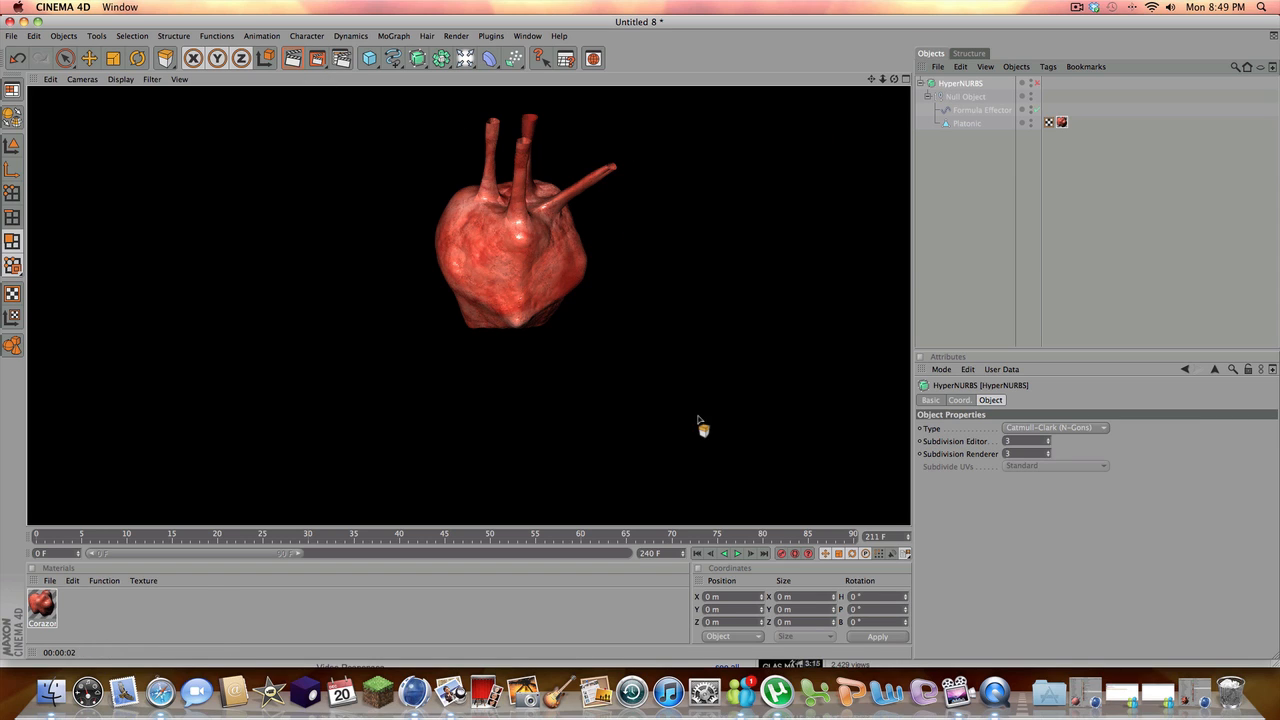
pyautogui.click(736, 556)
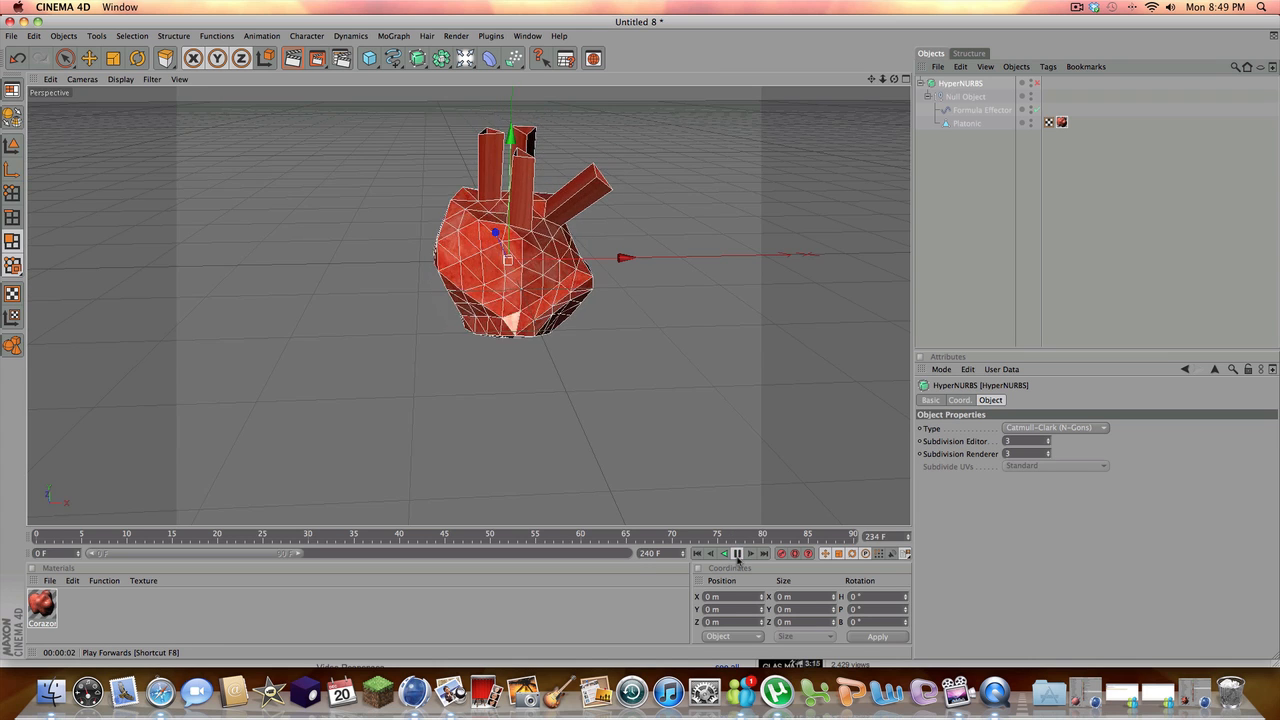
pyautogui.click(732, 554)
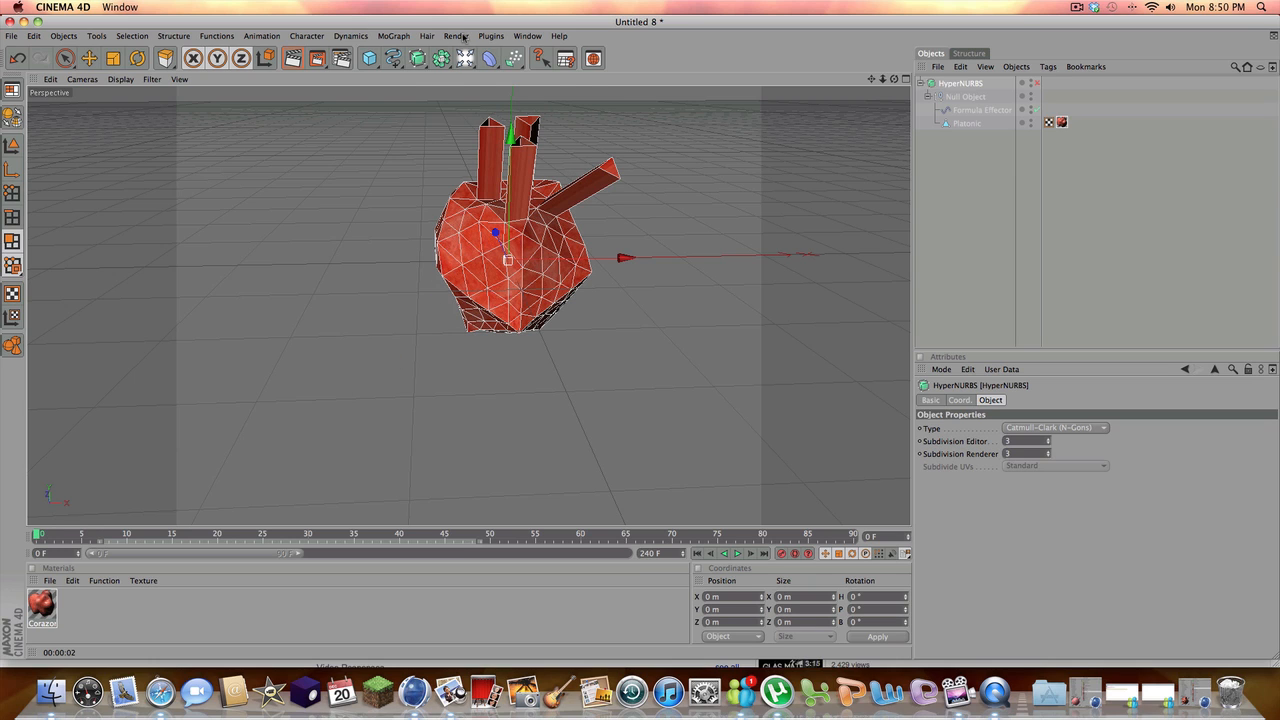
# Set the Render Settings save path to a file named 'heart 2' in the 4d folder
pyautogui.click(350, 36)
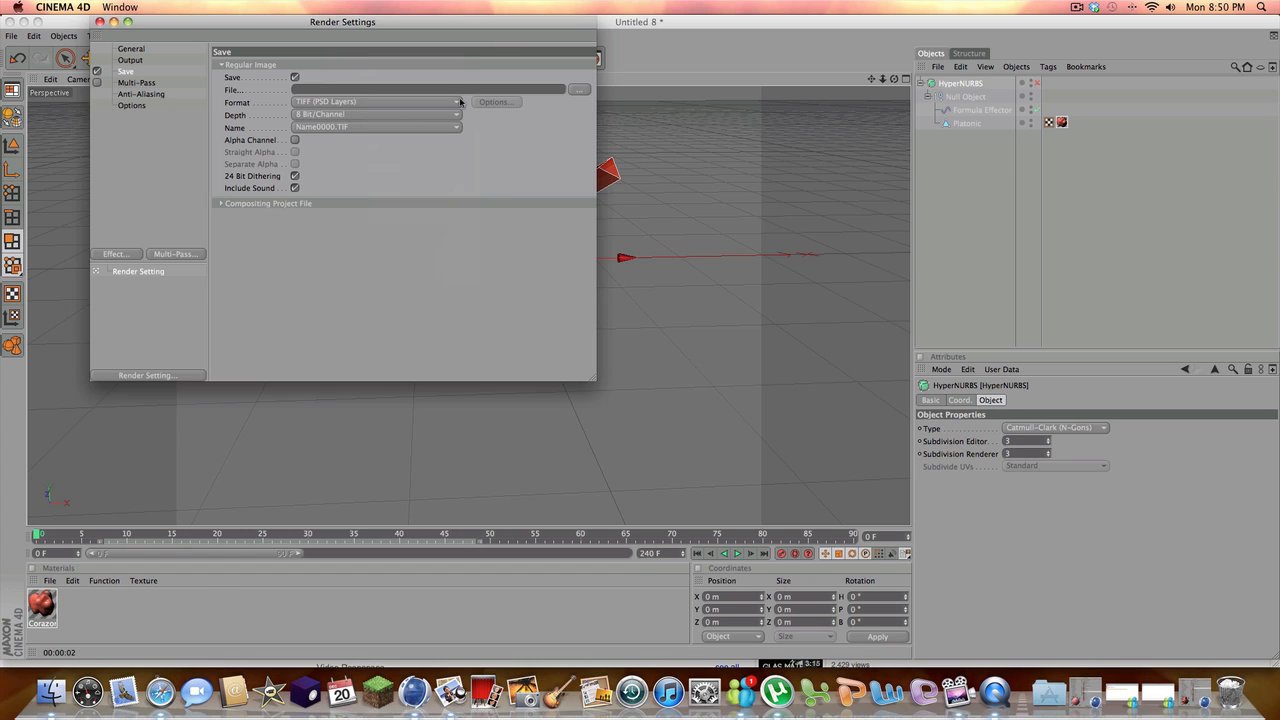
pyautogui.click(576, 88)
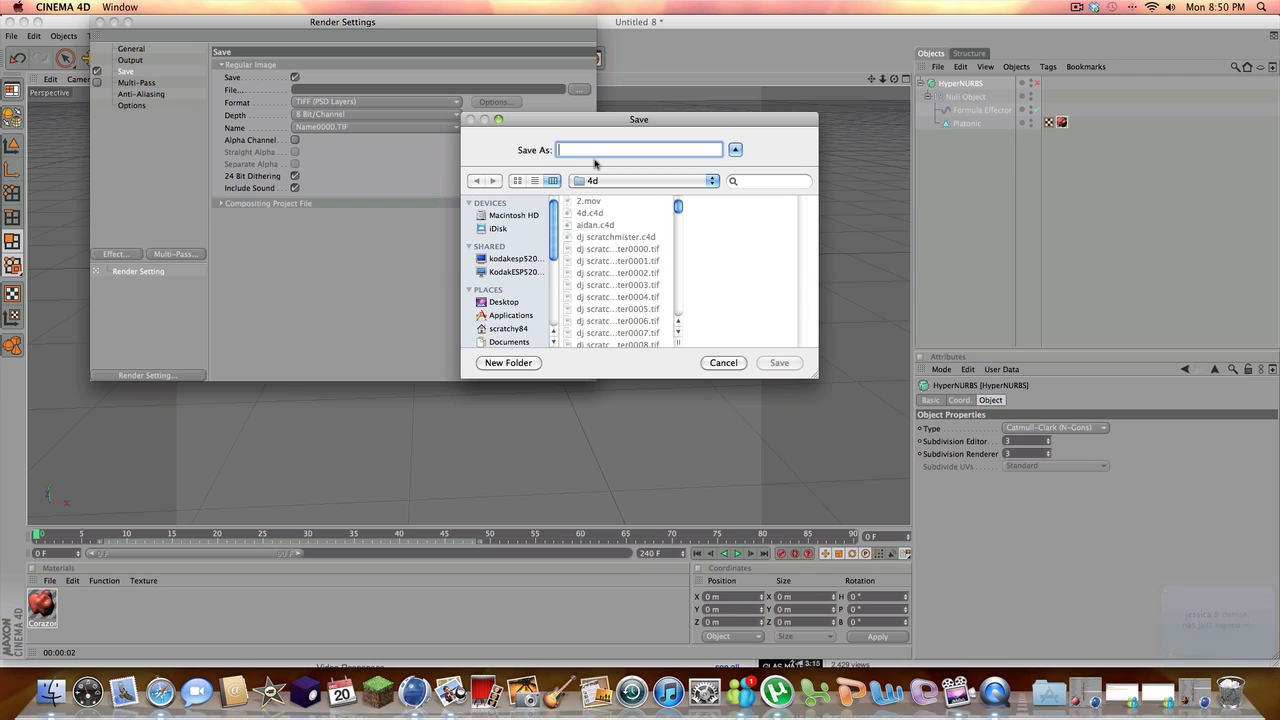
pyautogui.write('ha')
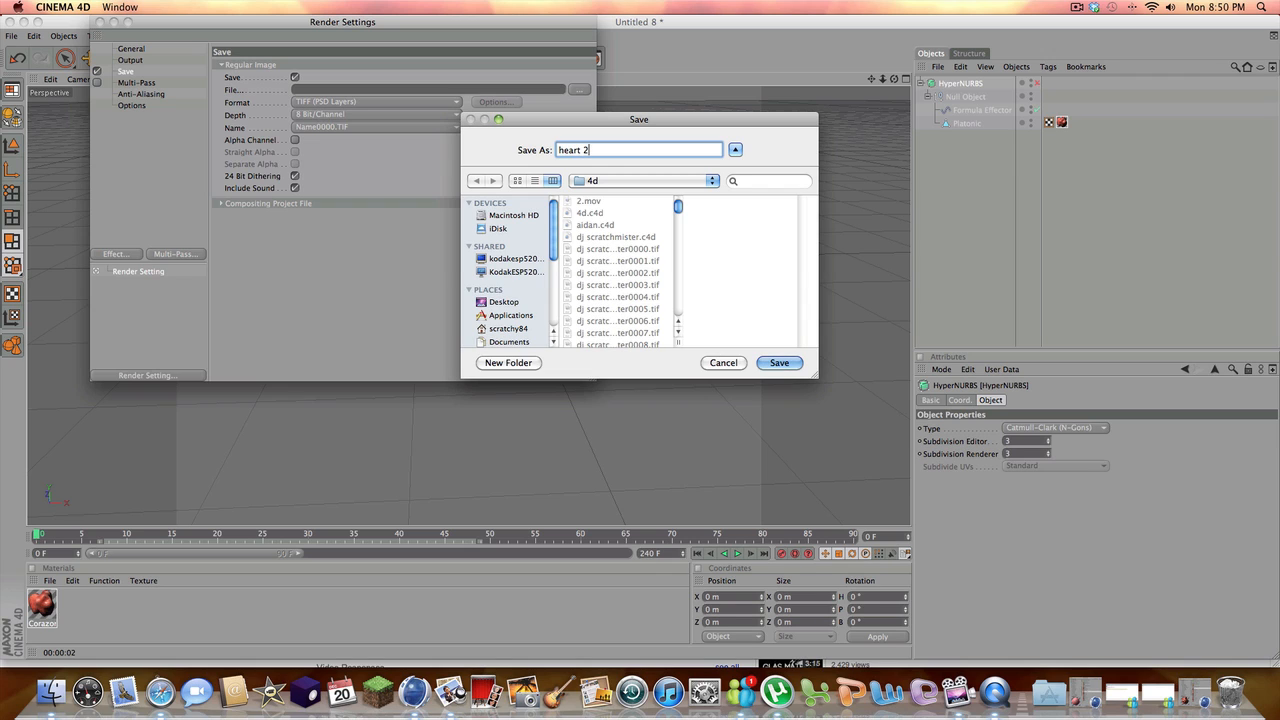
pyautogui.click(780, 364)
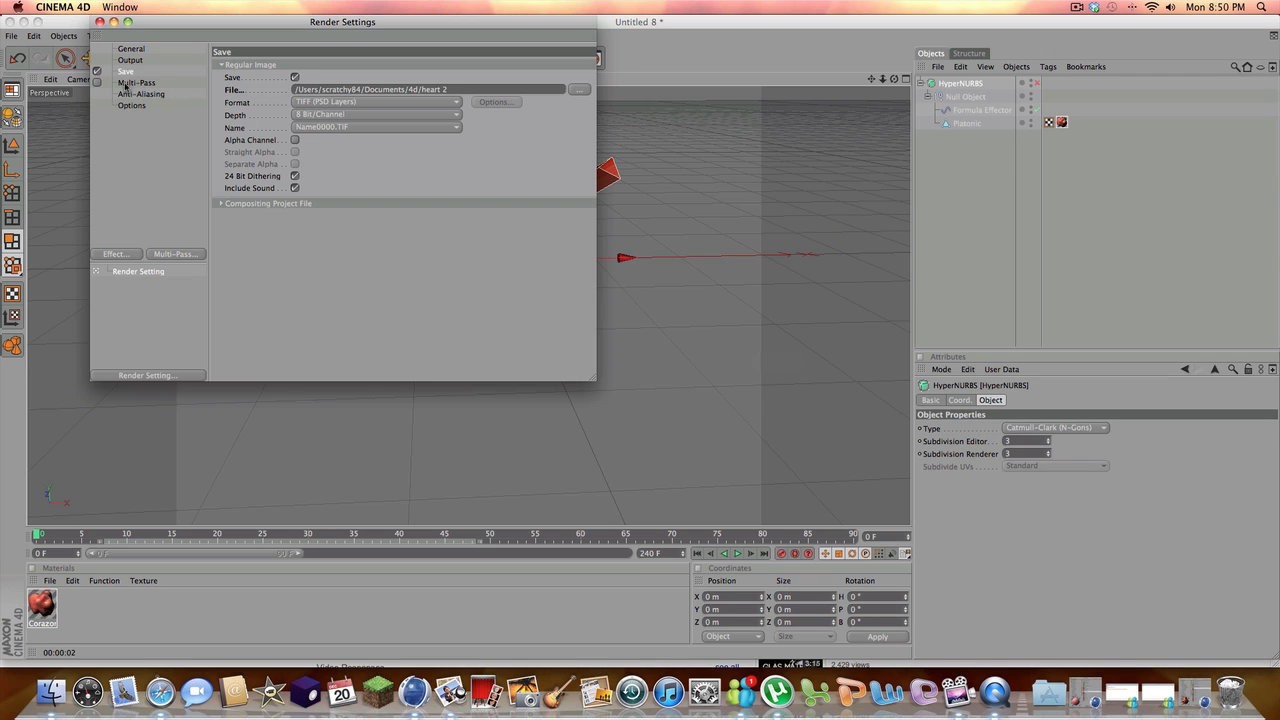
# Set render output to 1280x720 HDTV (16:9) with Frame Range All Frames (241 frames)
pyautogui.click(132, 64)
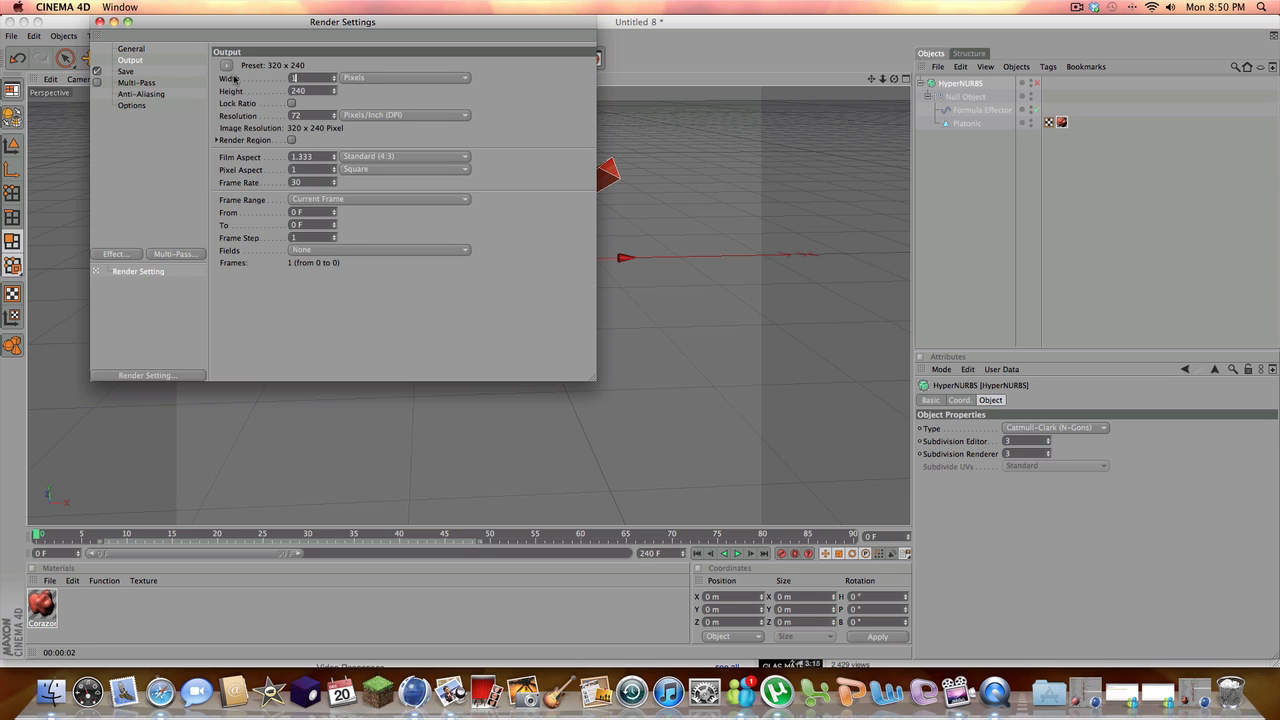
pyautogui.write('1280')
pyautogui.click(312, 90)
pyautogui.write('720')
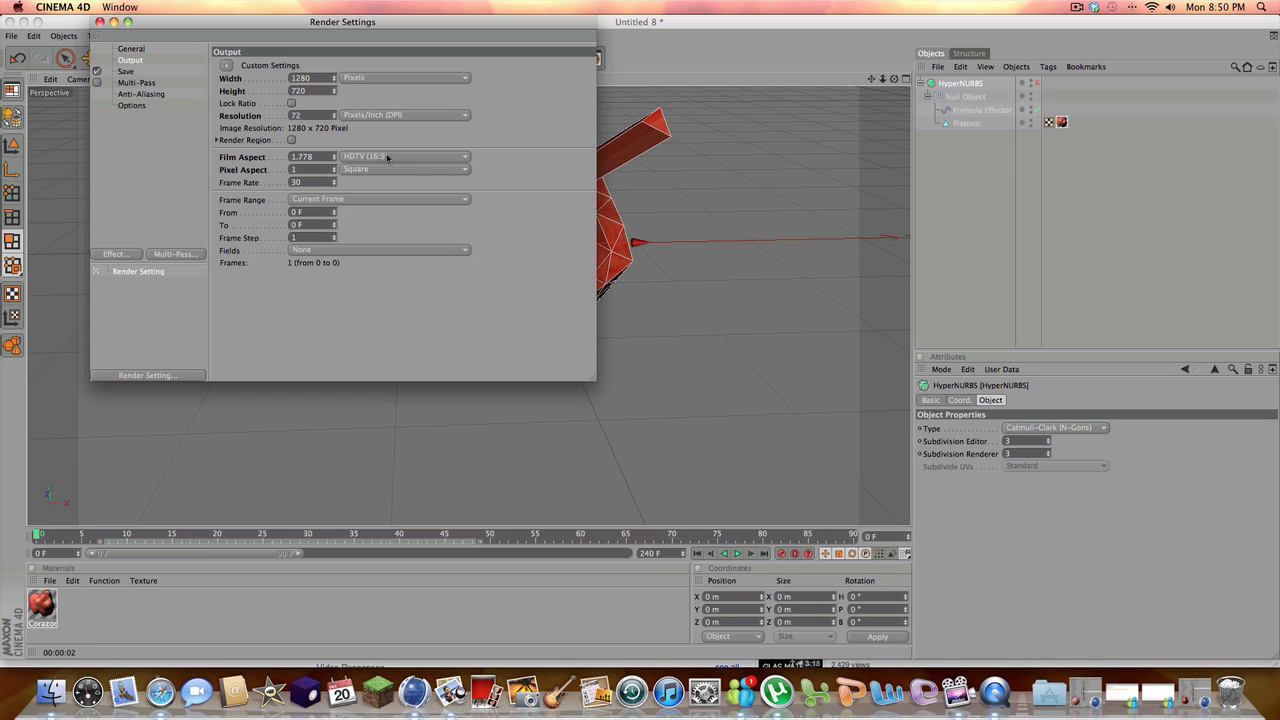
pyautogui.click(380, 200)
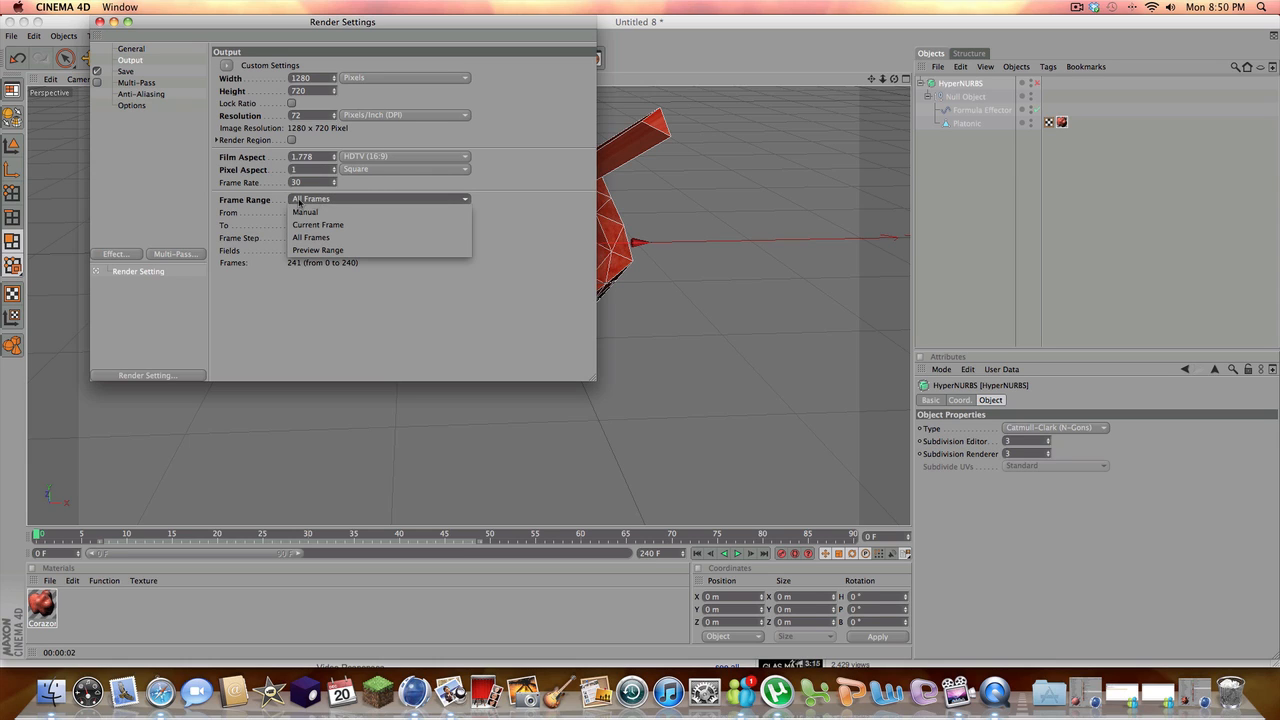
pyautogui.click(316, 224)
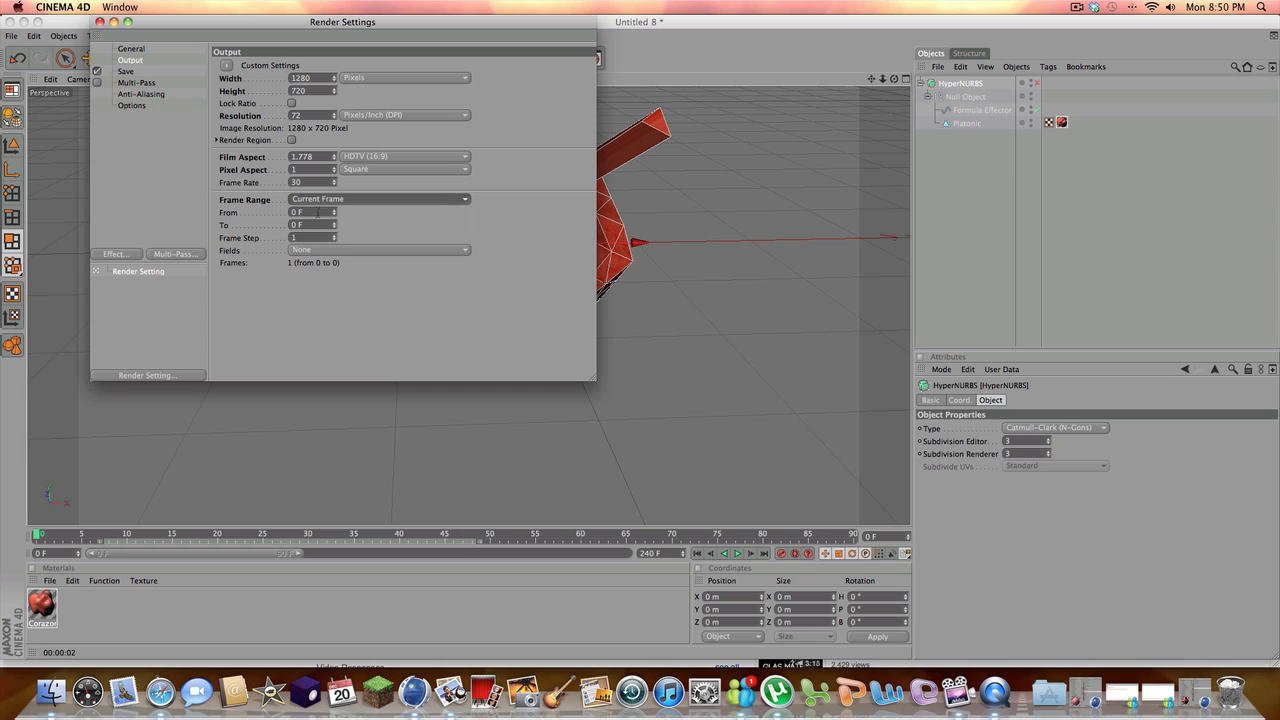
pyautogui.click(380, 198)
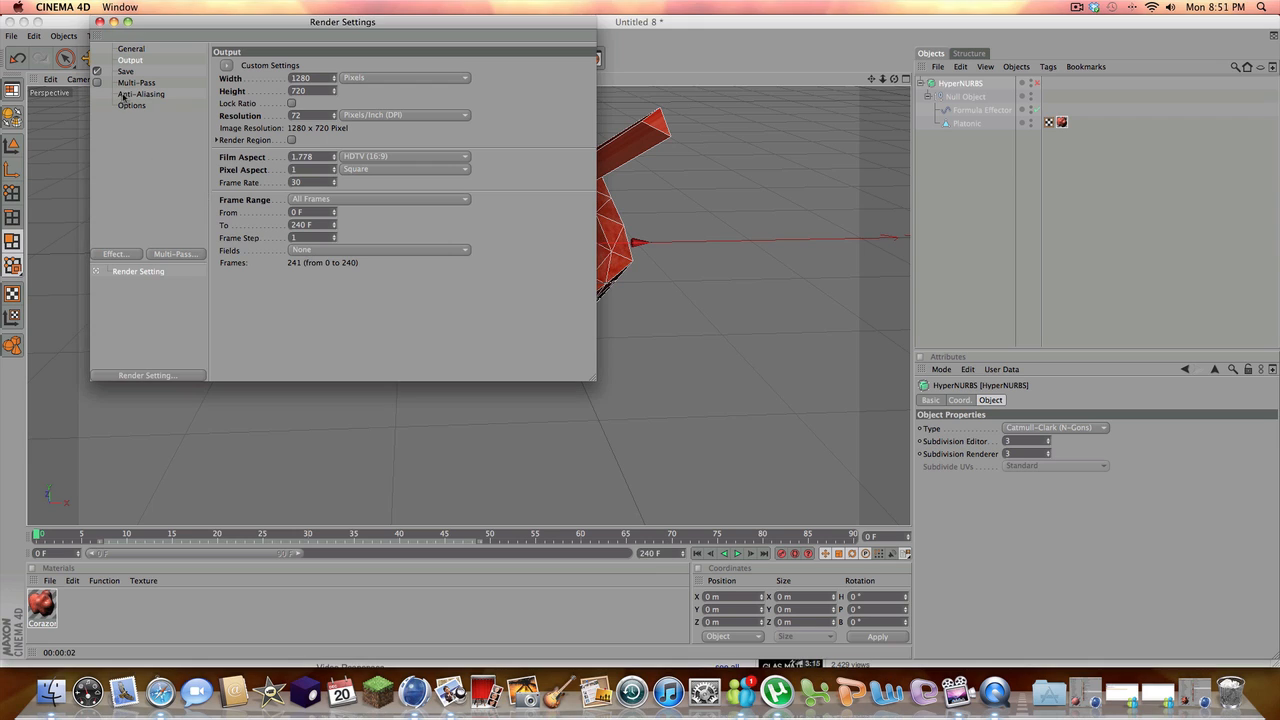
pyautogui.click(136, 72)
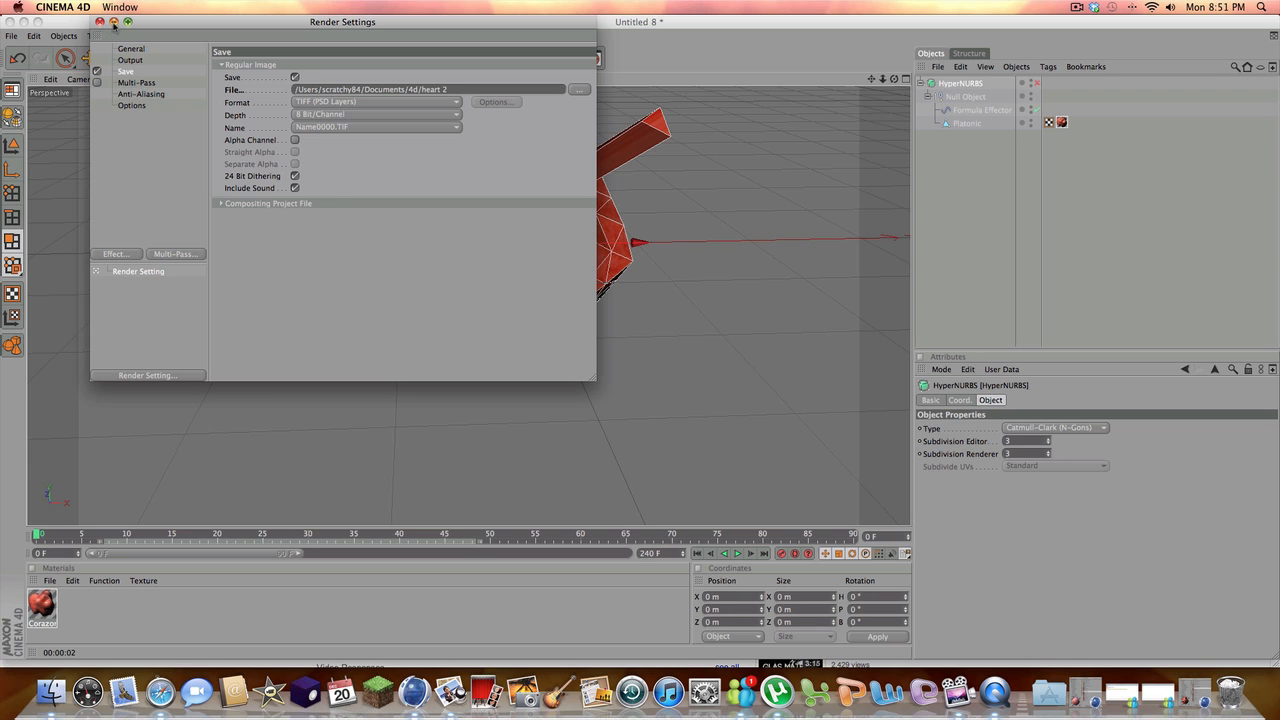
# Render the full heart animation to the Picture Viewer, answering the external renderer prompt
pyautogui.click(100, 24)
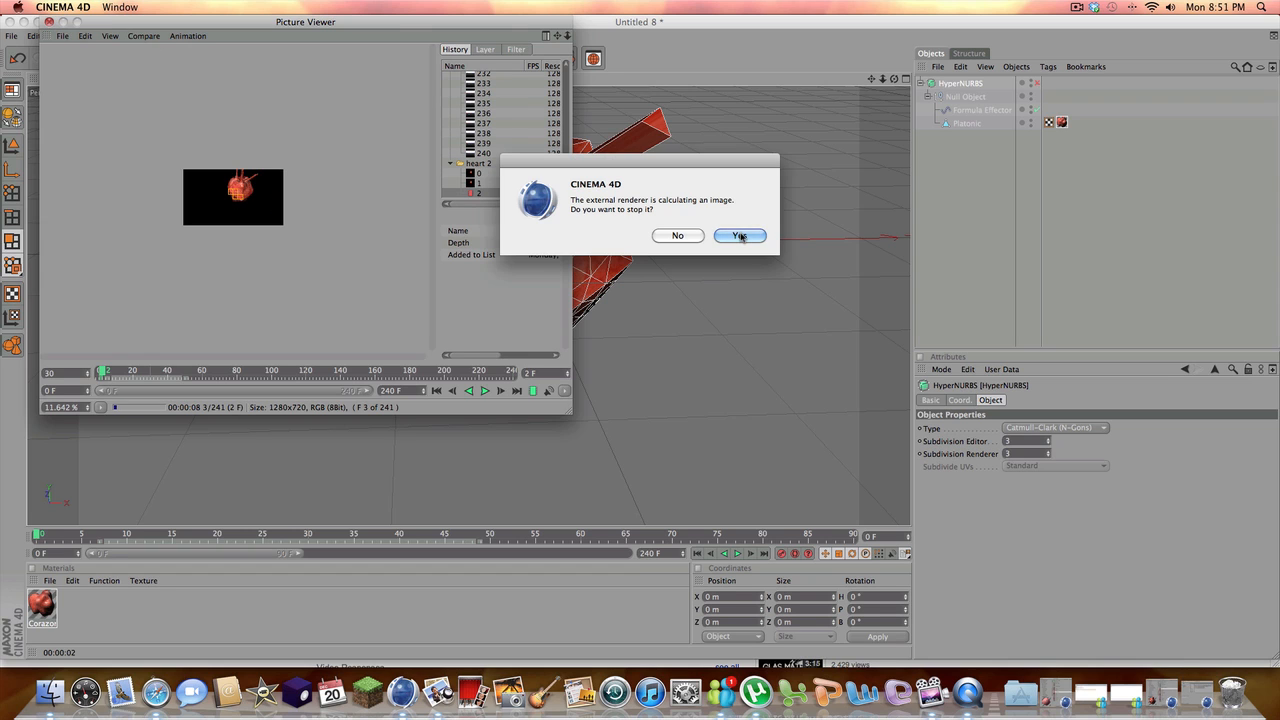
pyautogui.click(740, 236)
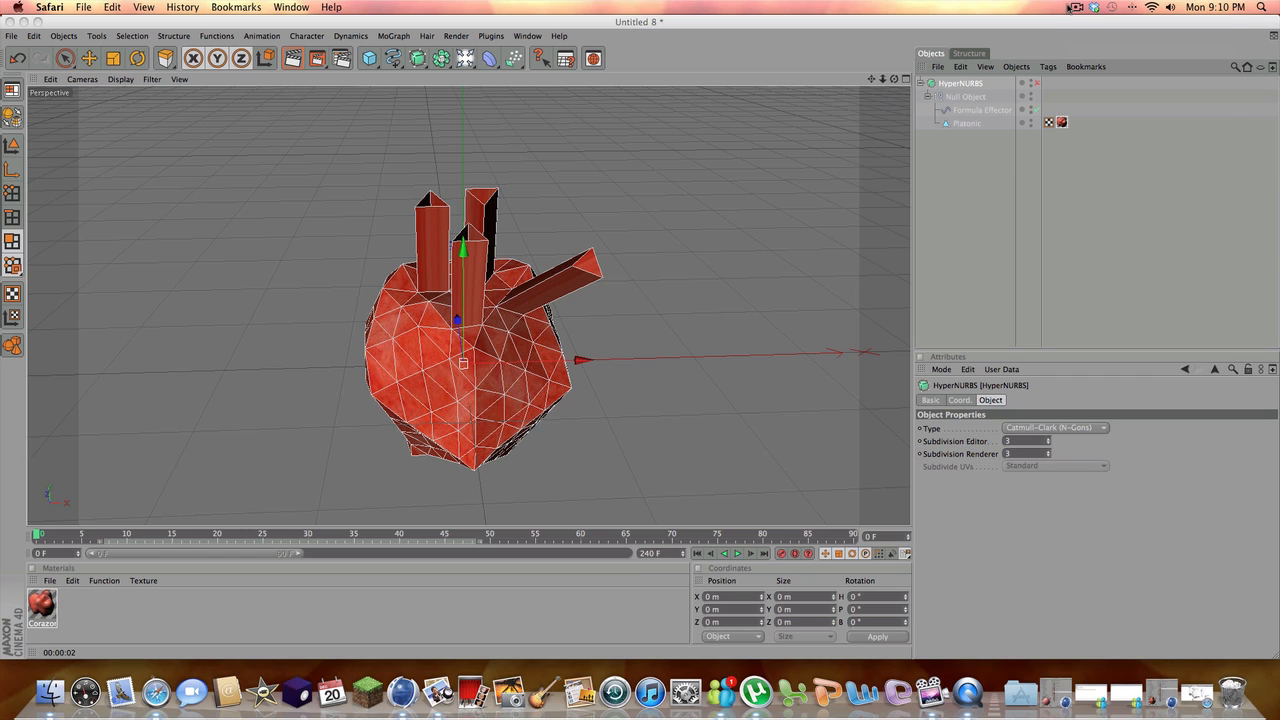
# Bring up a Finder window on the home folder over the CINEMA 4D scene
pyautogui.click(1090, 12)
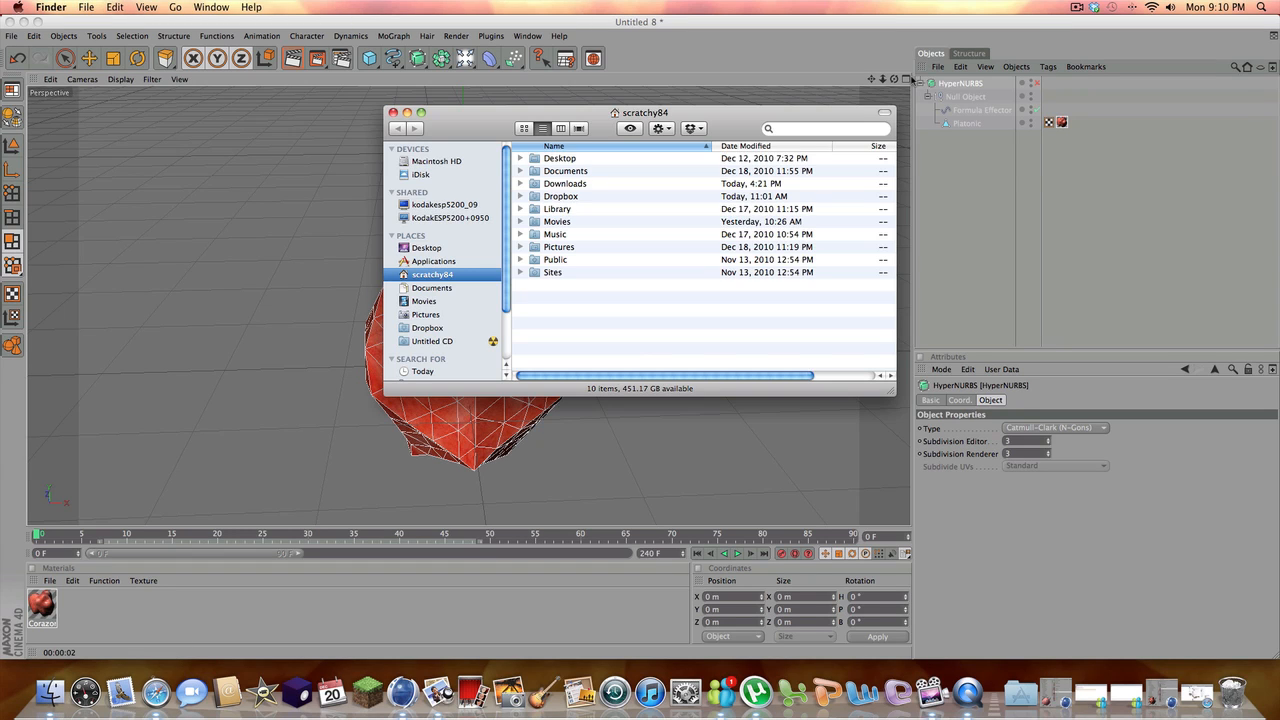
# Search Finder for 'heart' and browse the rendered results as thumbnails
pyautogui.write('heart')
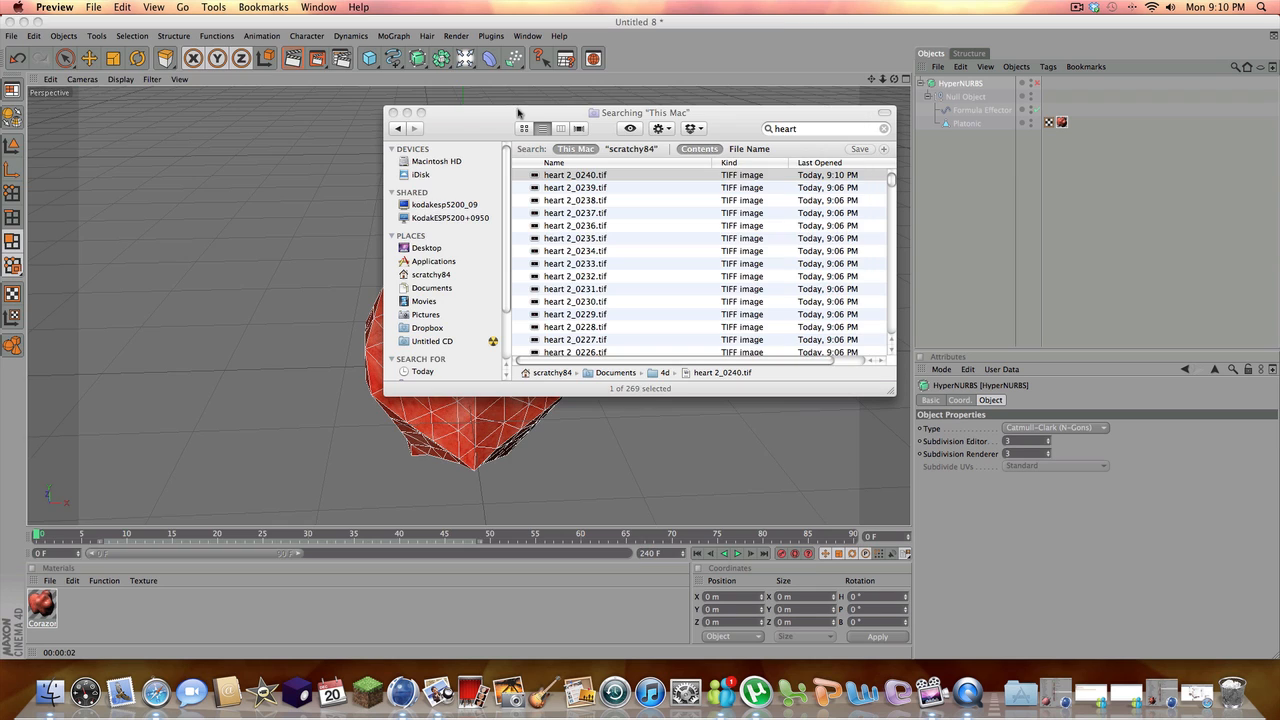
pyautogui.scroll(-3)
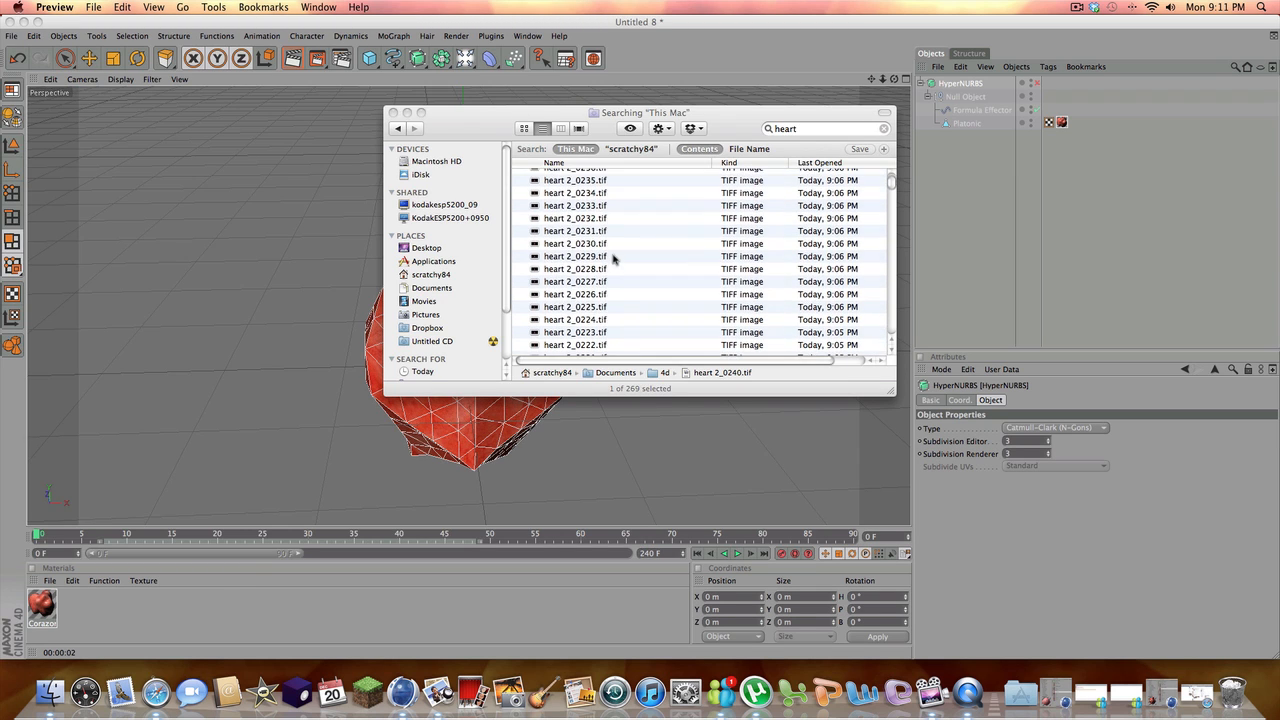
pyautogui.scroll(-3)
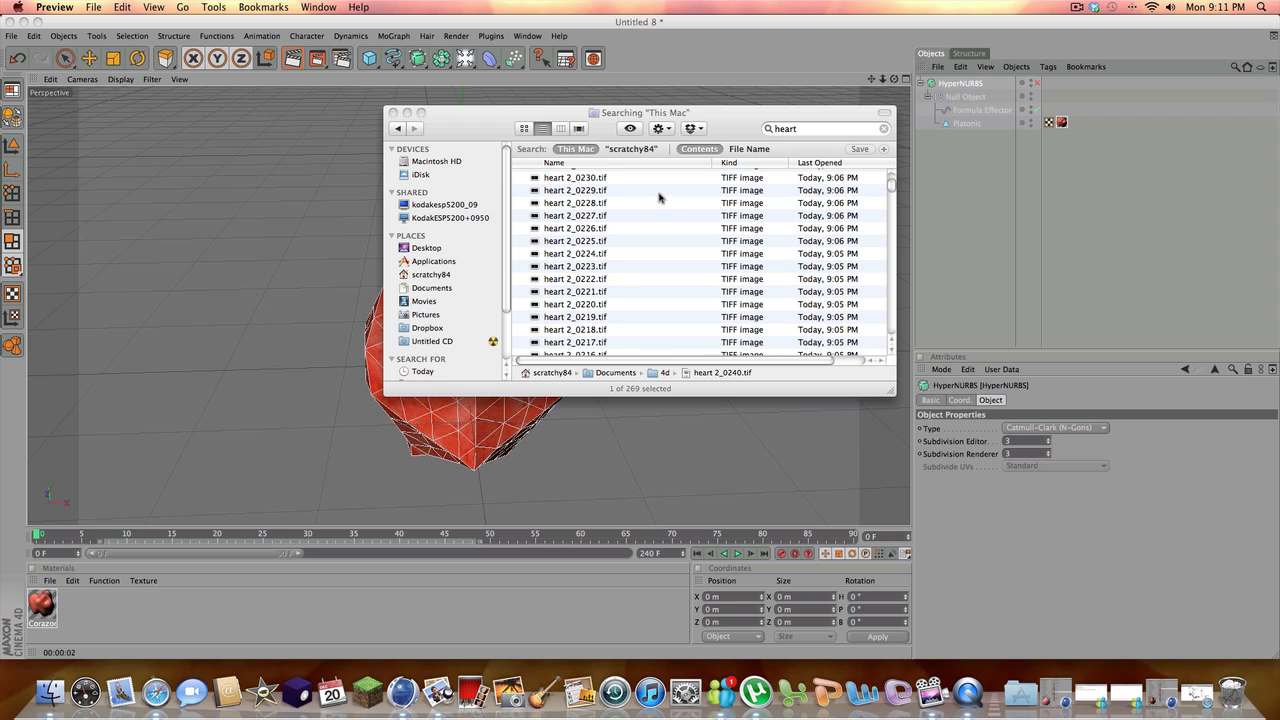
pyautogui.click(520, 128)
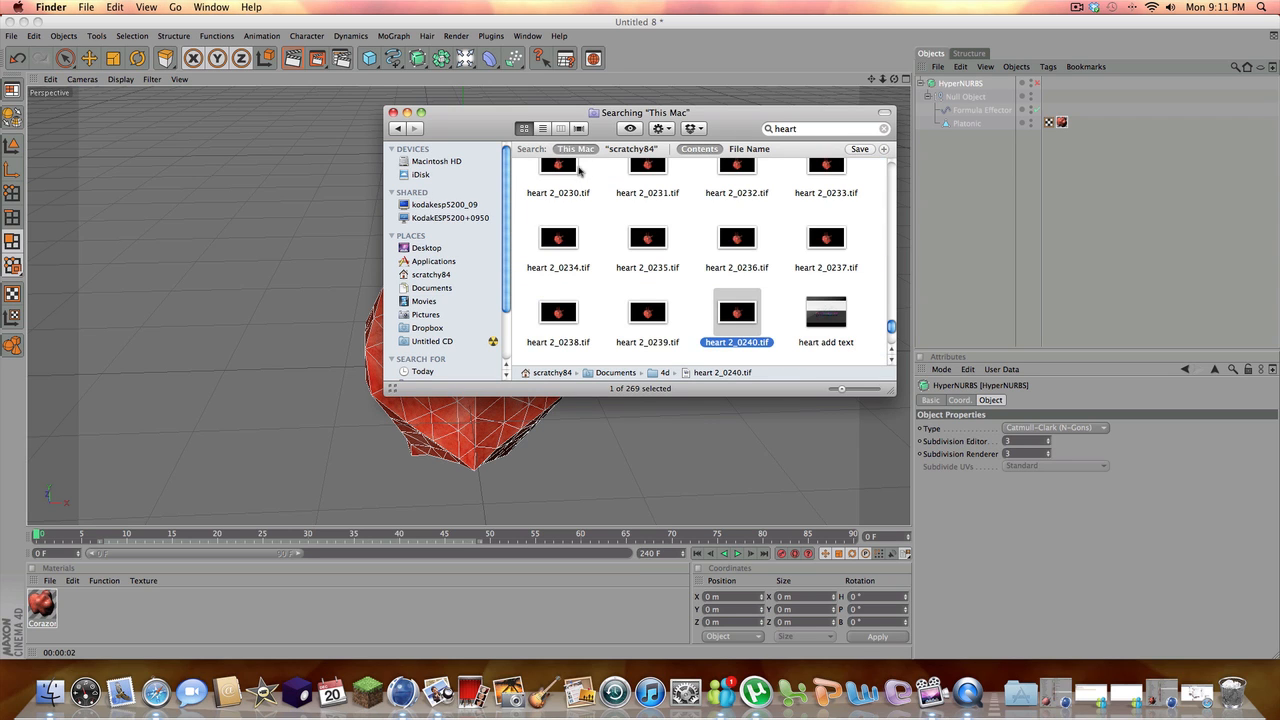
pyautogui.scroll(-3)
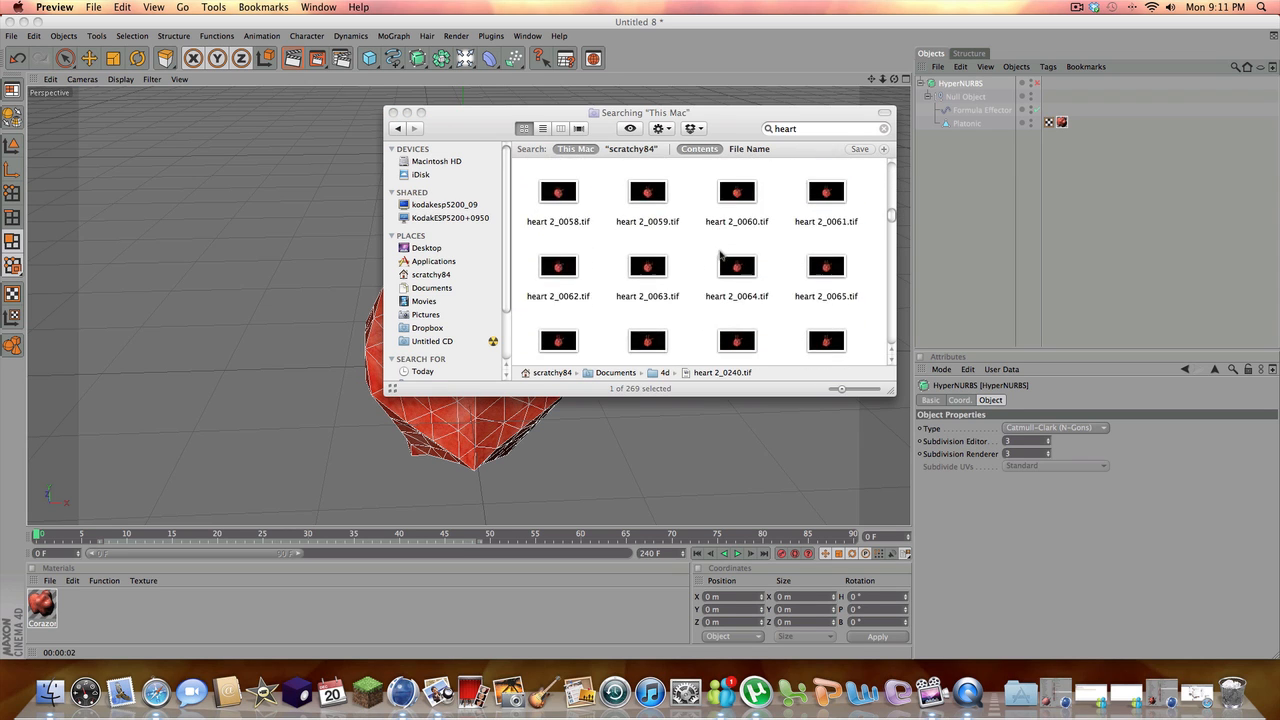
pyautogui.scroll(-3)
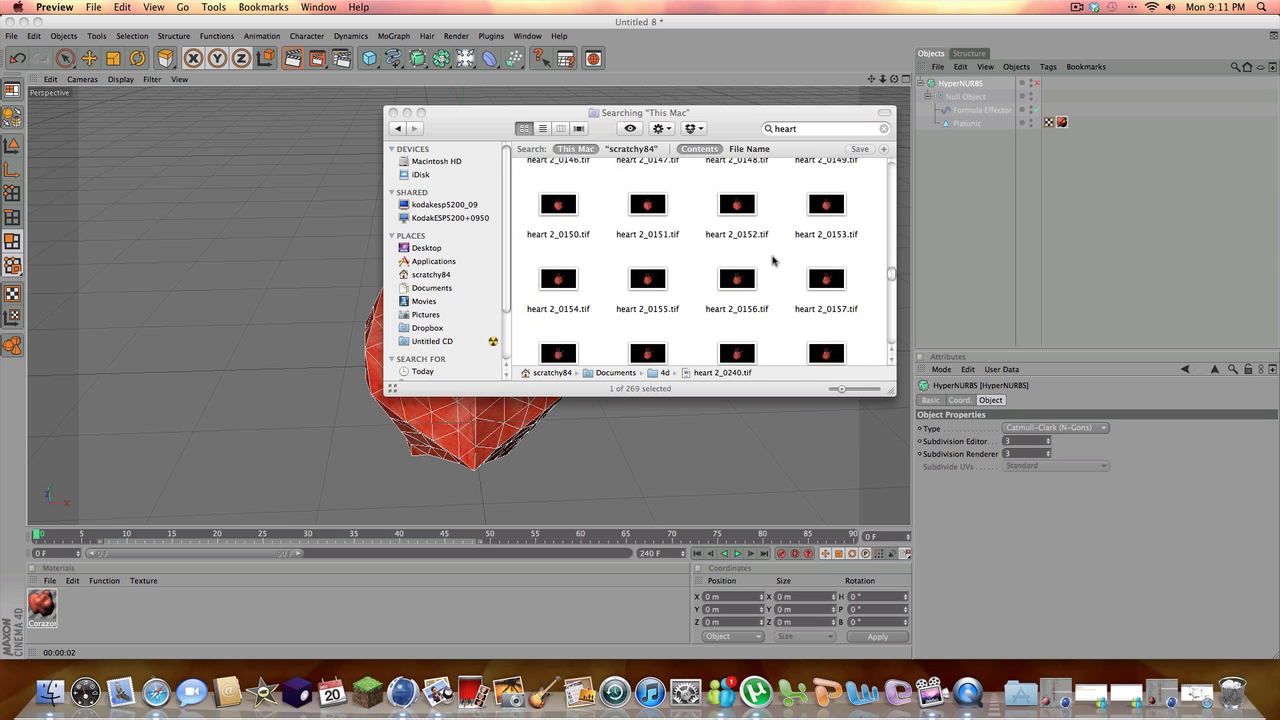
pyautogui.scroll(-3)
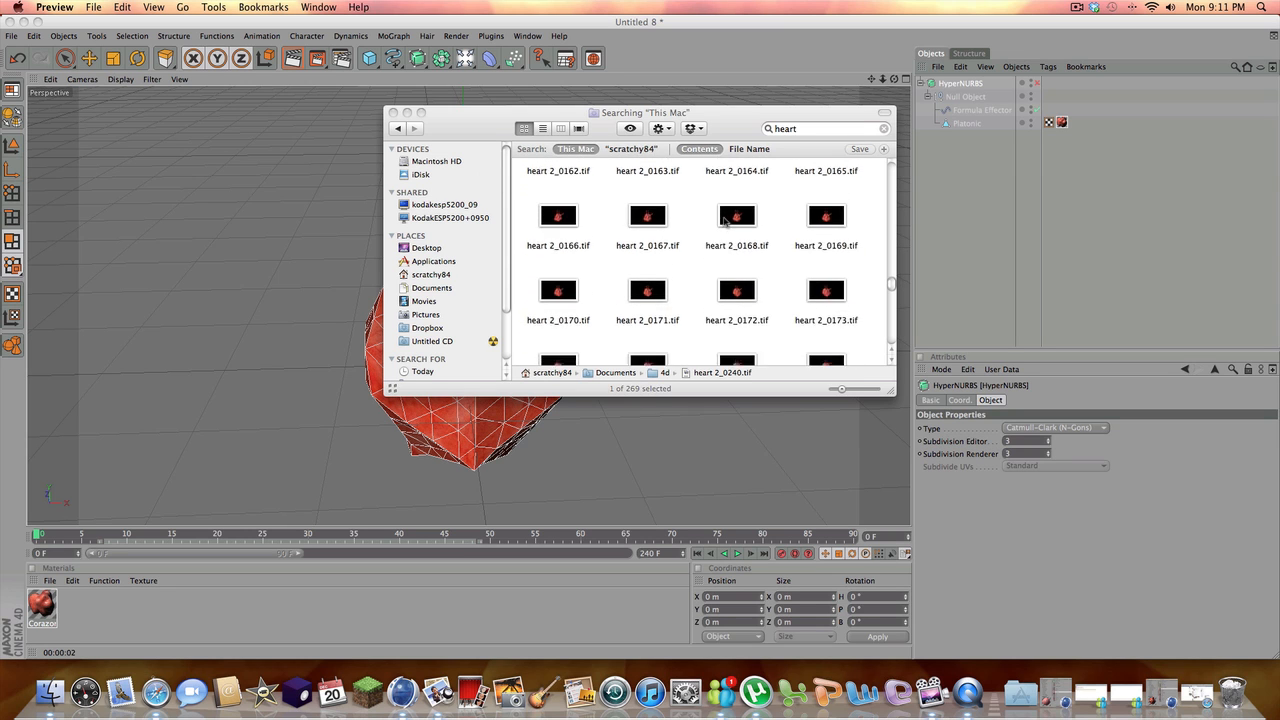
pyautogui.scroll(-3)
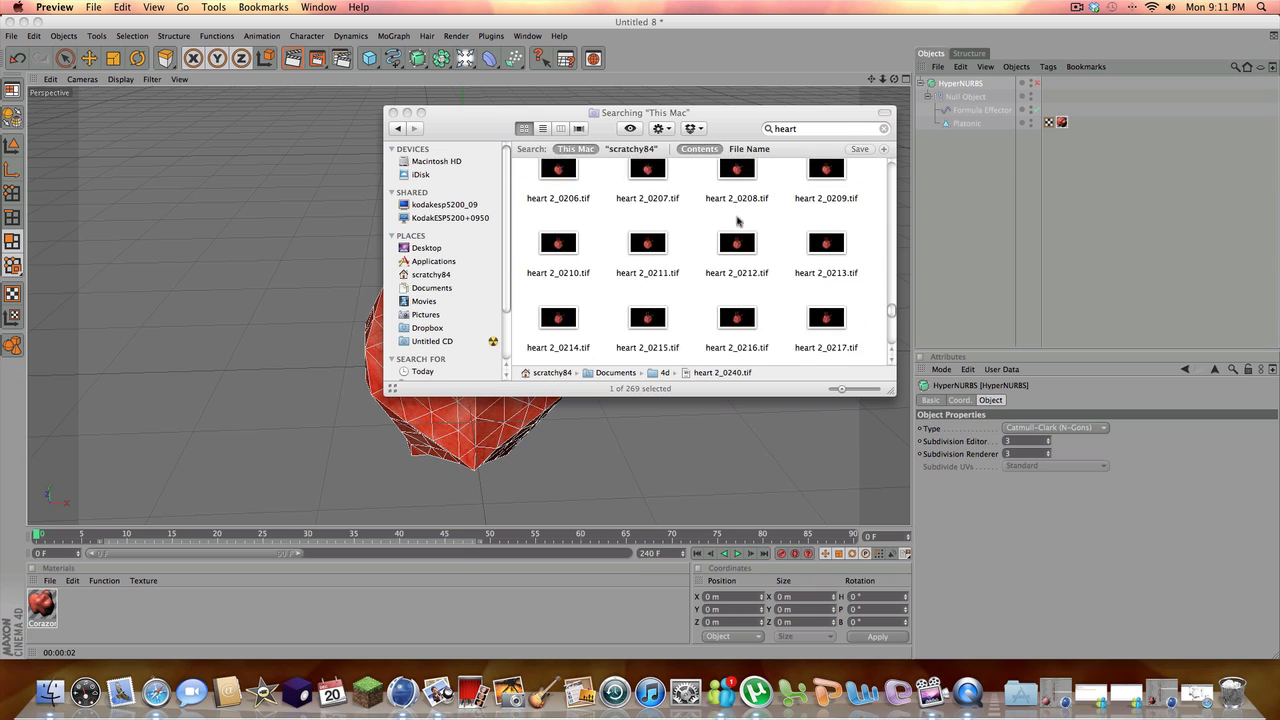
pyautogui.scroll(-3)
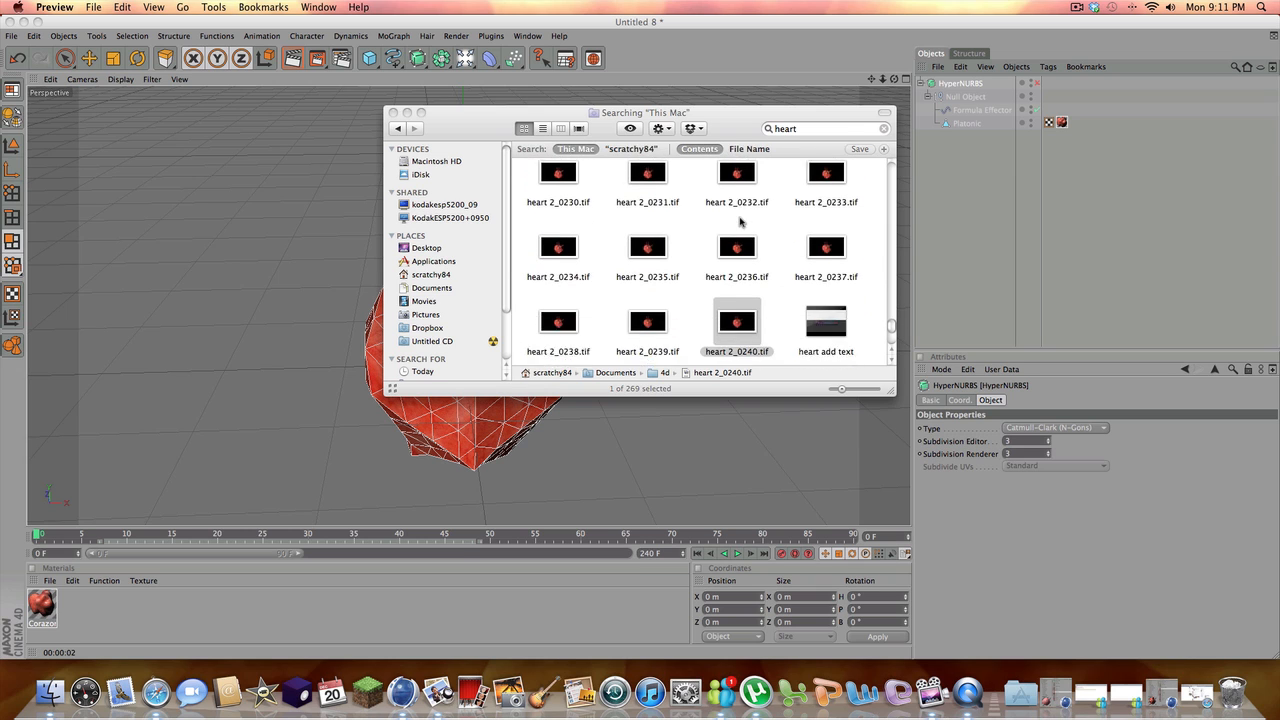
pyautogui.scroll(-3)
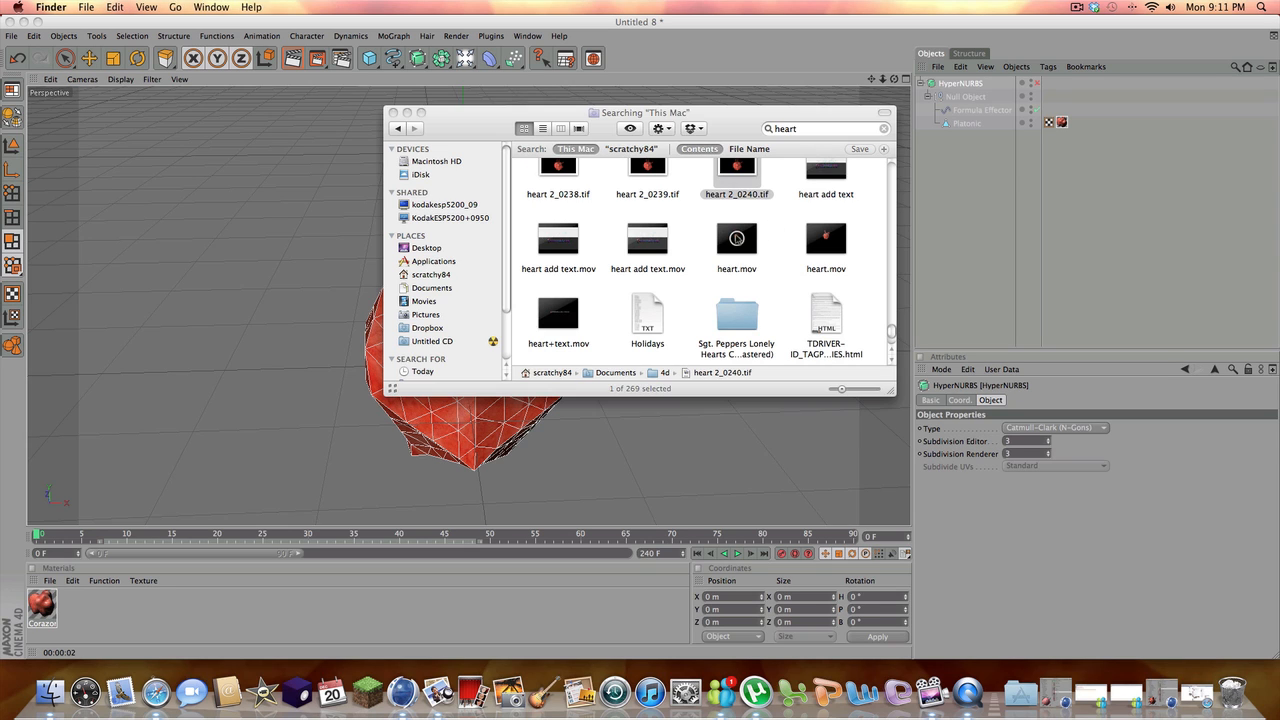
# Open the heart.mov movie from the search results
pyautogui.click(736, 240)
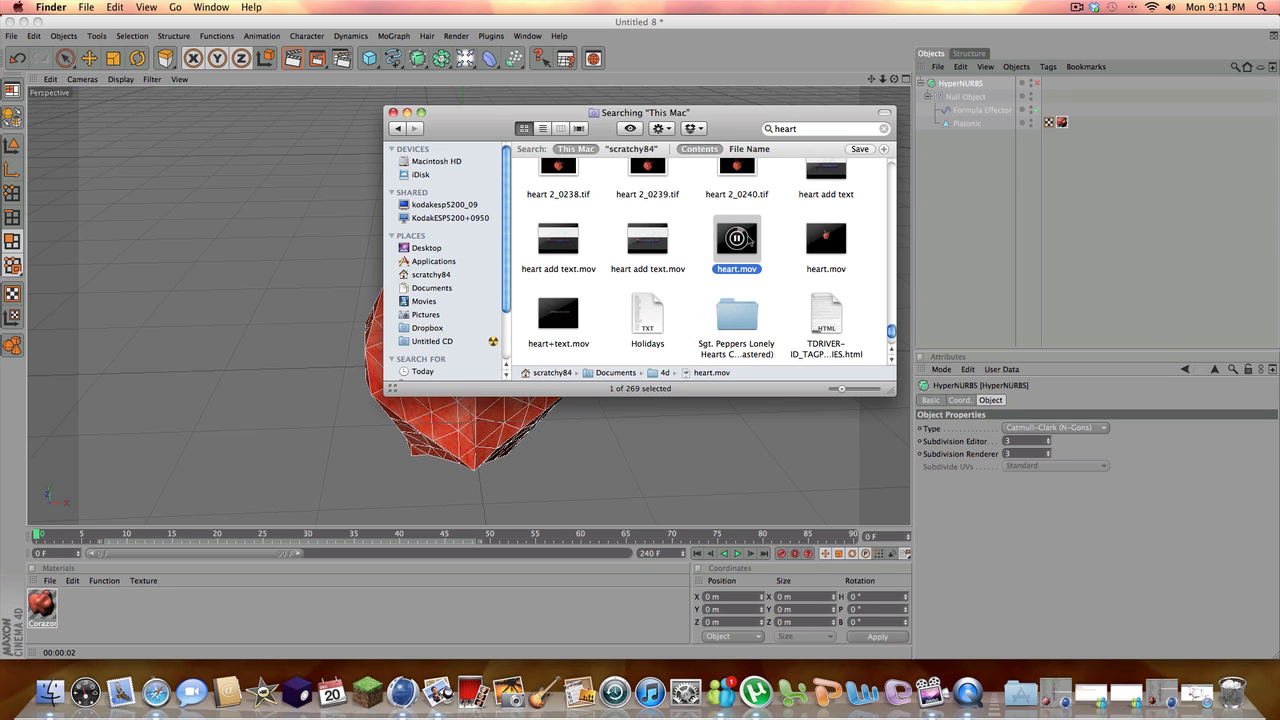
pyautogui.doubleClick(736, 240)
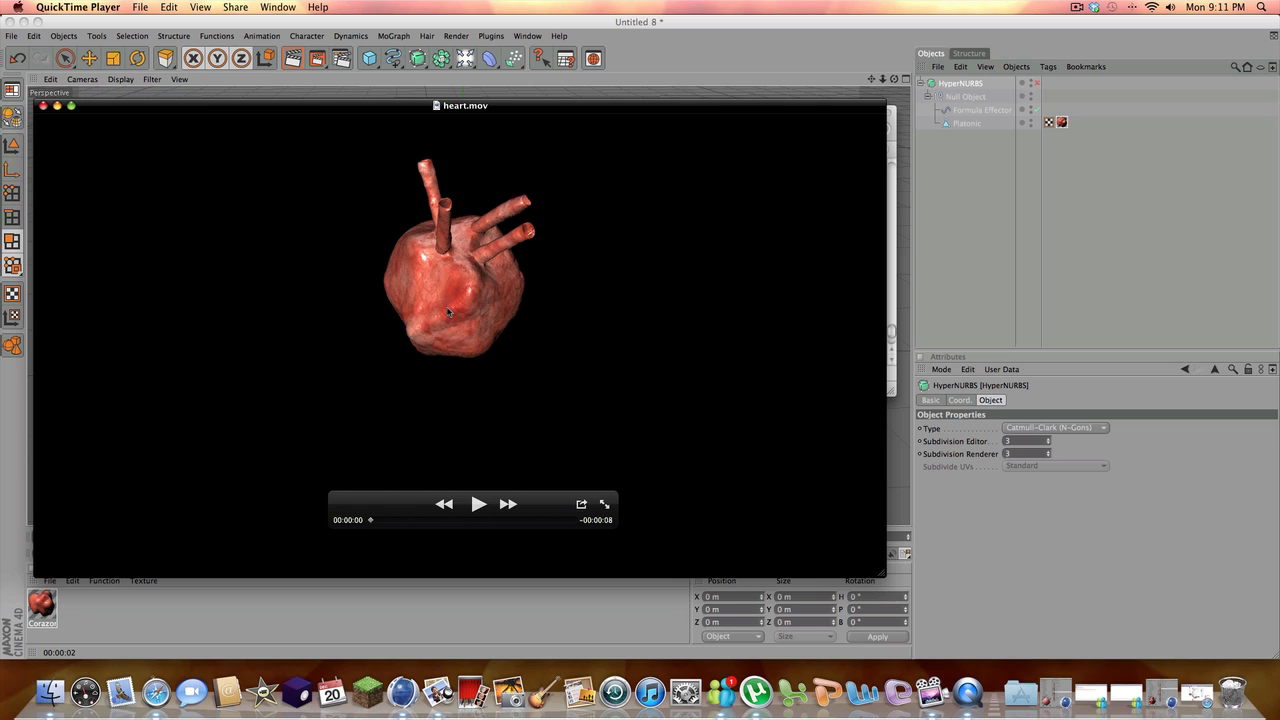
# Play heart.mov in QuickTime Player to review the rendered heart animation
pyautogui.click(478, 504)
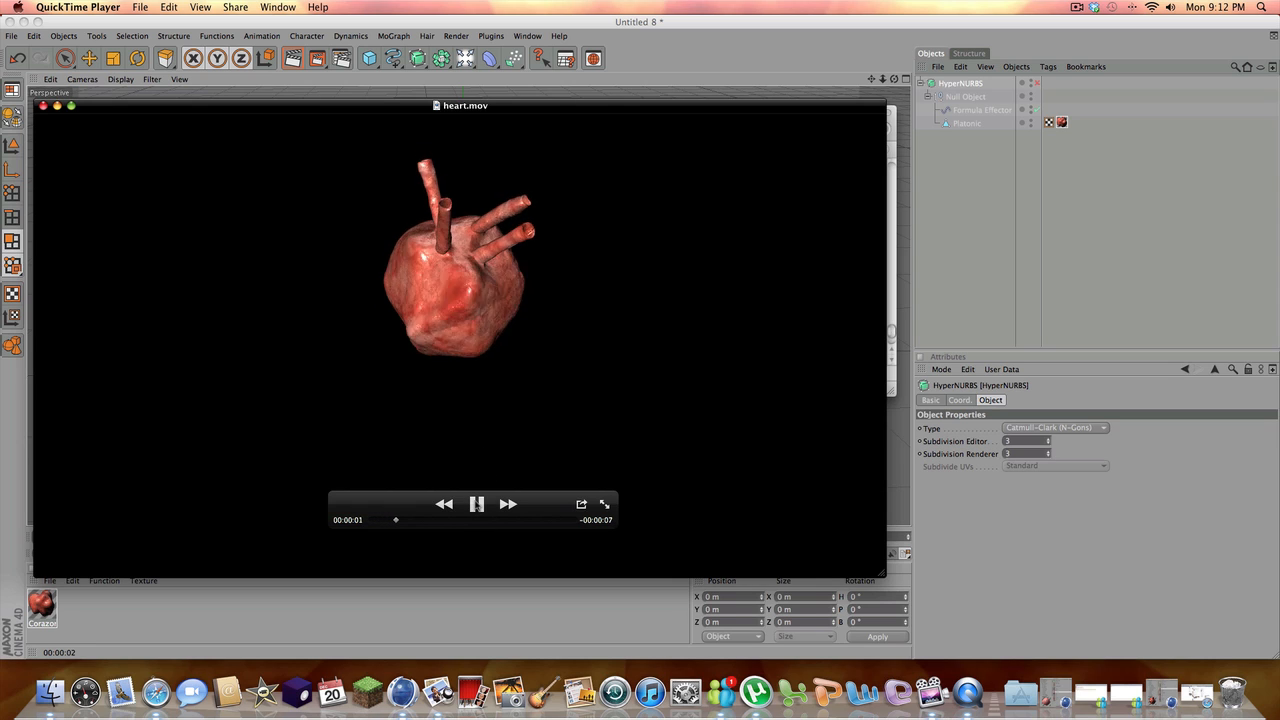
pyautogui.click(476, 504)
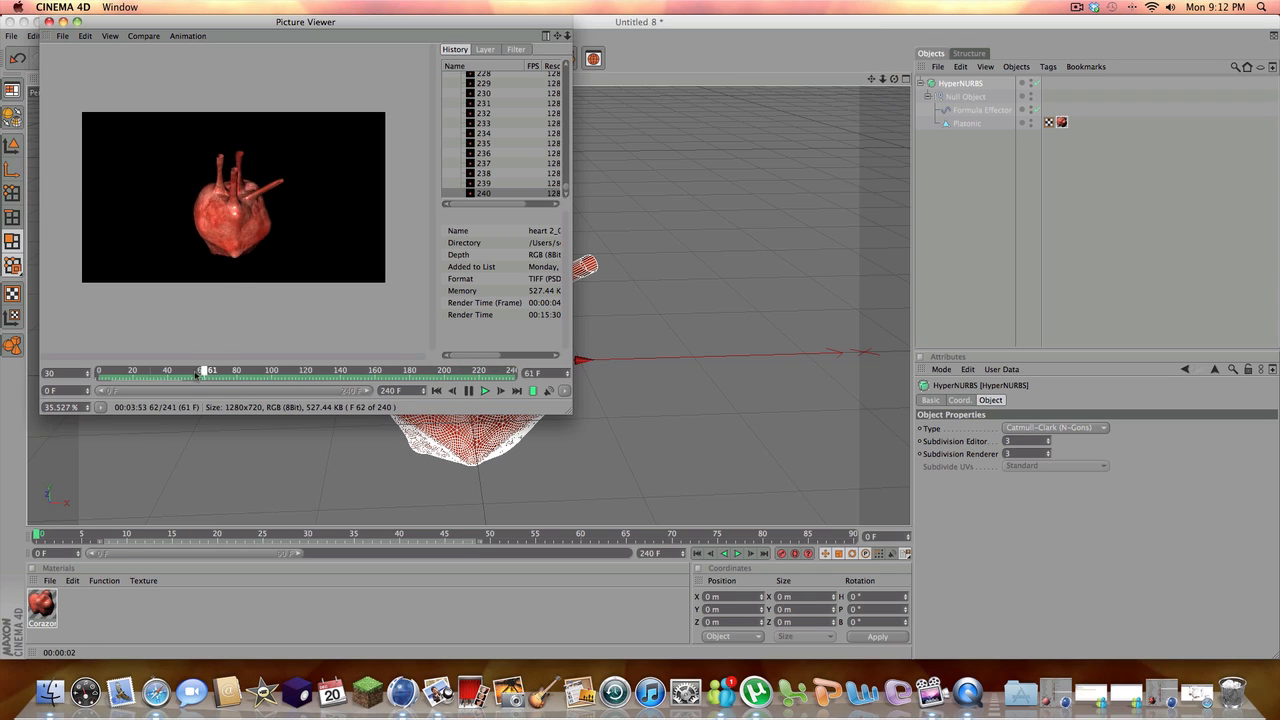
pyautogui.moveTo(200, 372); pyautogui.dragTo(510, 372)
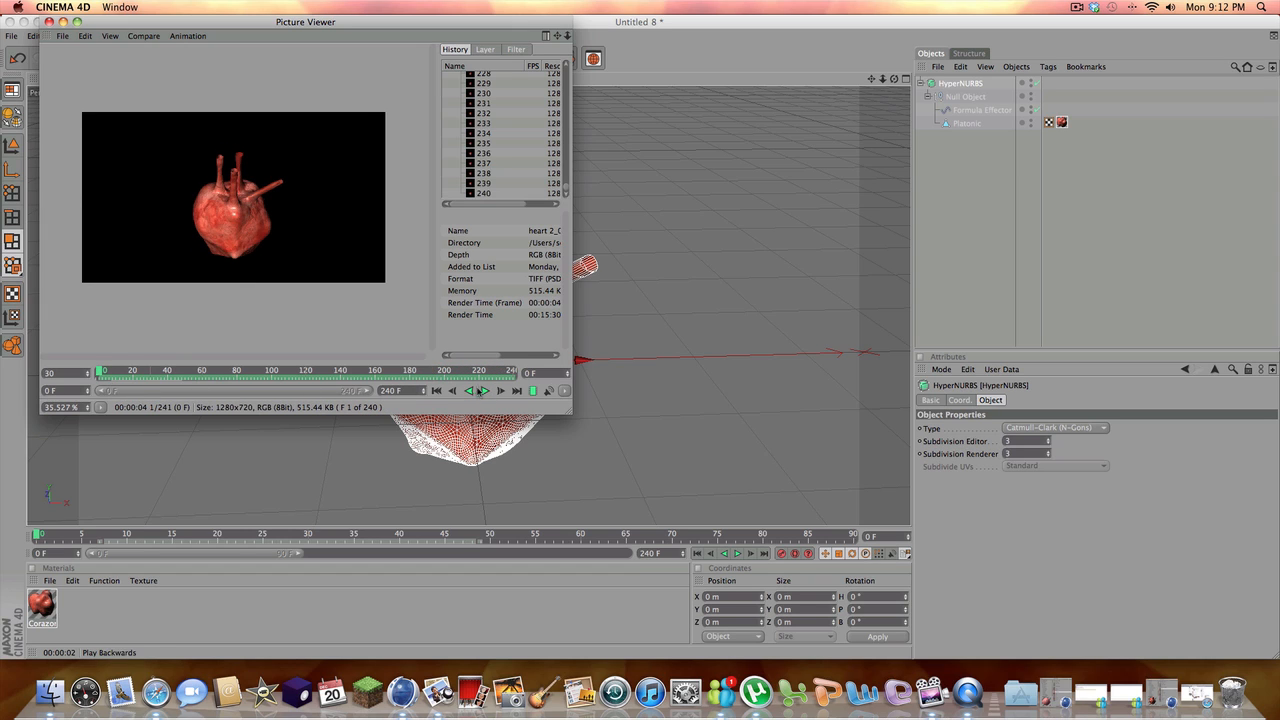
pyautogui.click(482, 390)
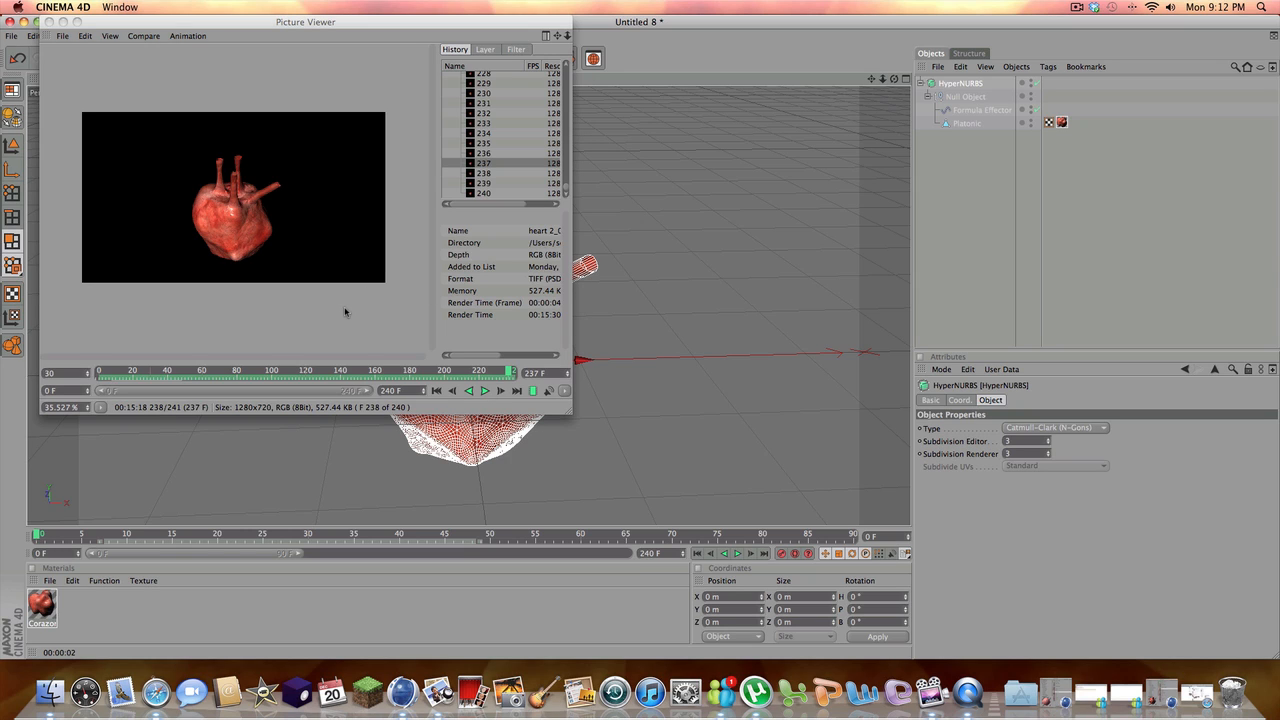
pyautogui.moveTo(342, 296)
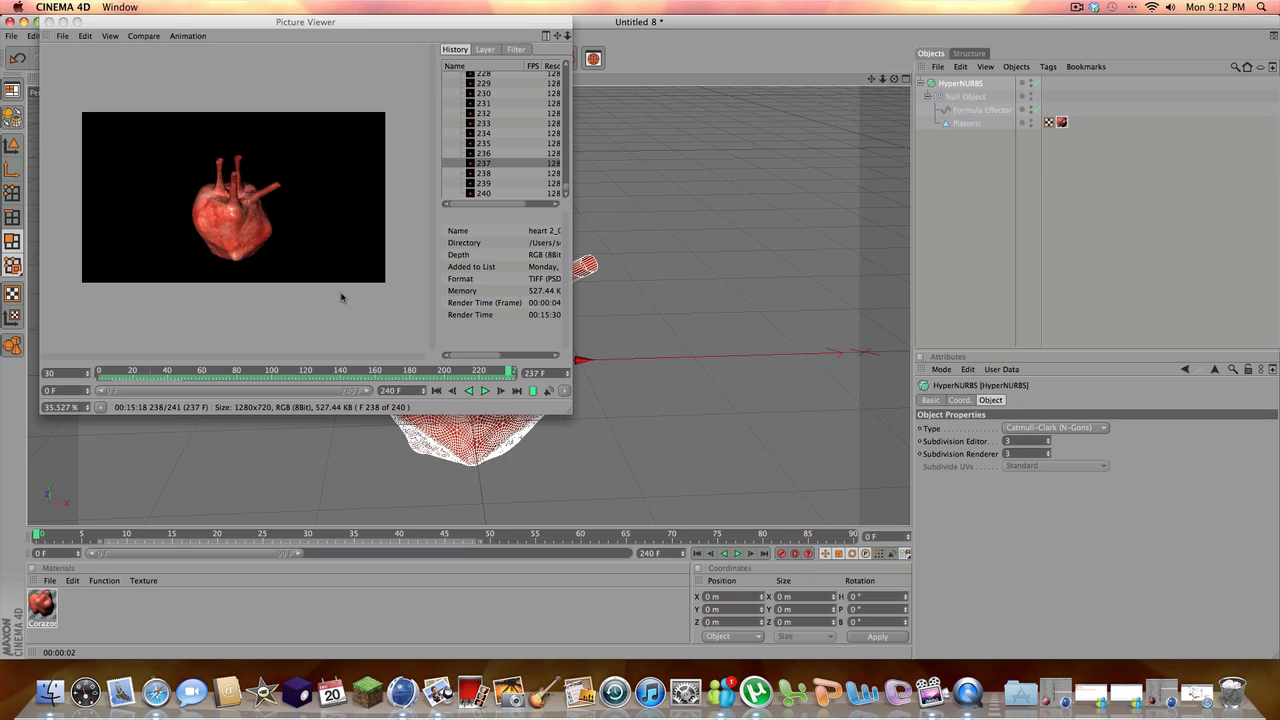